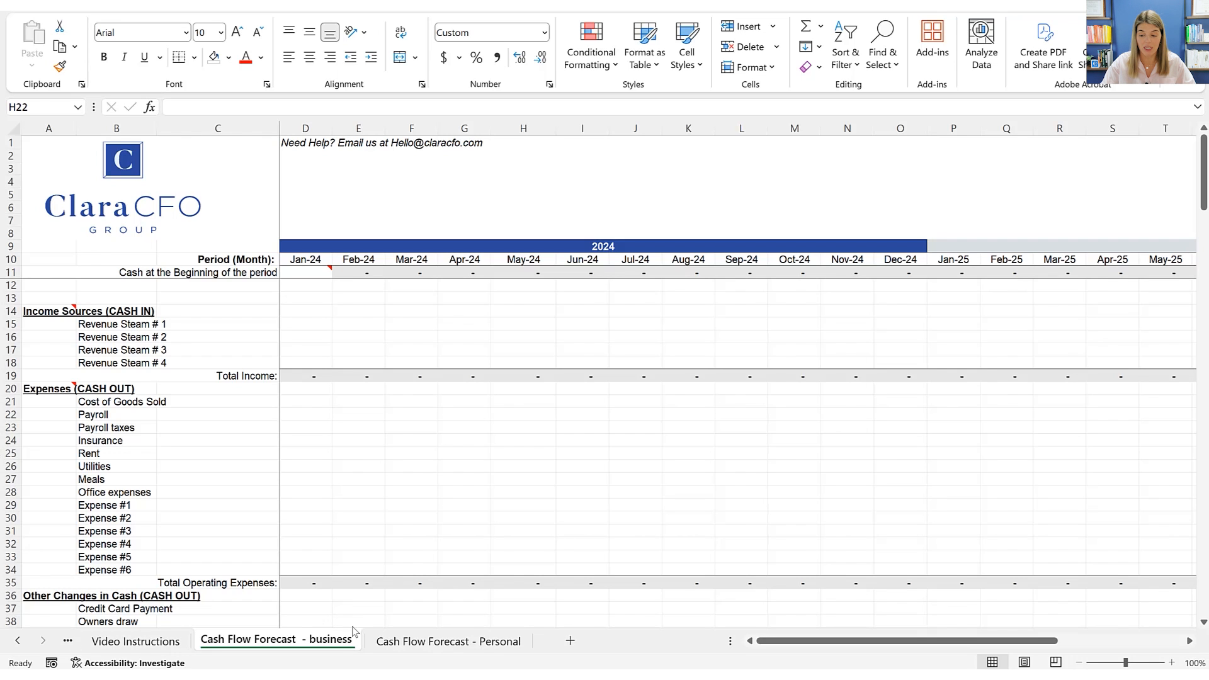
mouse_move(14, 315)
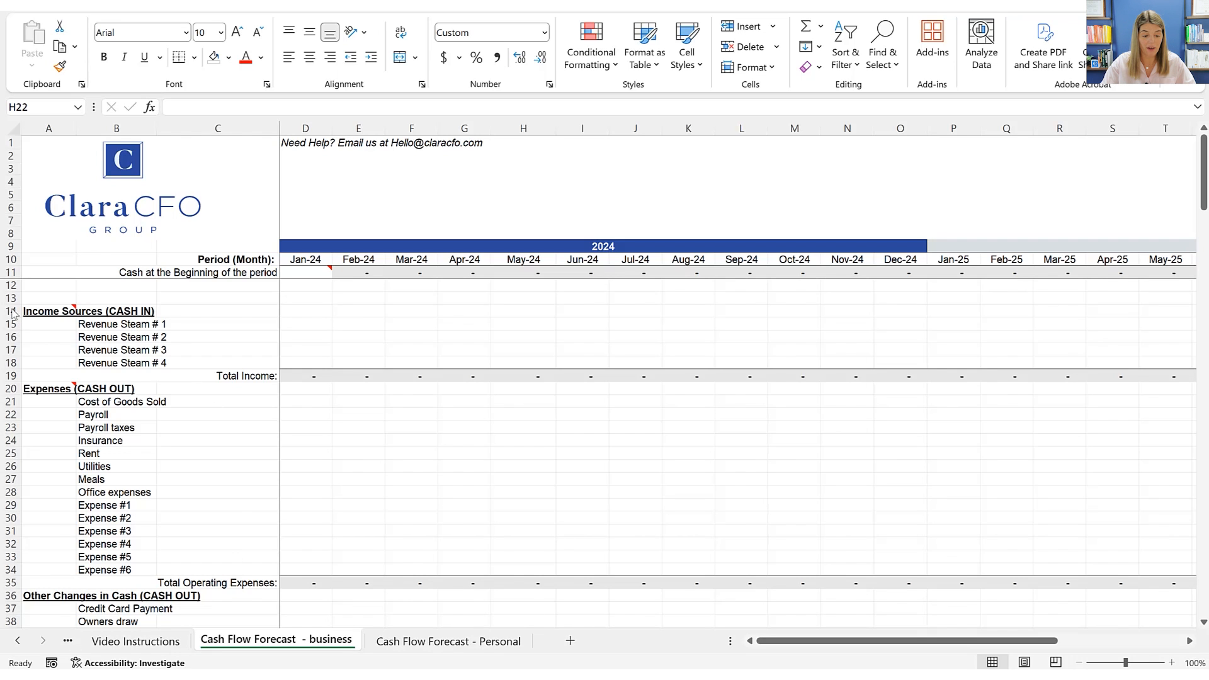
Review the Income Sources and business expenses sections of the current forecast sheet.
left_click(626, 638)
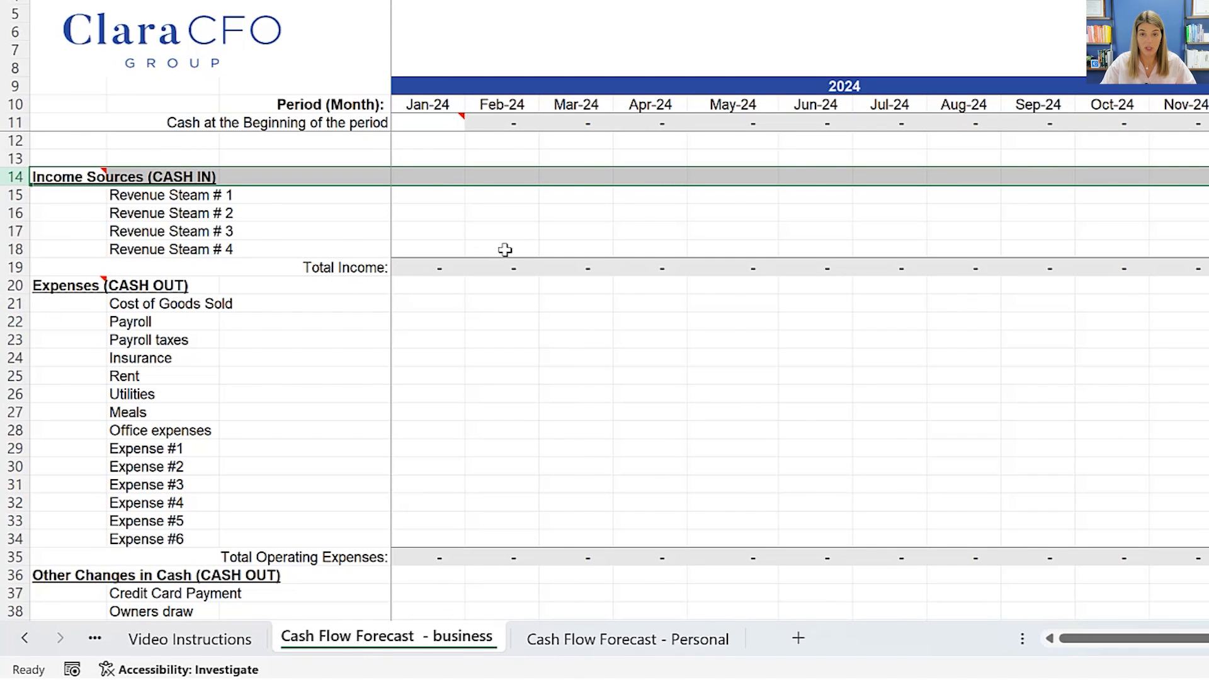
mouse_move(562, 664)
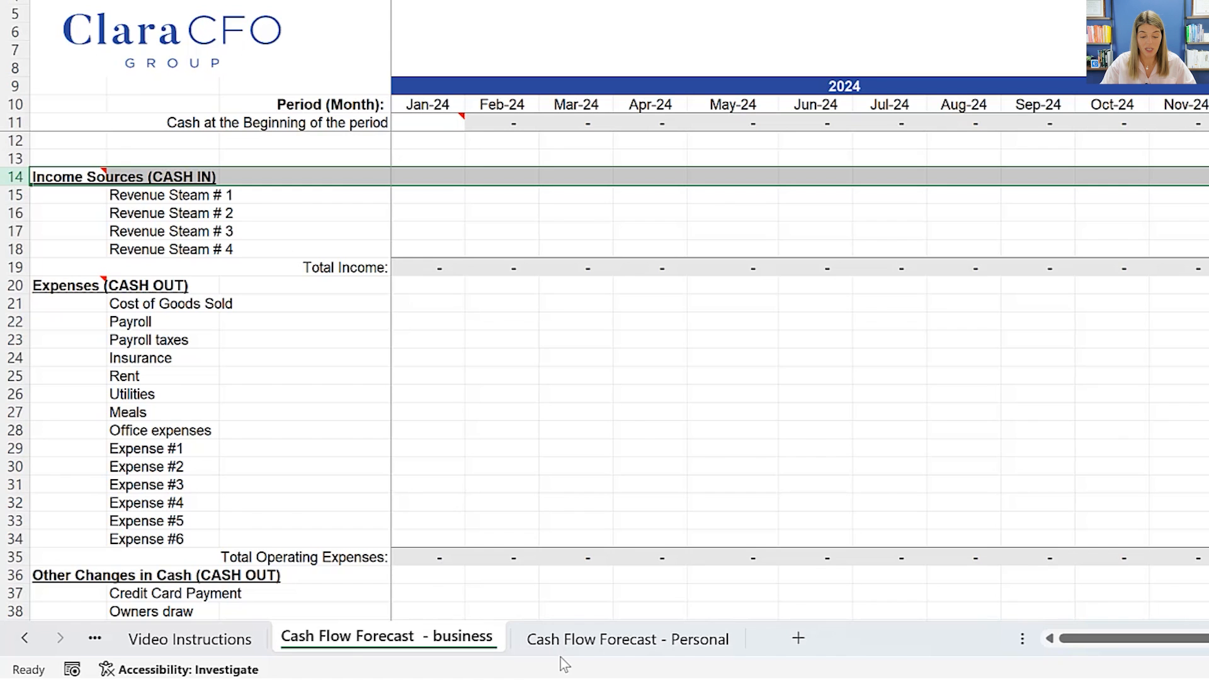
left_click(627, 639)
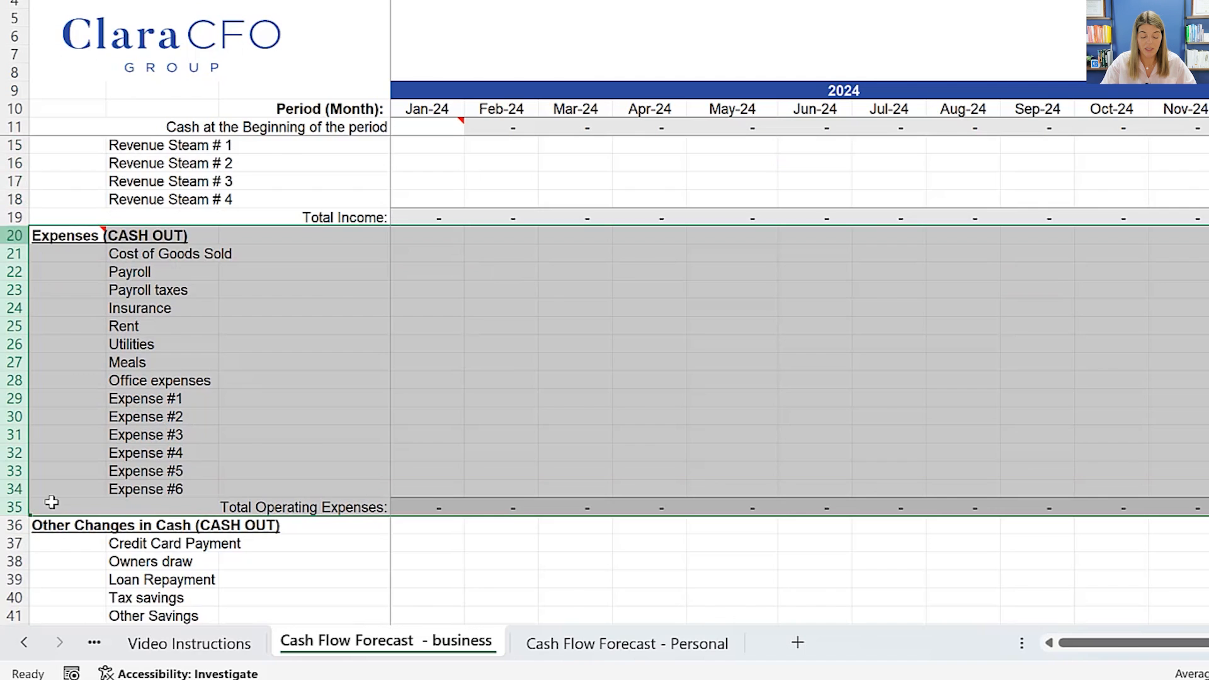
scroll("down", 3)
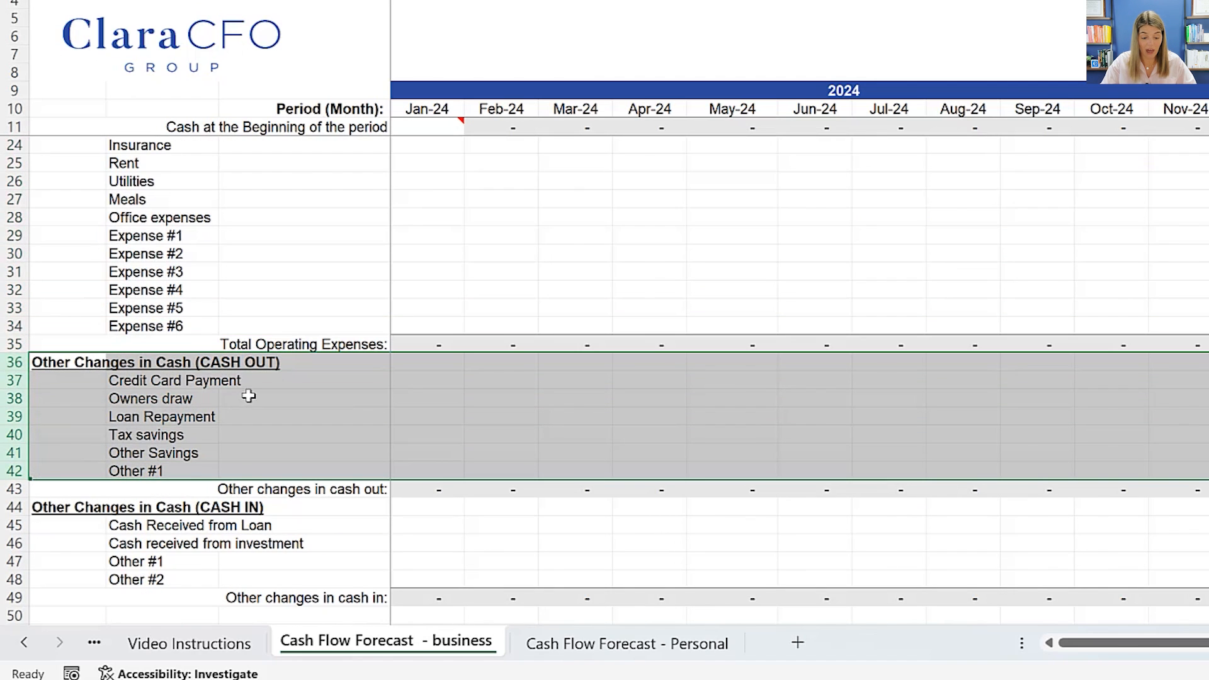
mouse_move(253, 399)
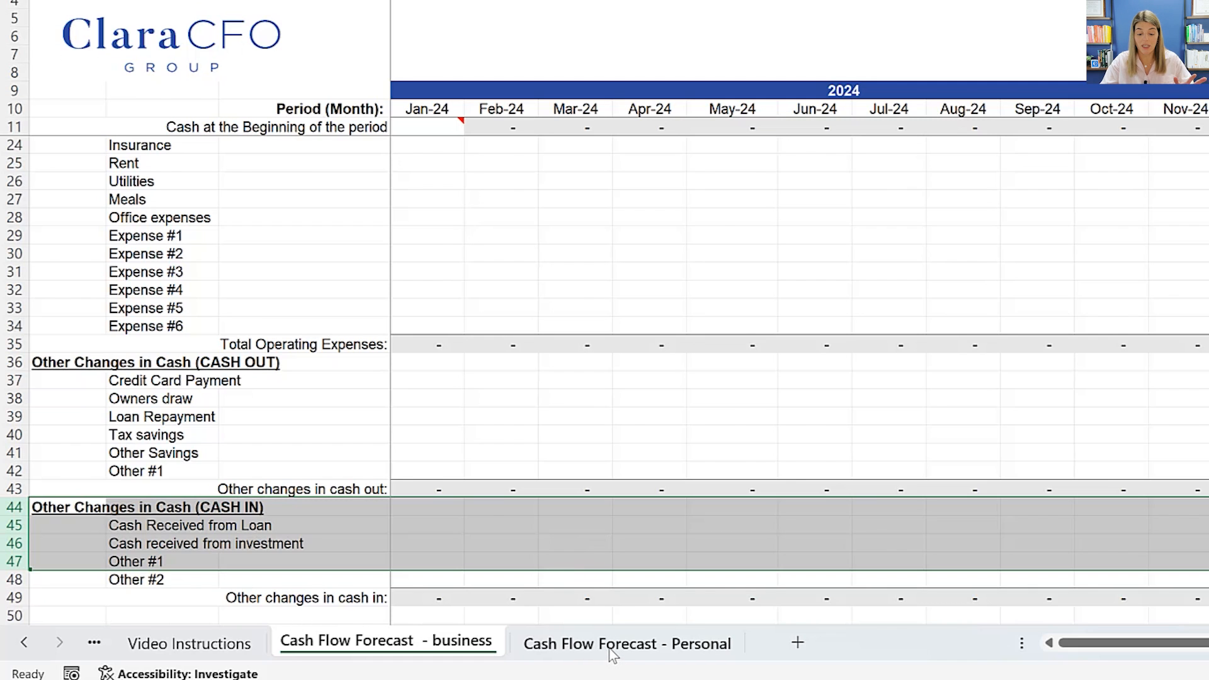
Switch to the Cash Flow Forecast - Personal sheet and review its wages, expenses, loans and savings rows.
left_click(626, 644)
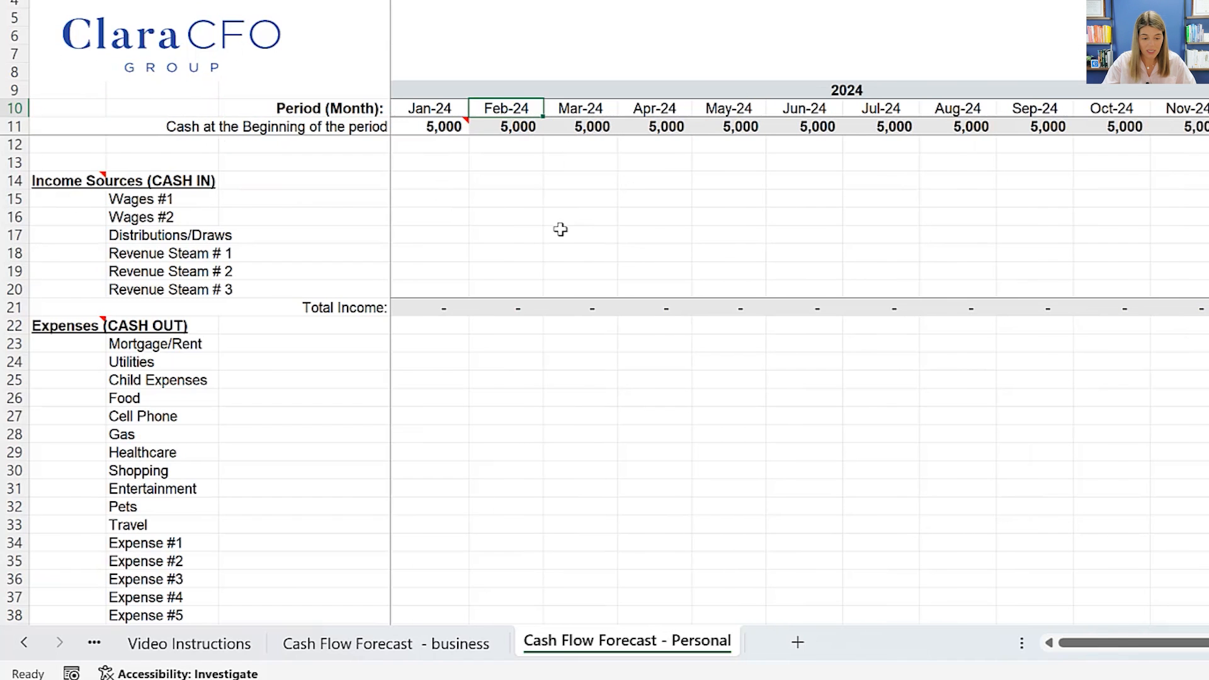
left_click(13, 198)
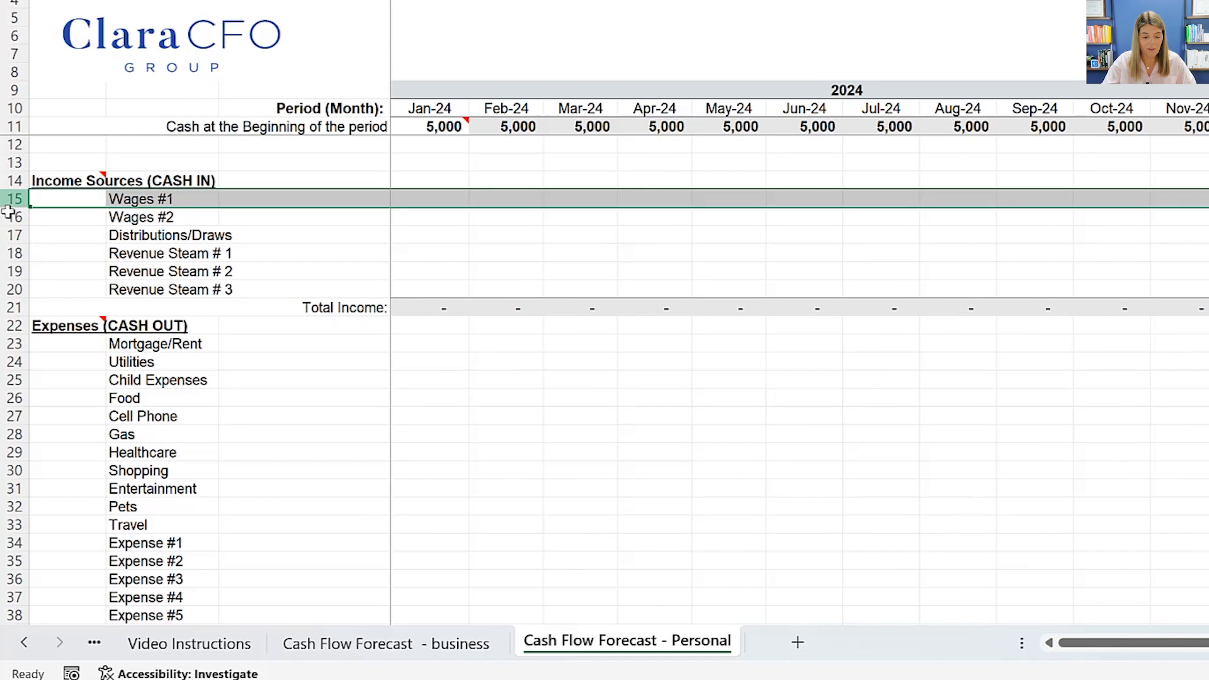
left_click_drag(138, 199, 162, 272)
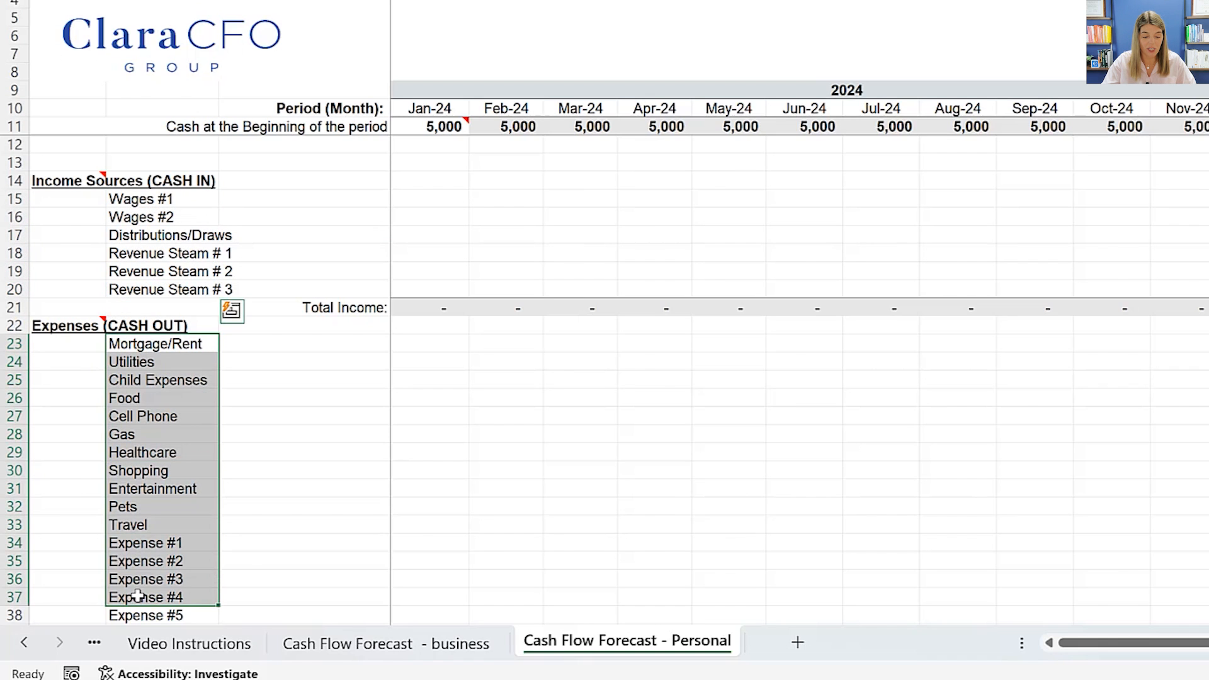
scroll("down", 3)
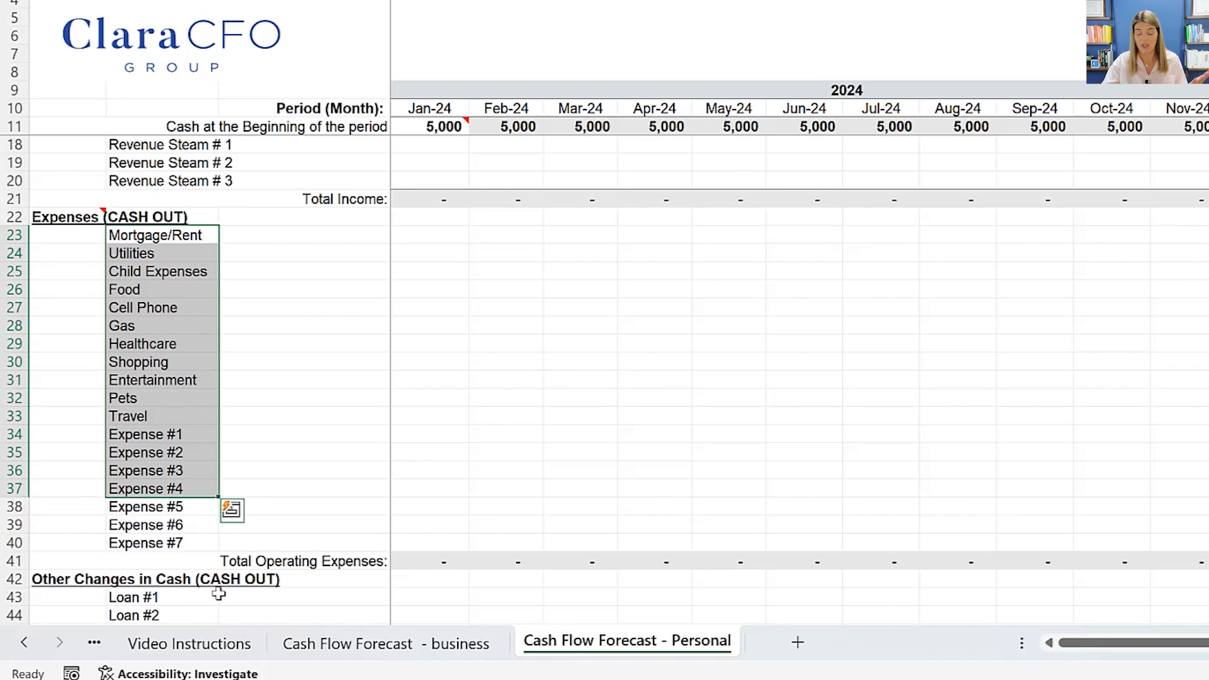
mouse_move(196, 579)
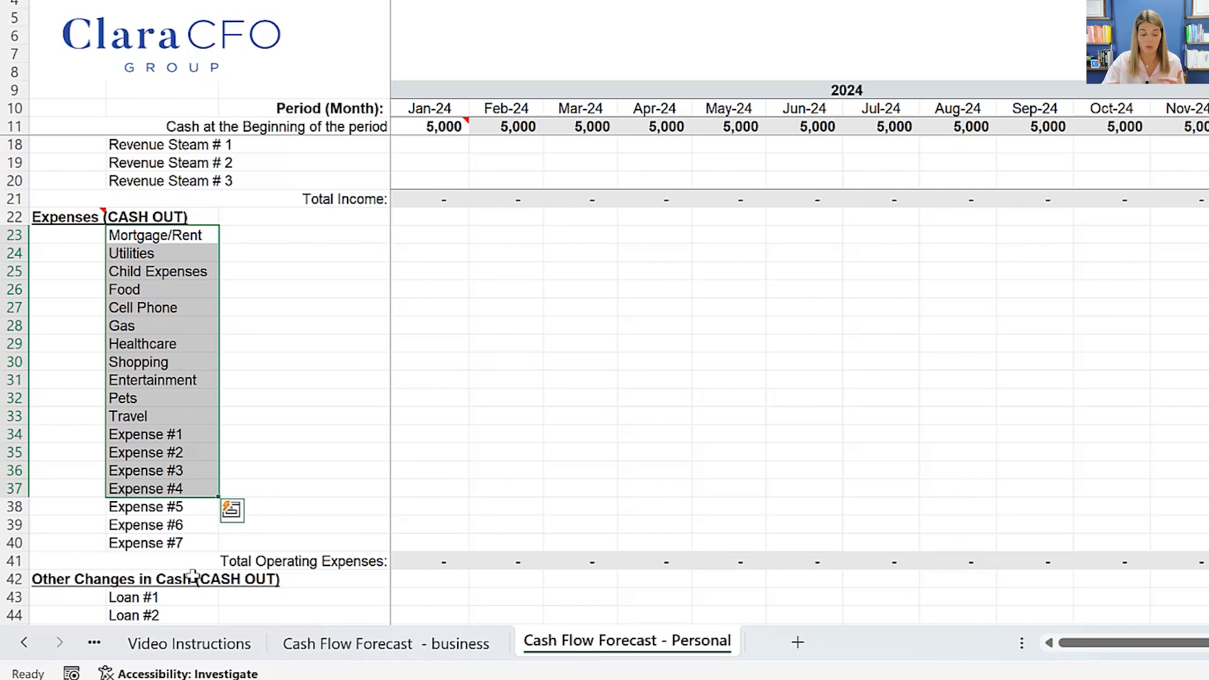
scroll("down", 3)
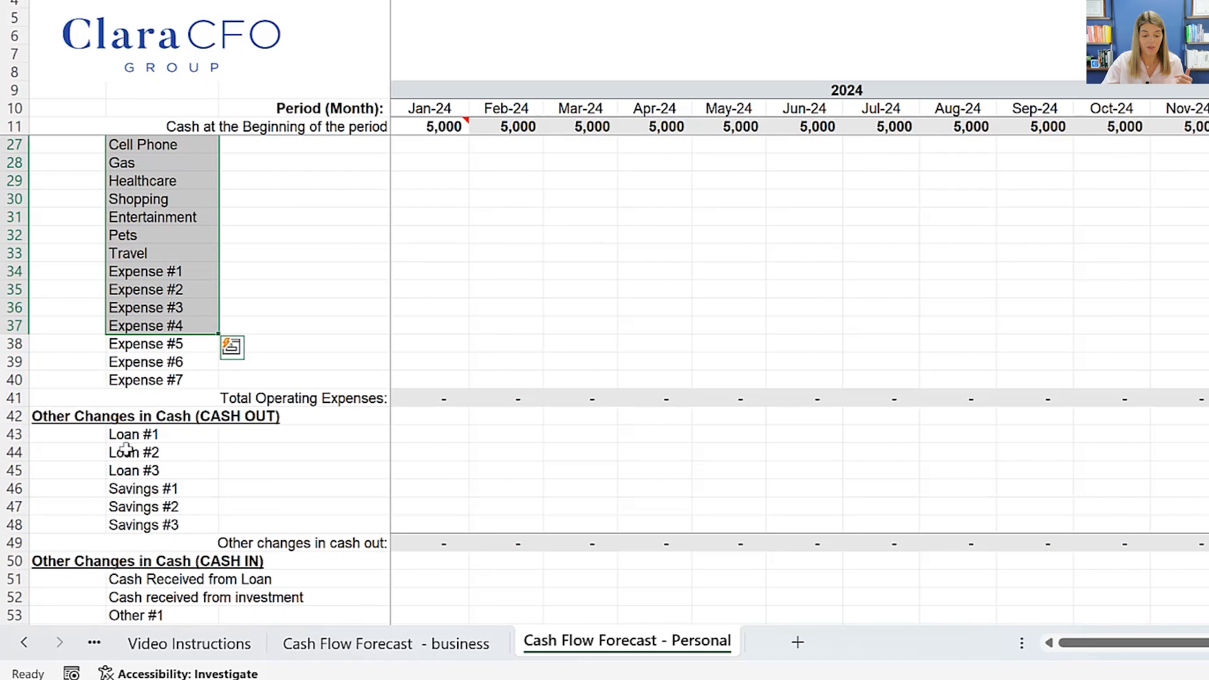
scroll("down", 3)
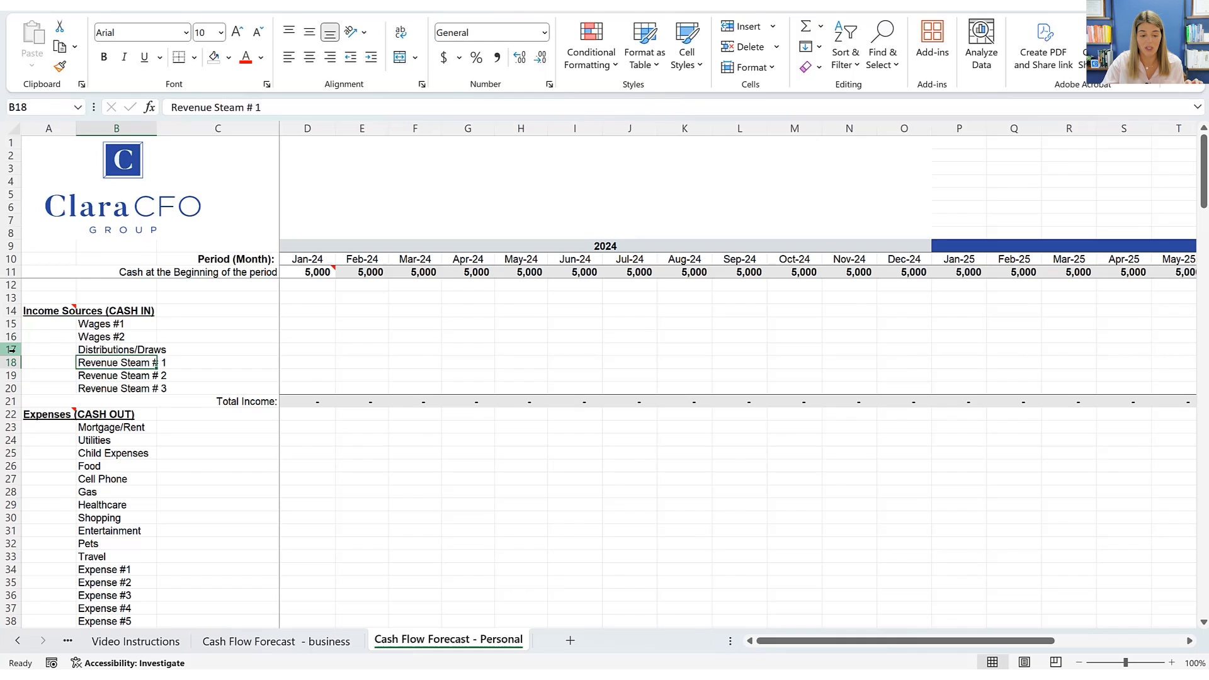
left_click(48, 349)
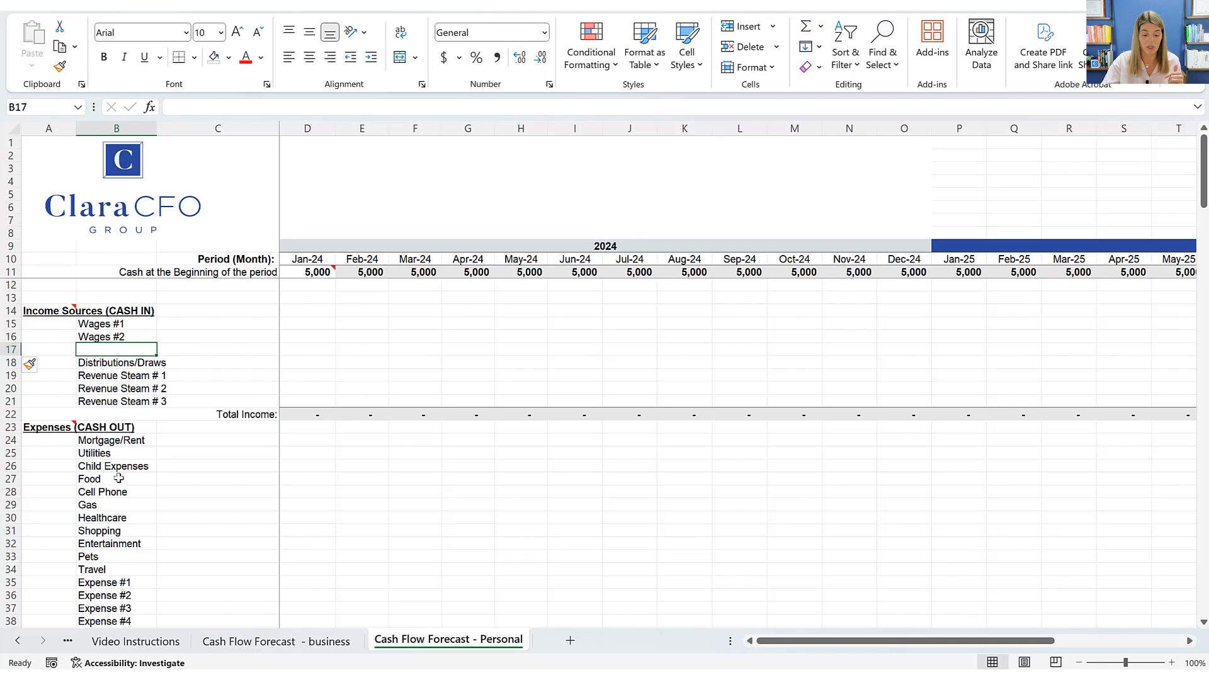
mouse_move(23, 461)
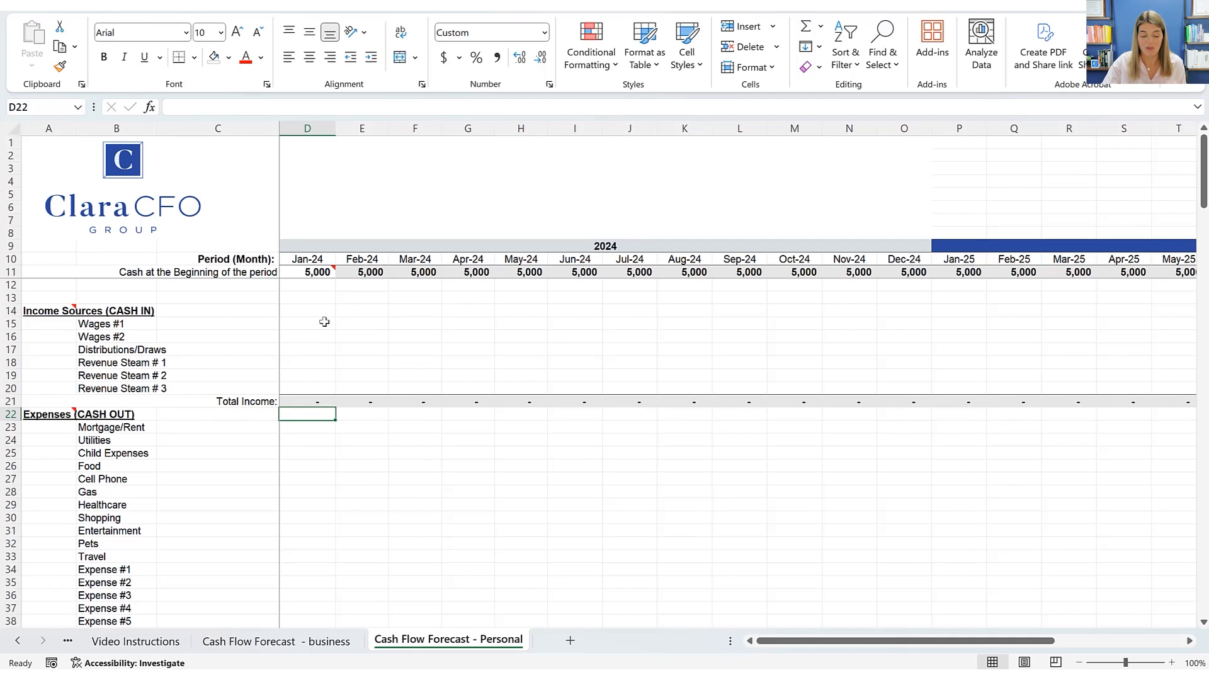
mouse_move(289, 310)
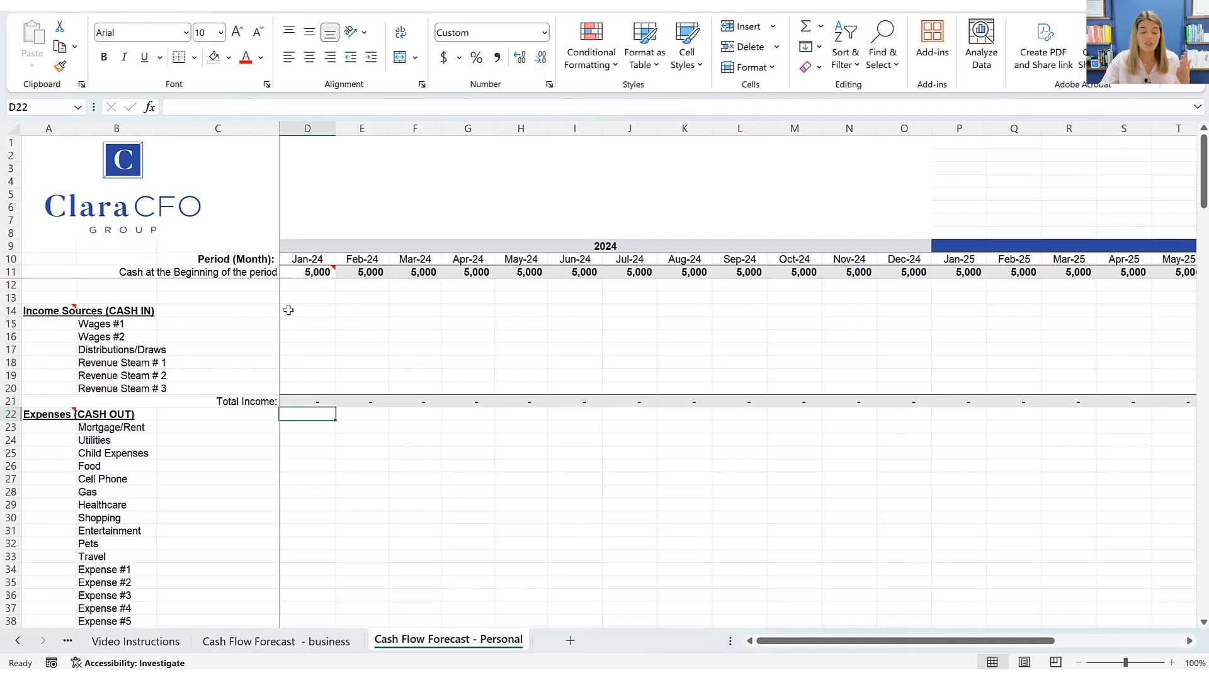
mouse_move(309, 273)
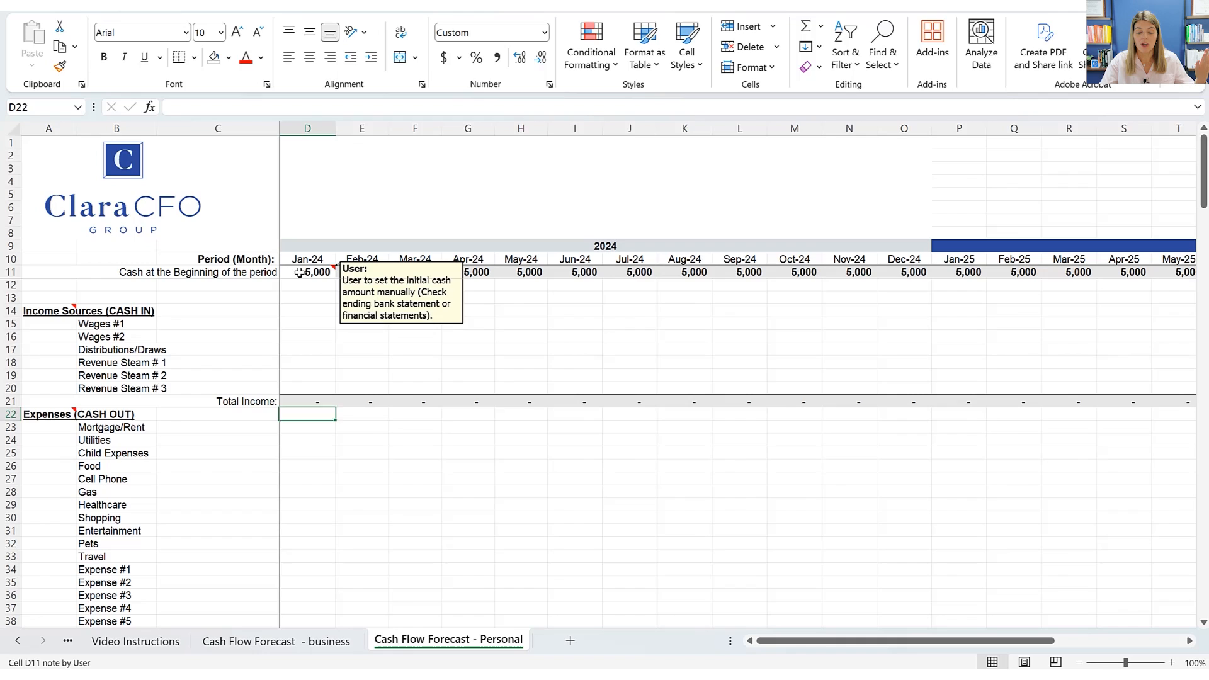
left_click(307, 272)
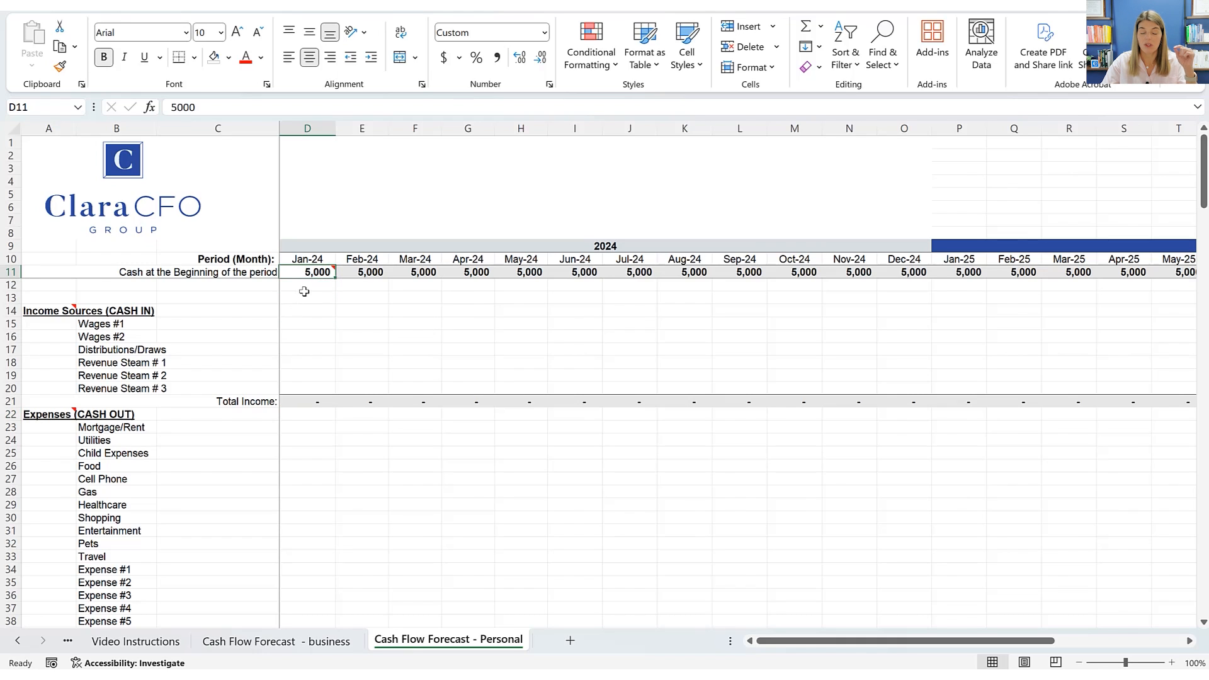
mouse_move(306, 303)
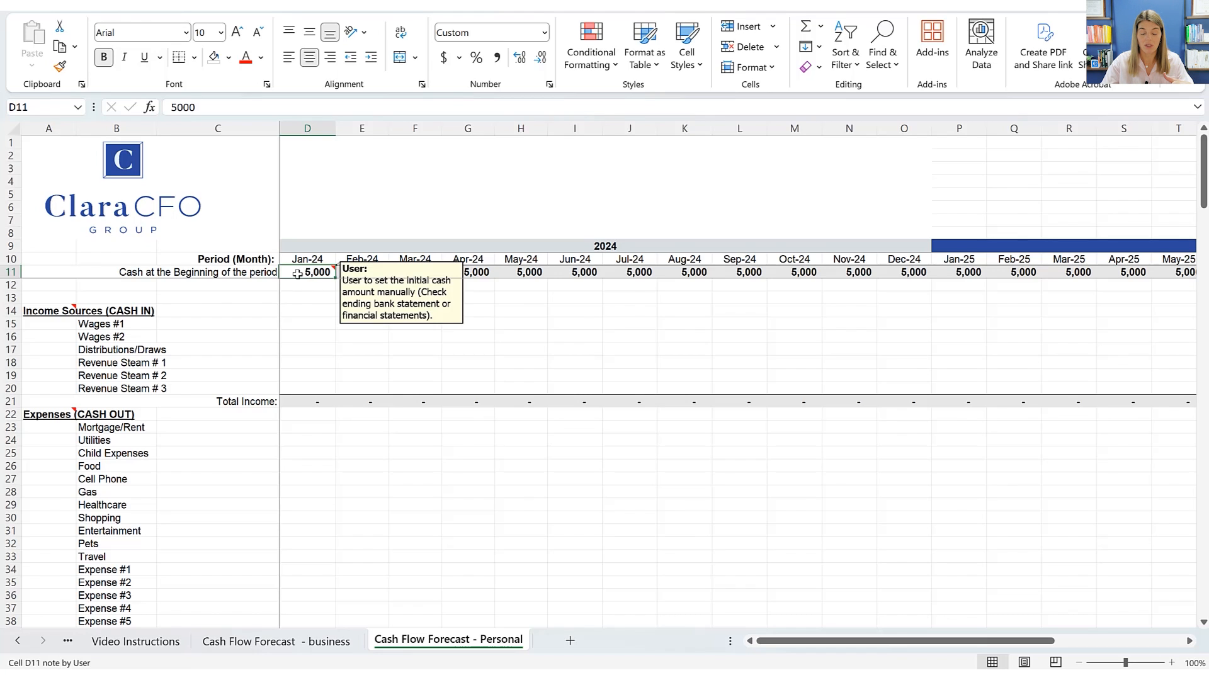
mouse_move(310, 301)
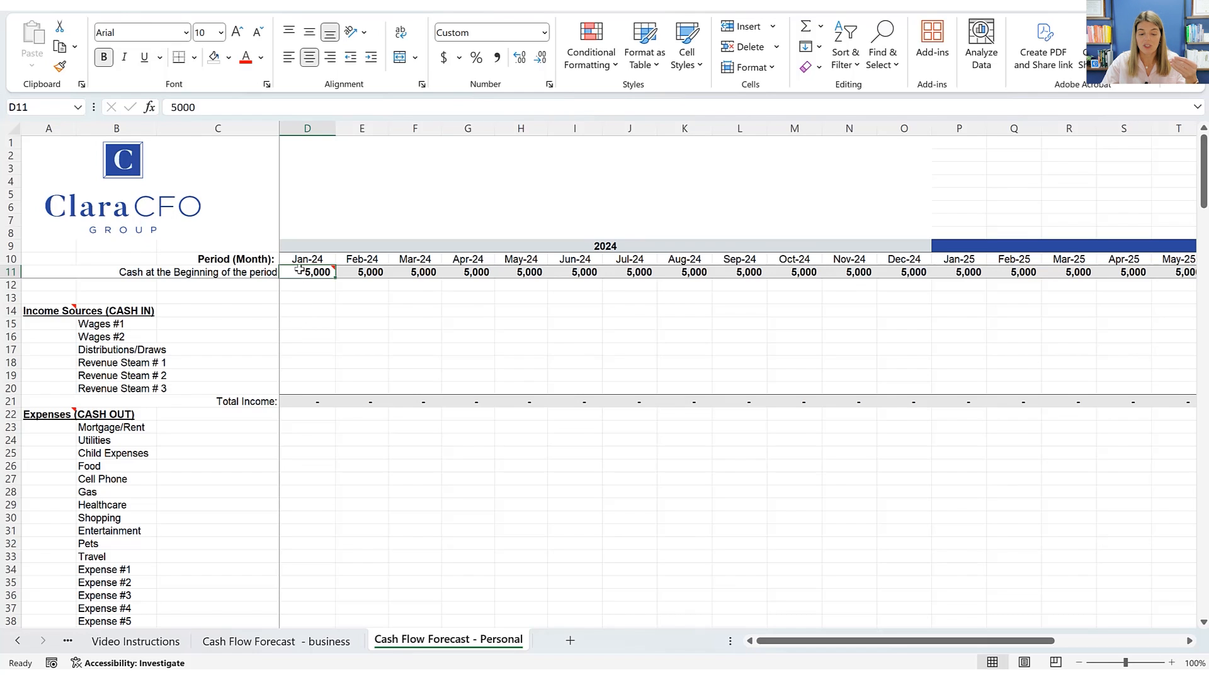
mouse_move(307, 272)
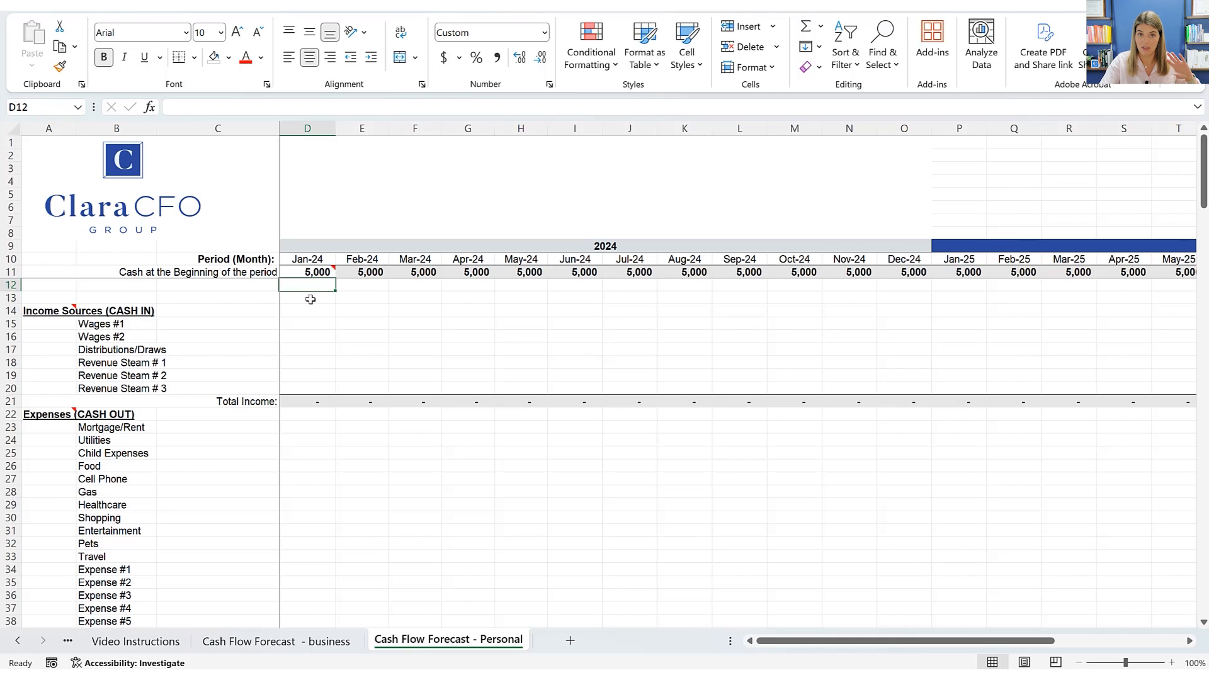
left_click(308, 272)
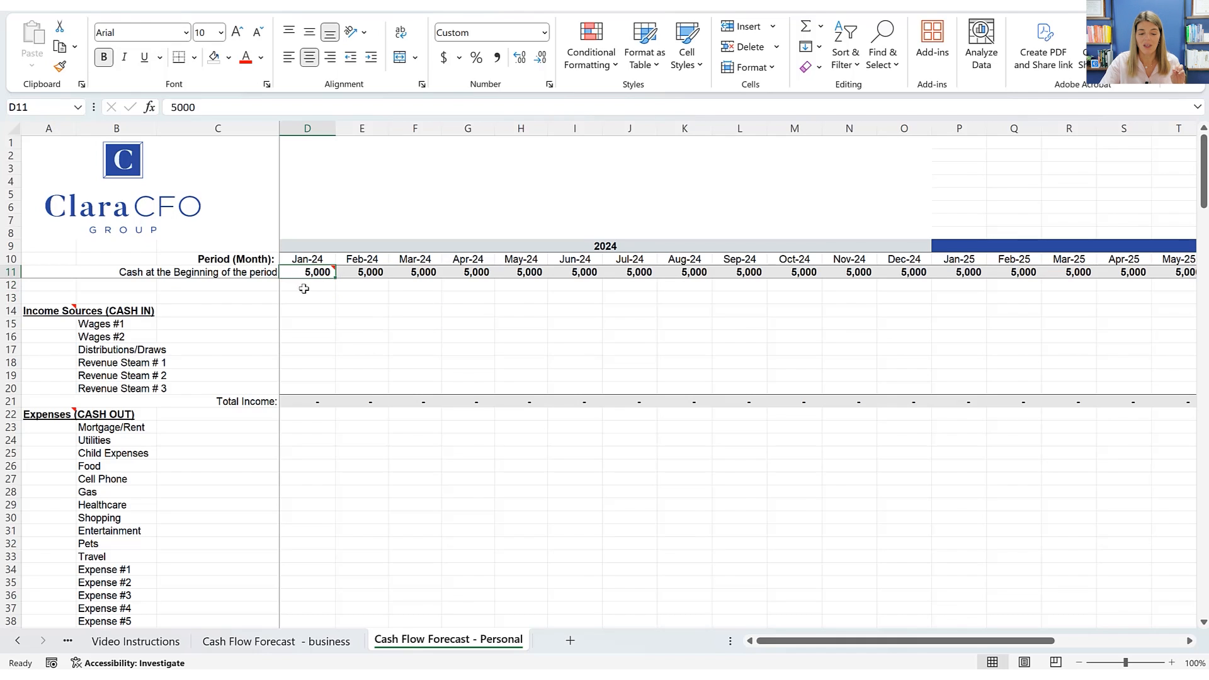
mouse_move(310, 307)
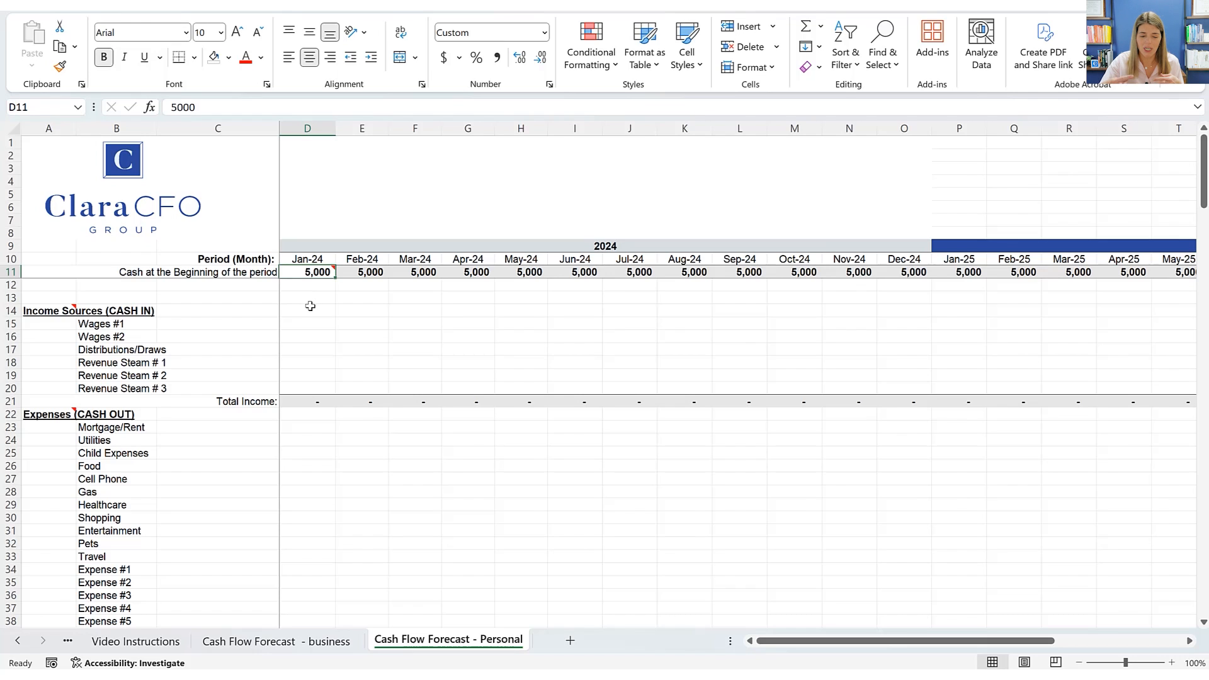
mouse_move(305, 322)
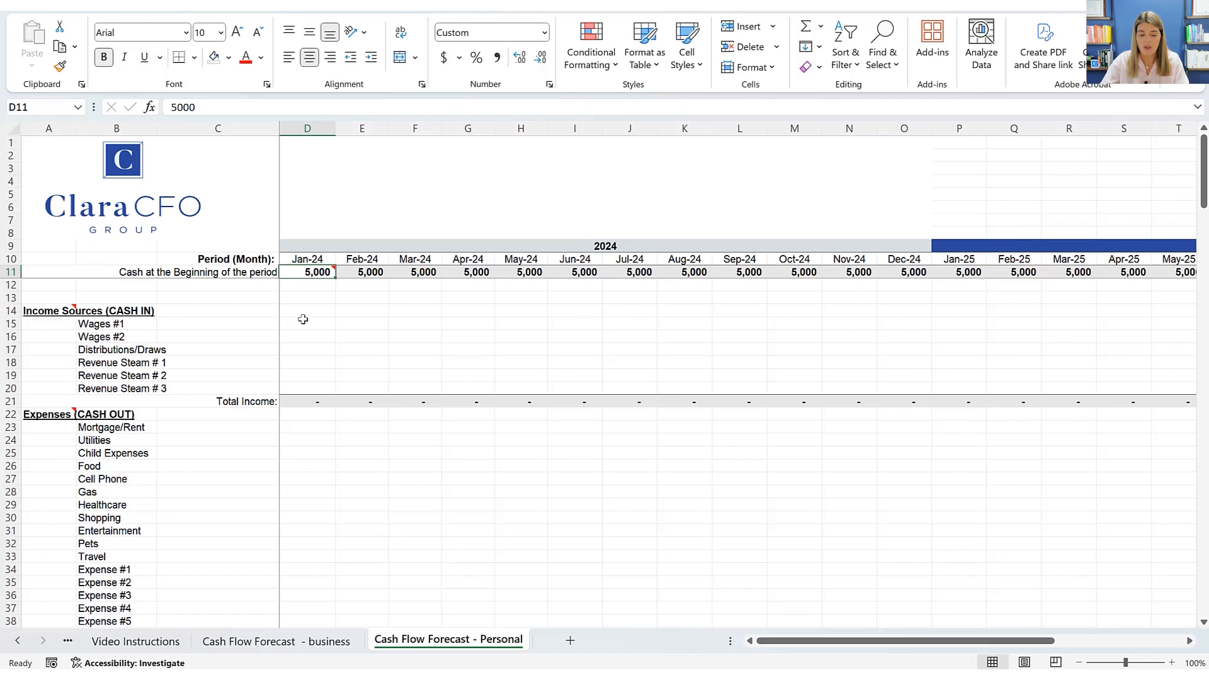
Enter January Wages #1 4,500, Wages #2 3,500 and Distributions/Draws 3,000.
left_click(308, 324)
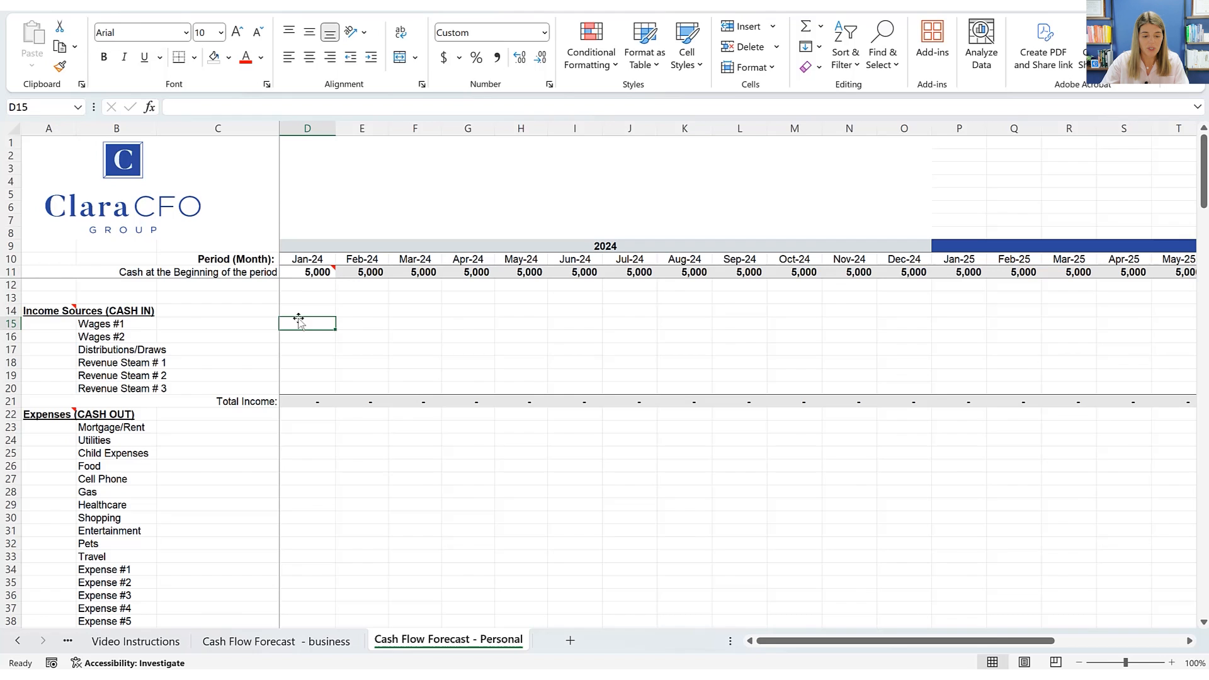
mouse_move(295, 287)
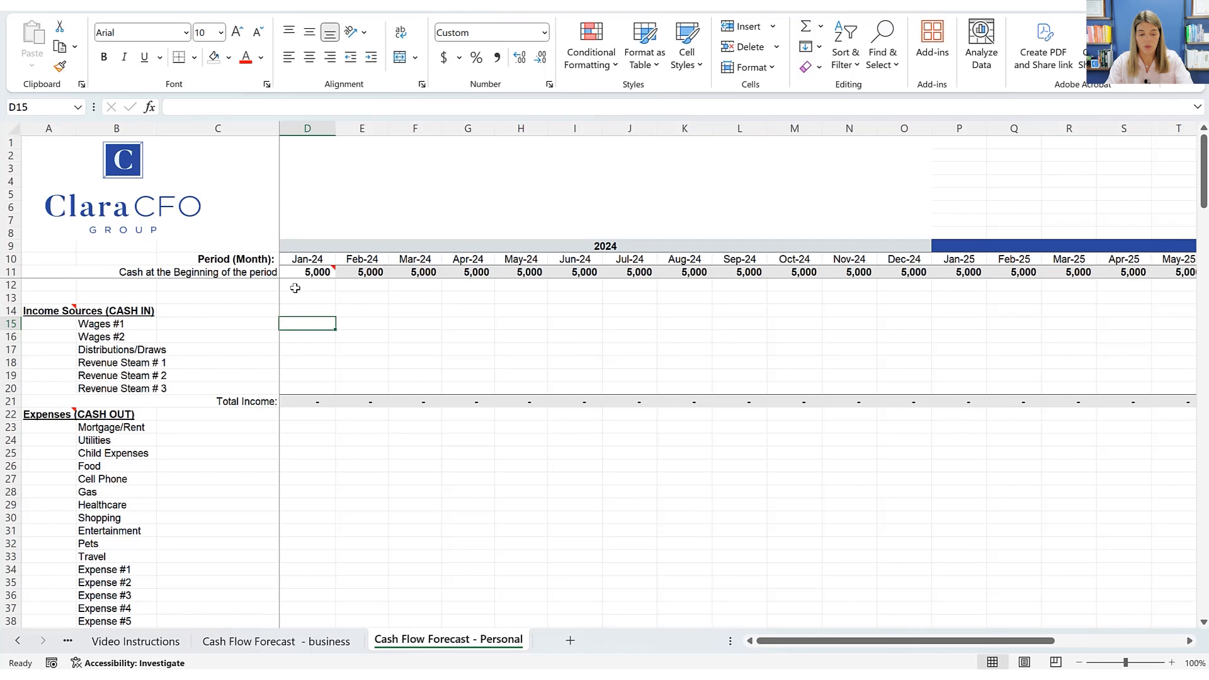
type("4500")
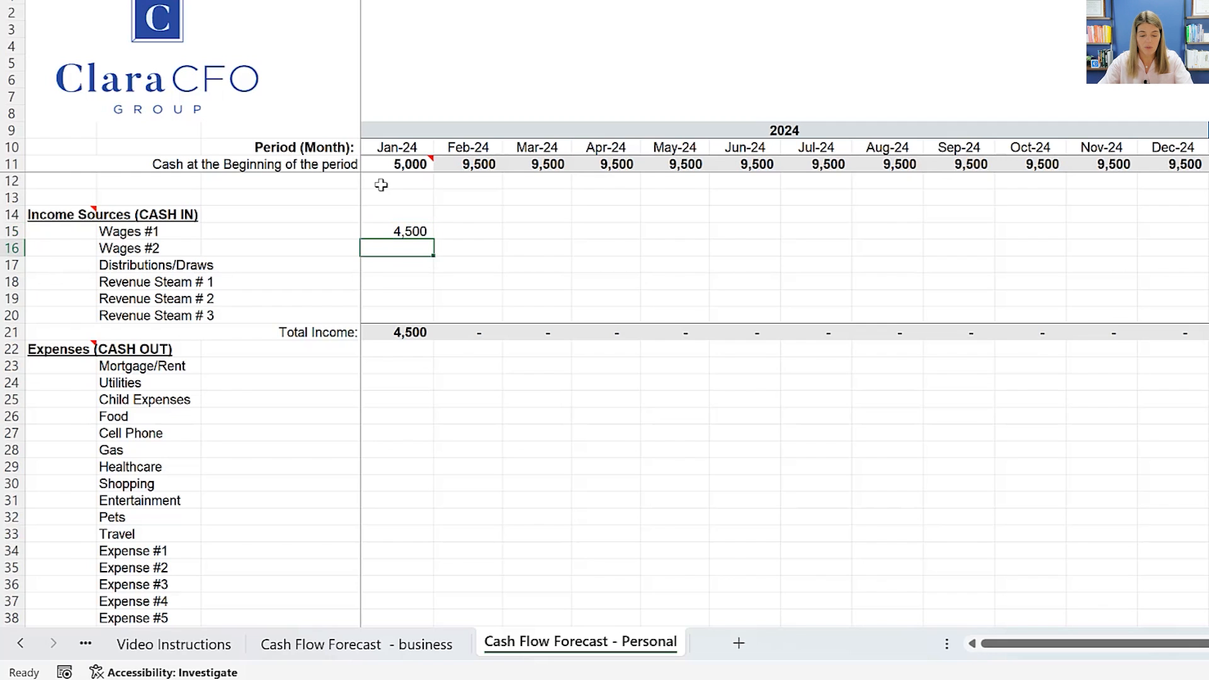
type("3500")
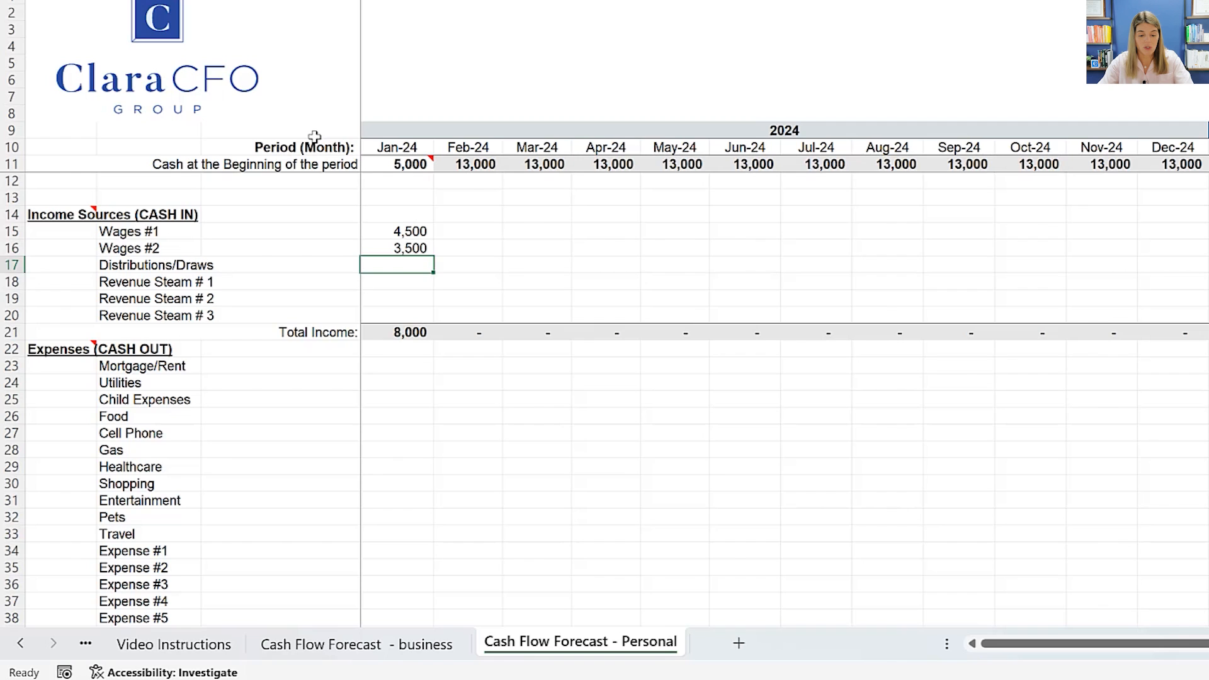
type("3000")
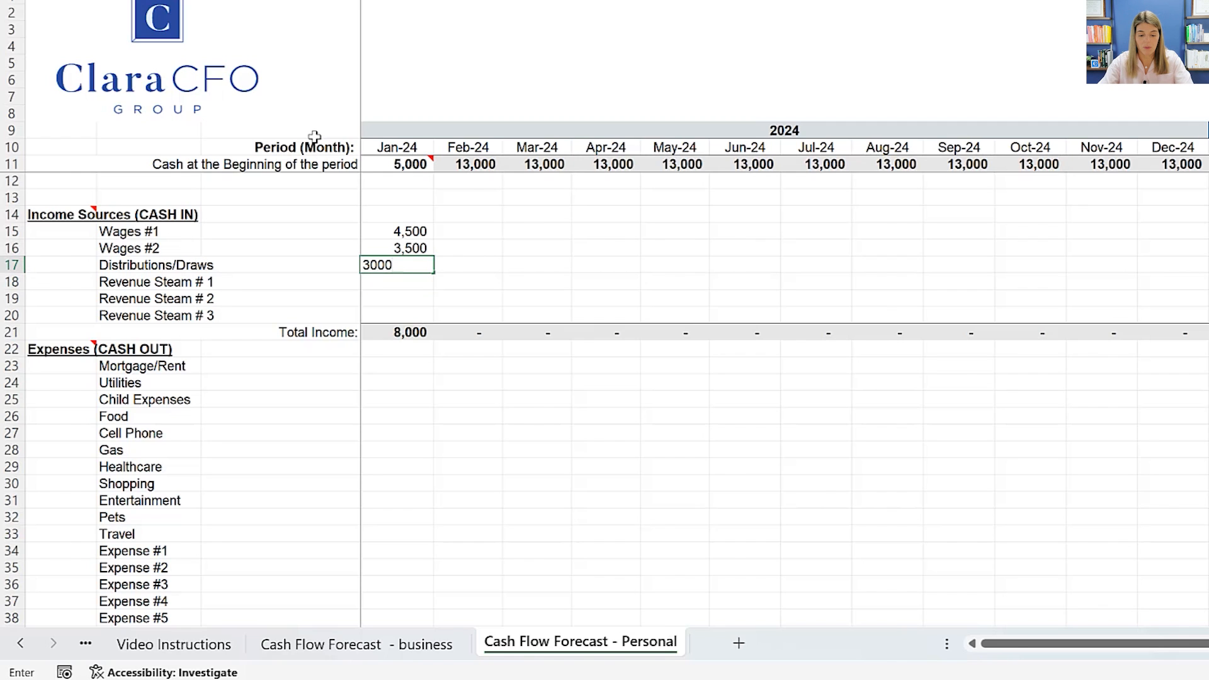
key("enter")
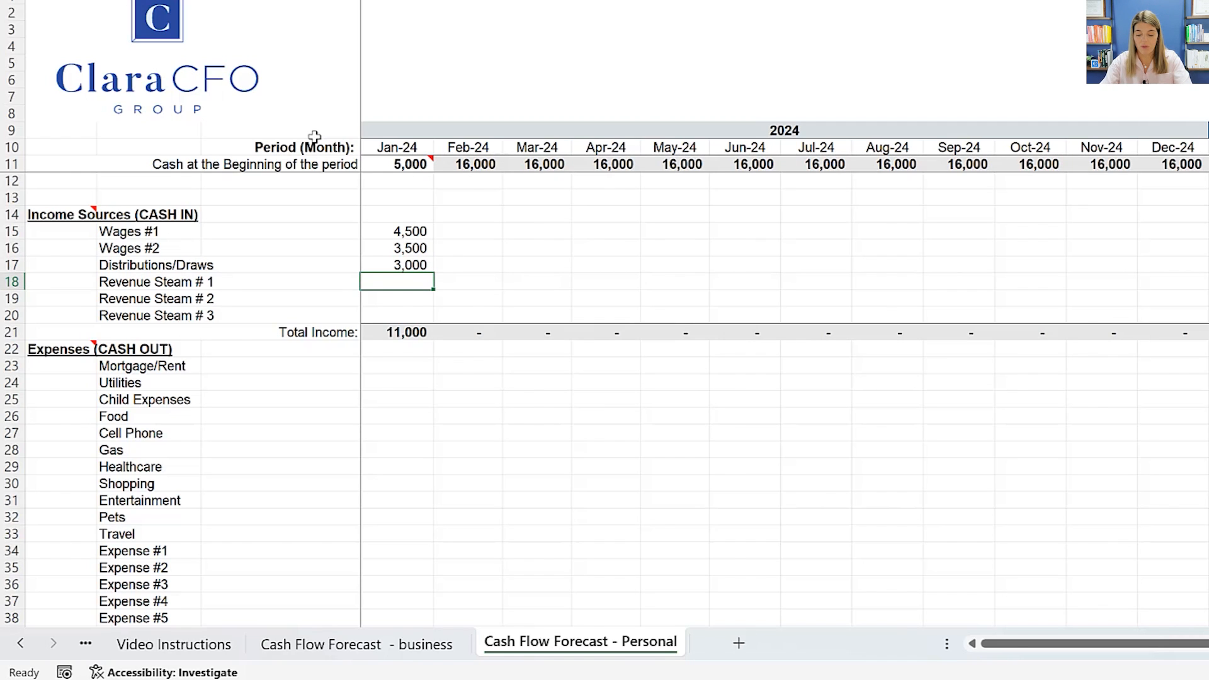
Enter January Revenue Streams #1-3 as 50, 250 and 400.
type("50")
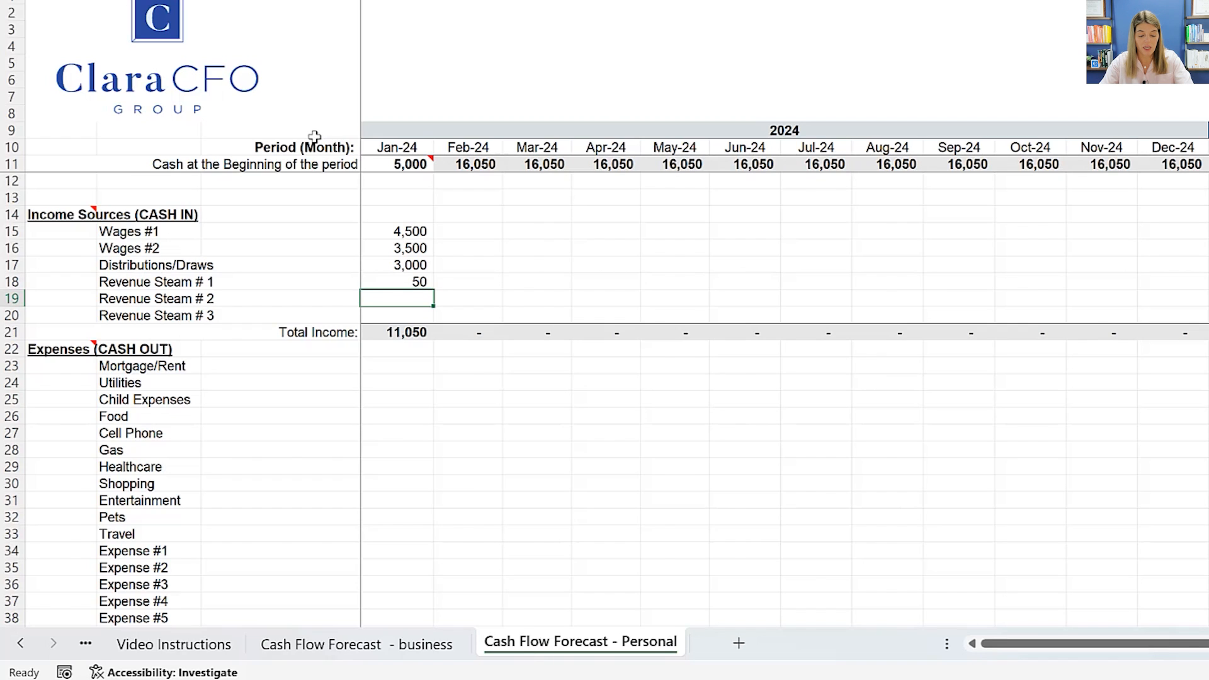
type("250")
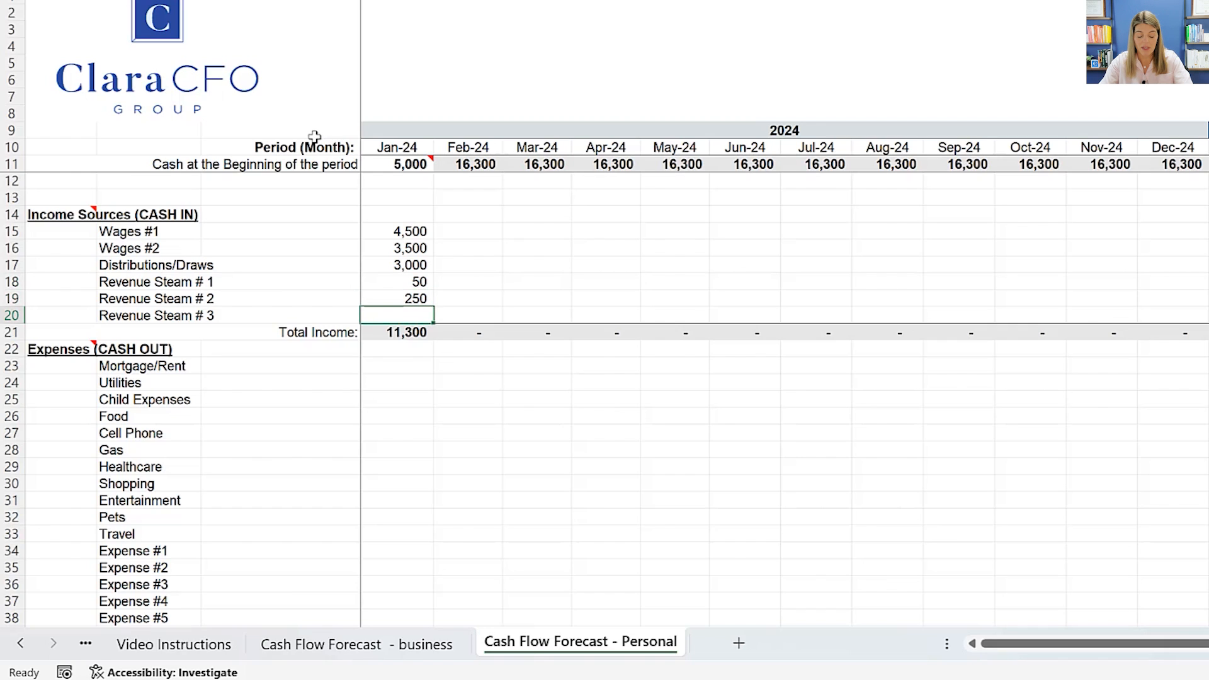
type("400")
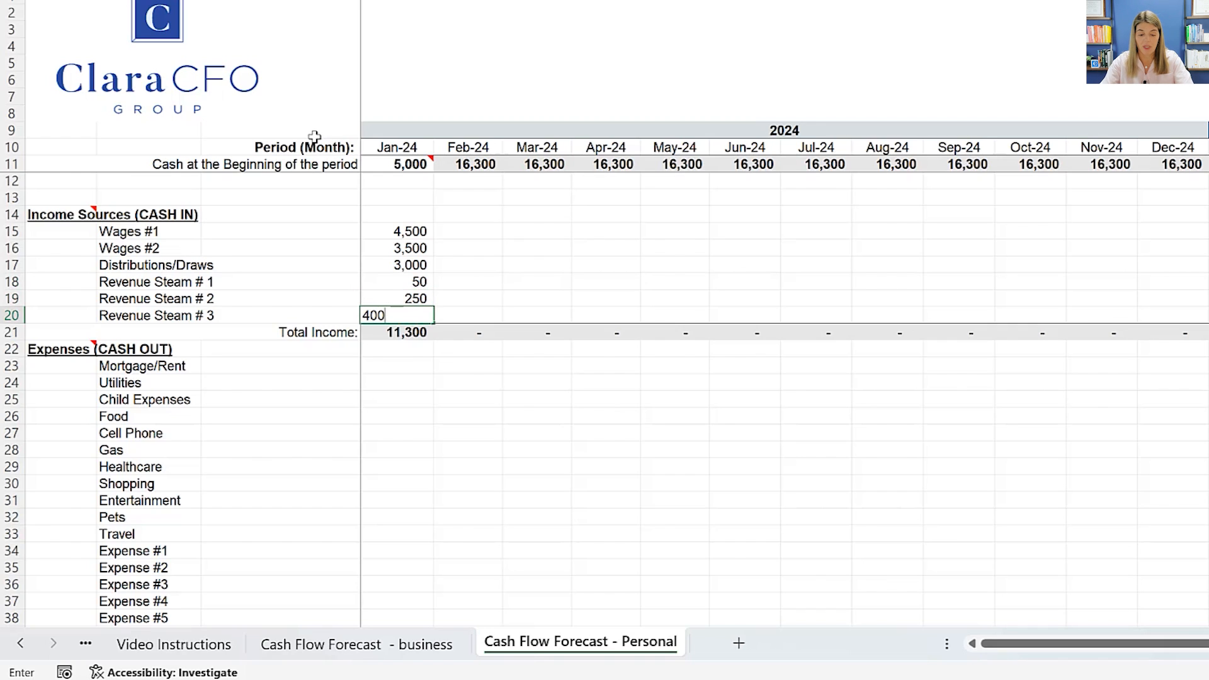
key("enter")
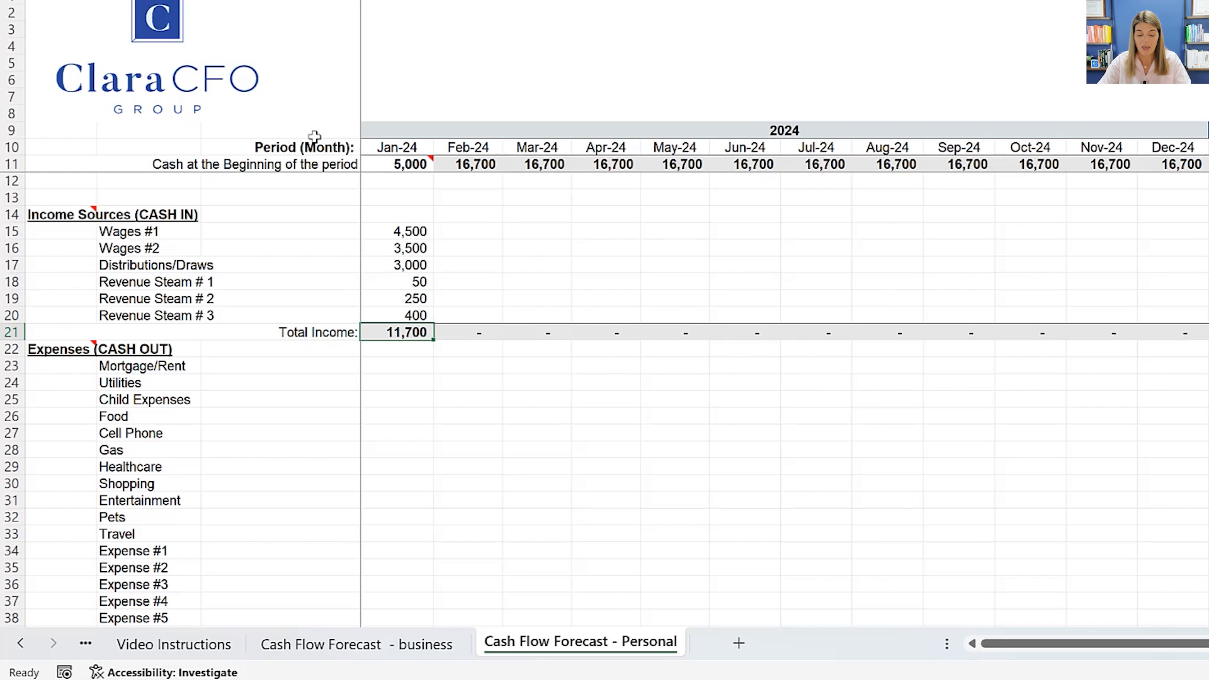
mouse_move(421, 407)
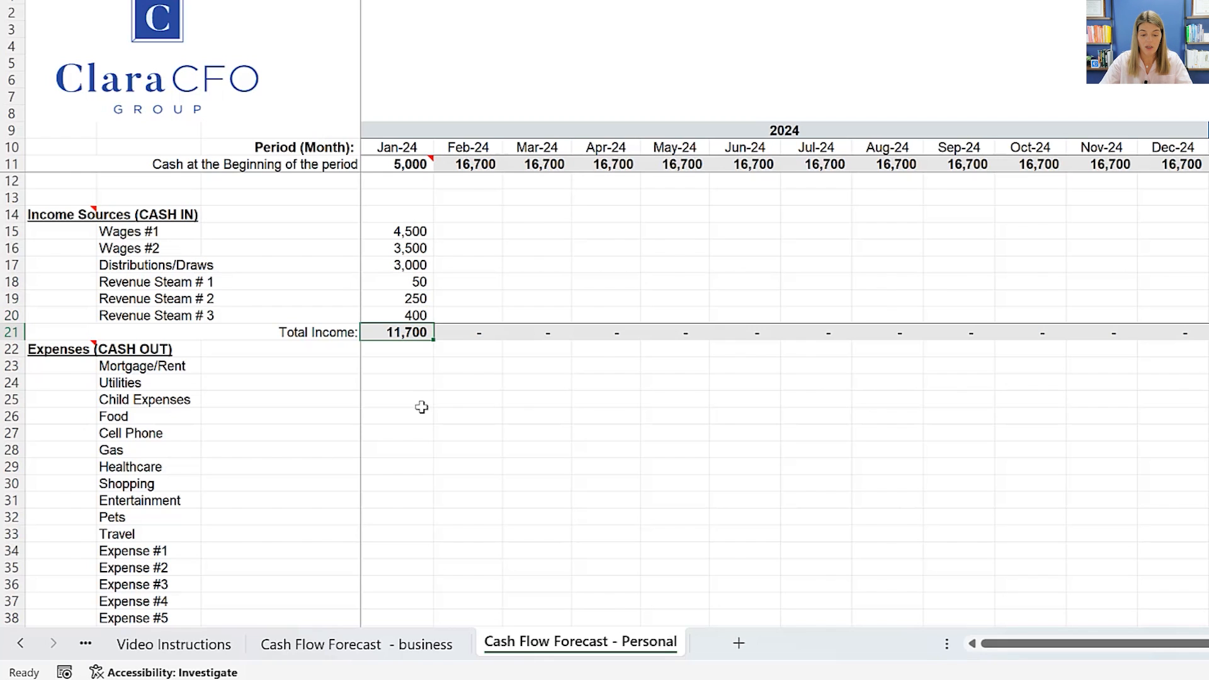
mouse_move(387, 367)
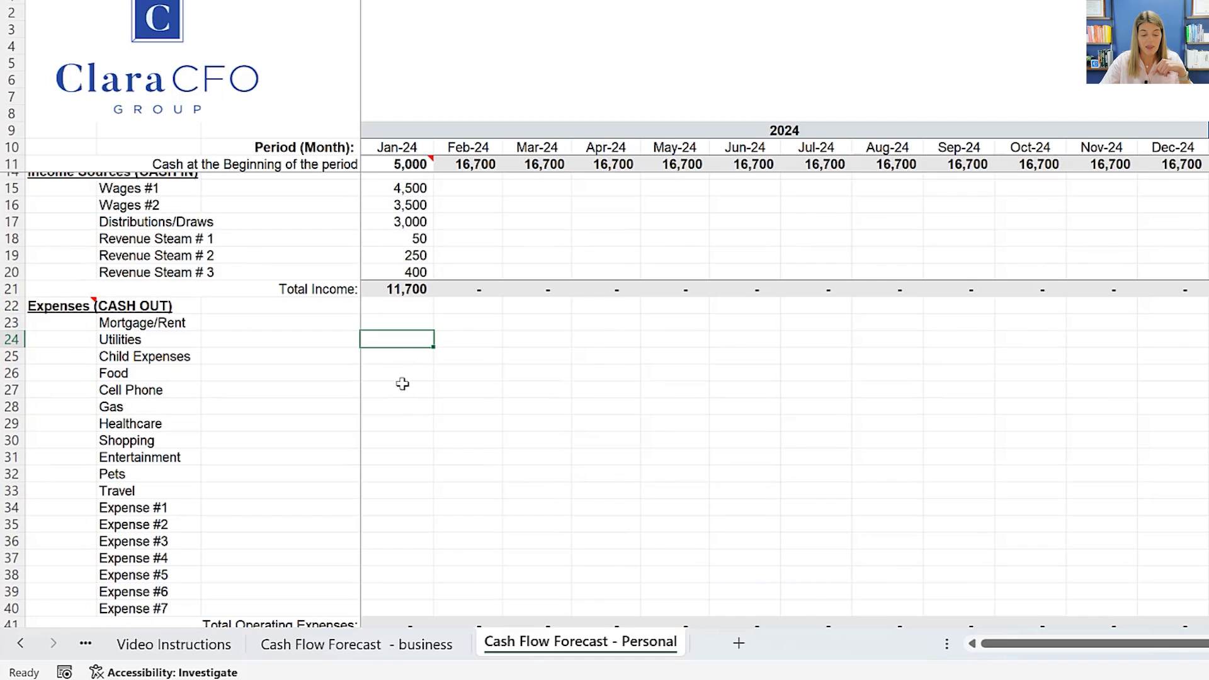
Enter a Mortgage/Rent amount of 2,300 for January.
scroll("down", 3)
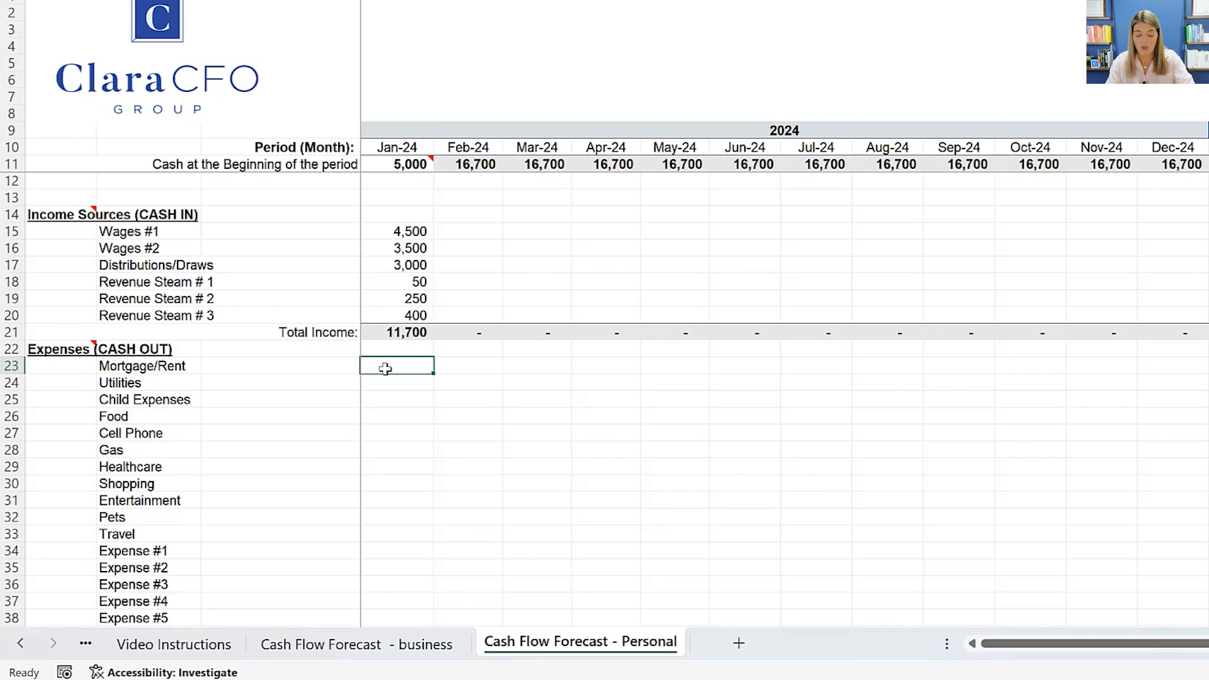
type("2300")
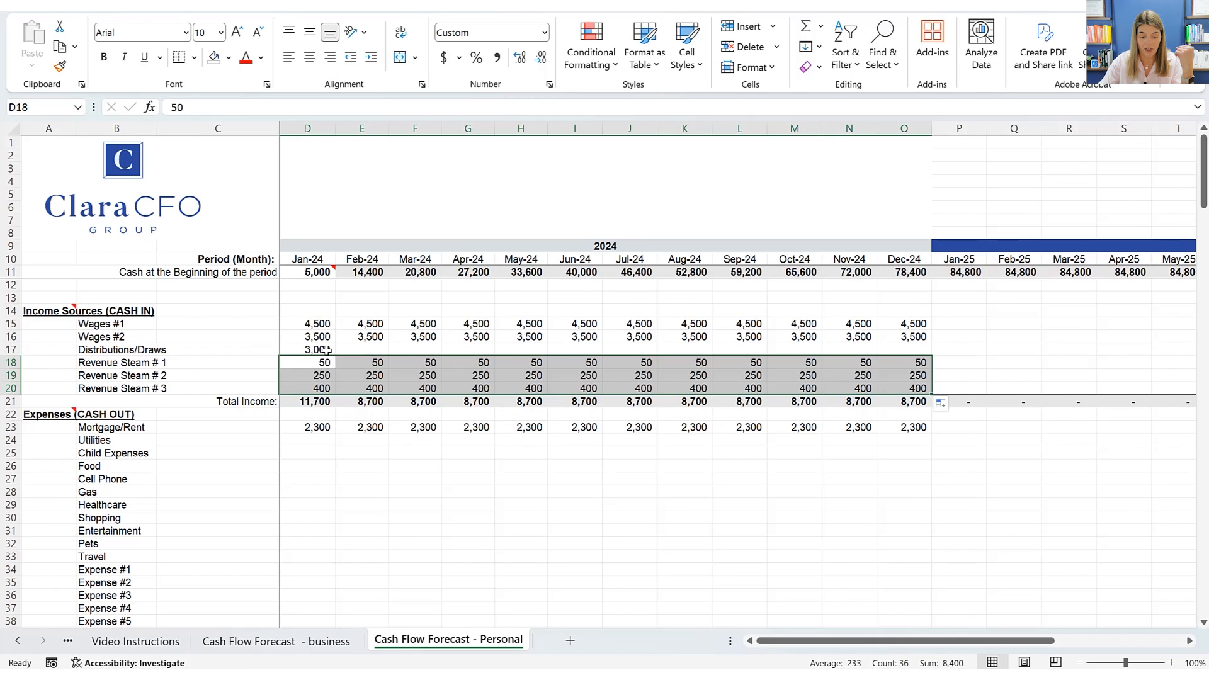
left_click(361, 349)
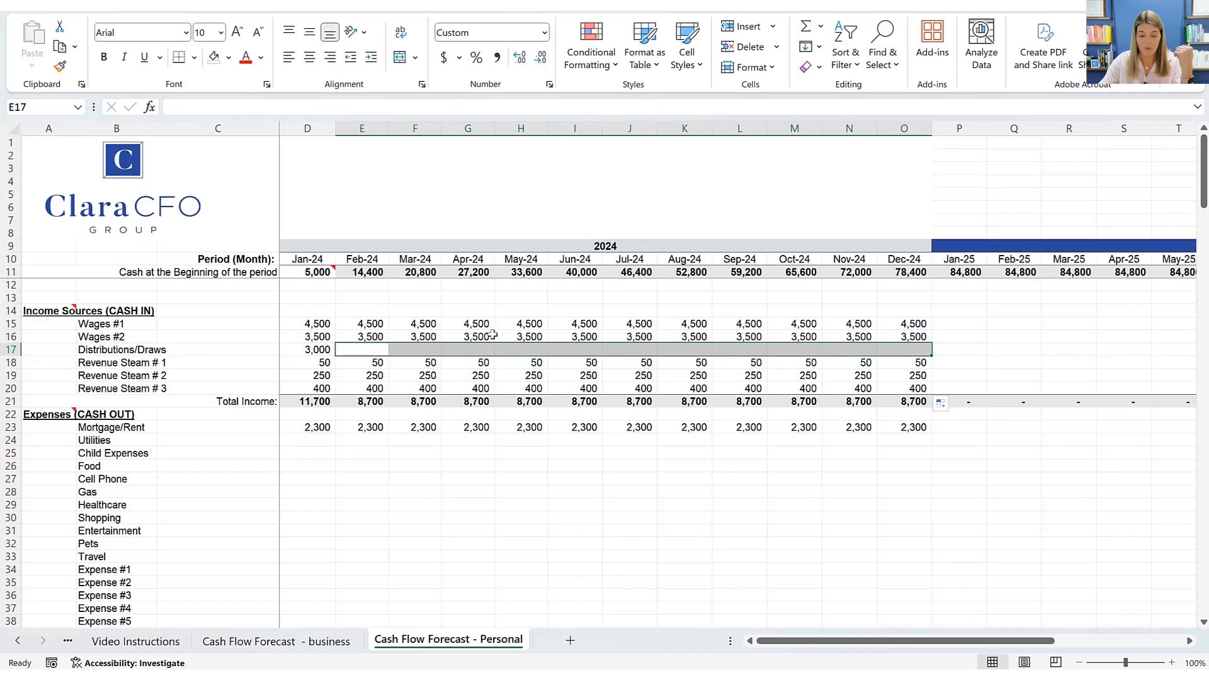
mouse_move(386, 359)
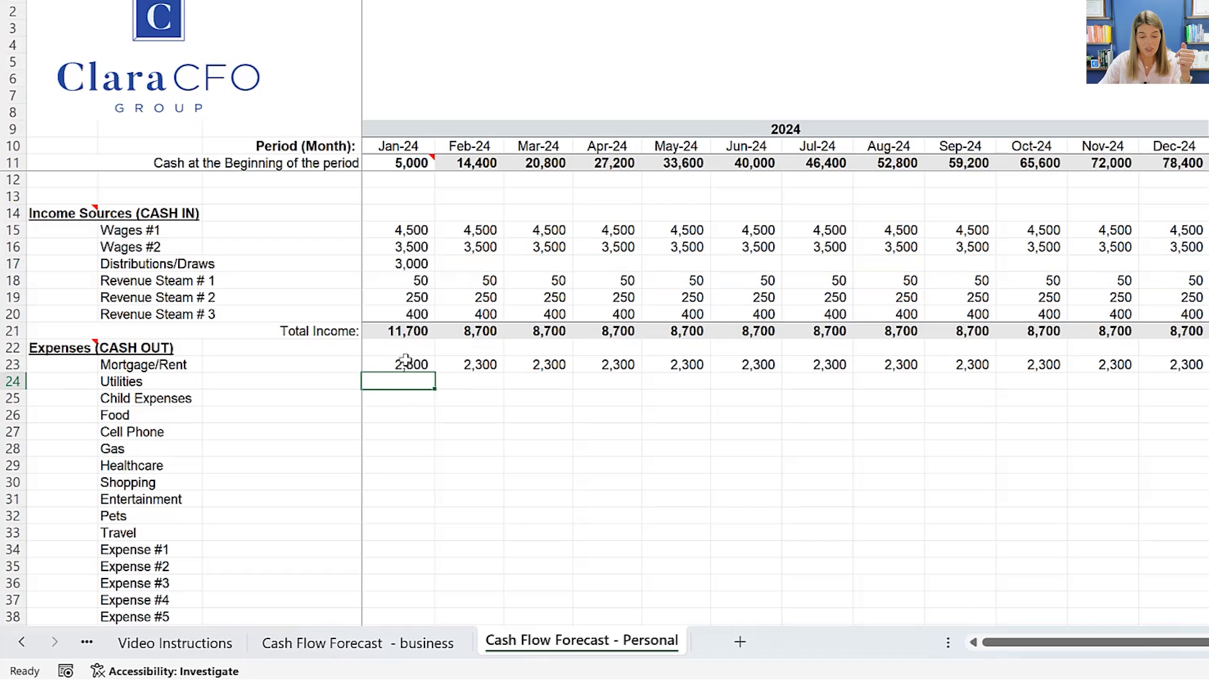
Enter January expenses Utilities-Travel (120, 900, 1000, 100, 150, 500, 200, 100, 50, 500) and fill across 2024.
type("120")
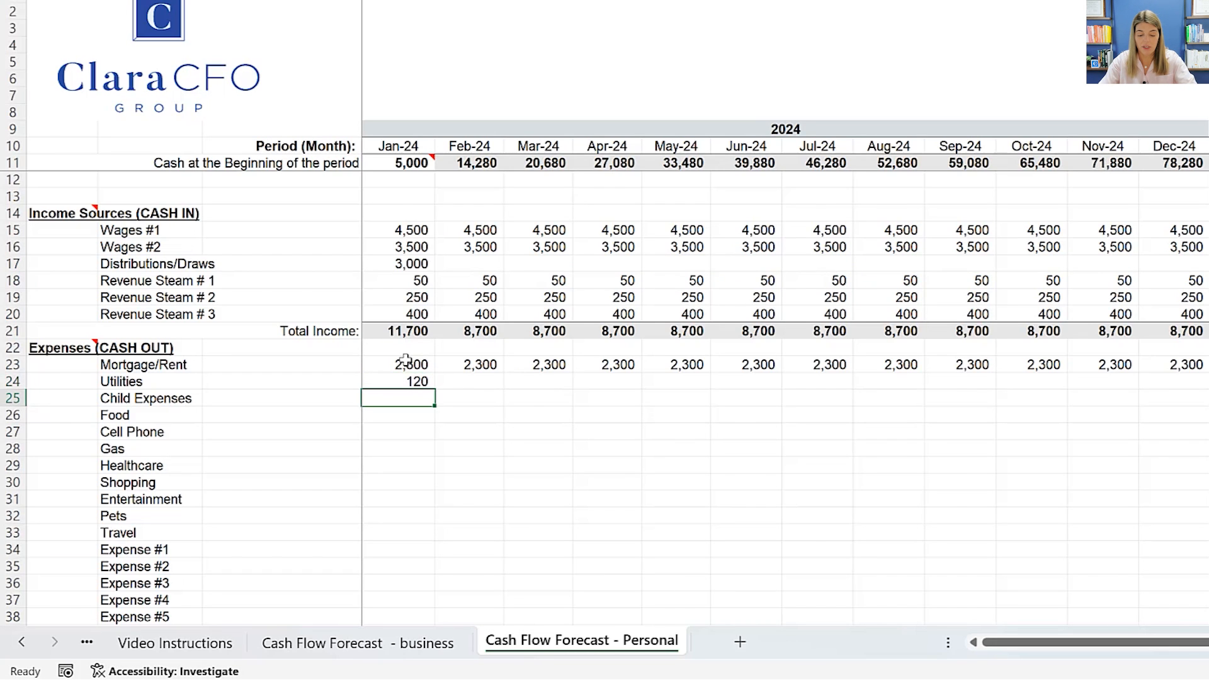
type("900")
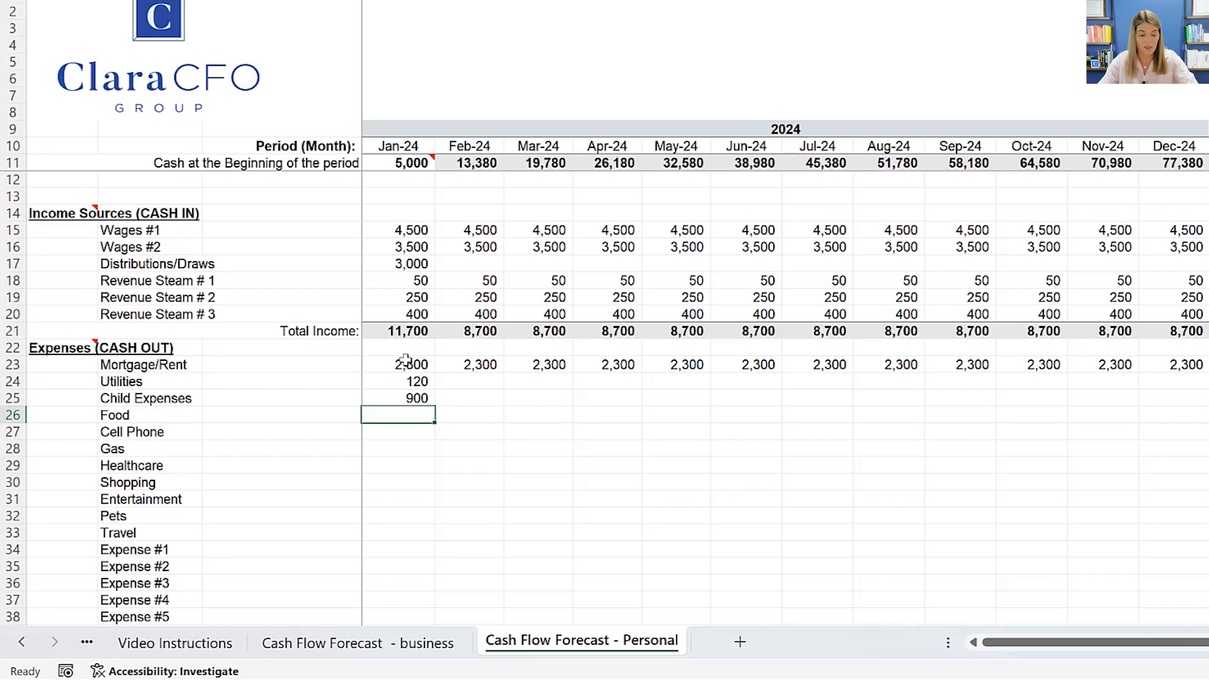
type("1000")
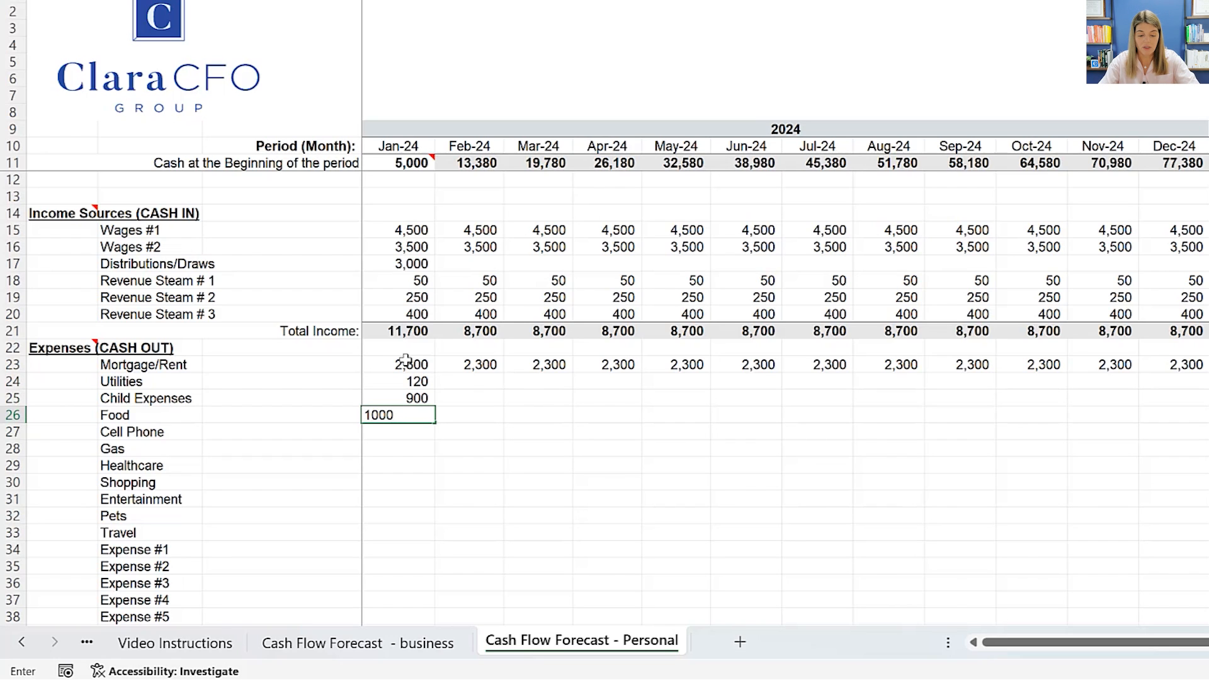
type("100")
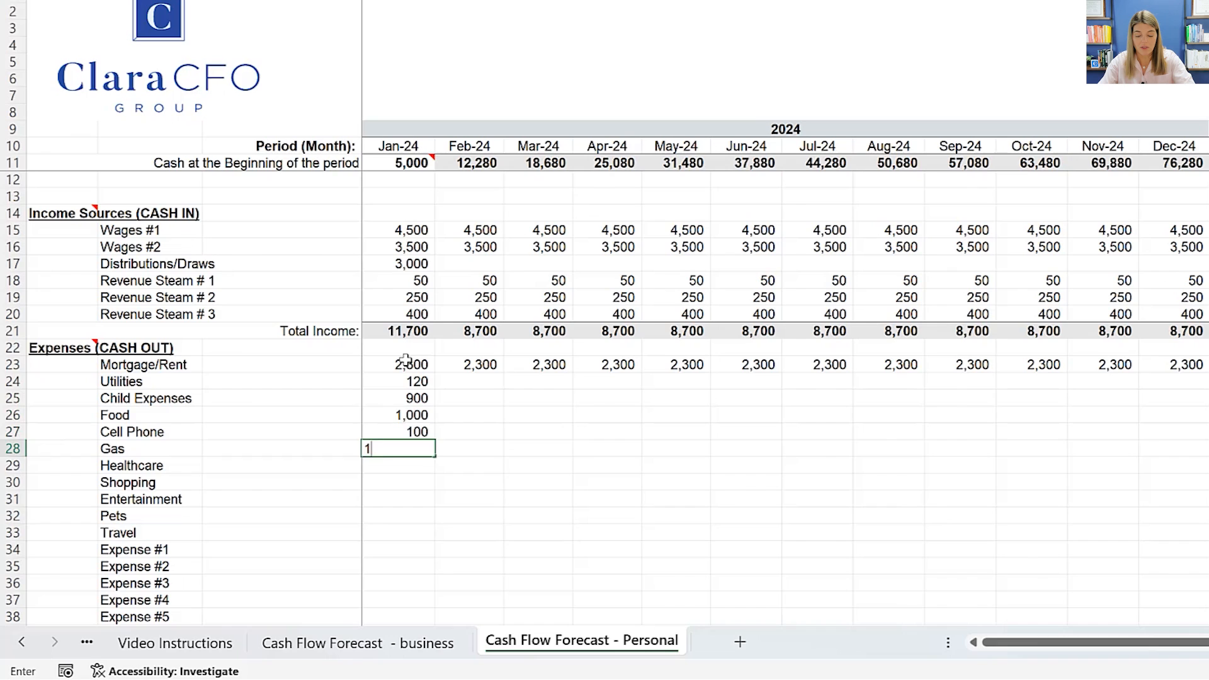
type("150")
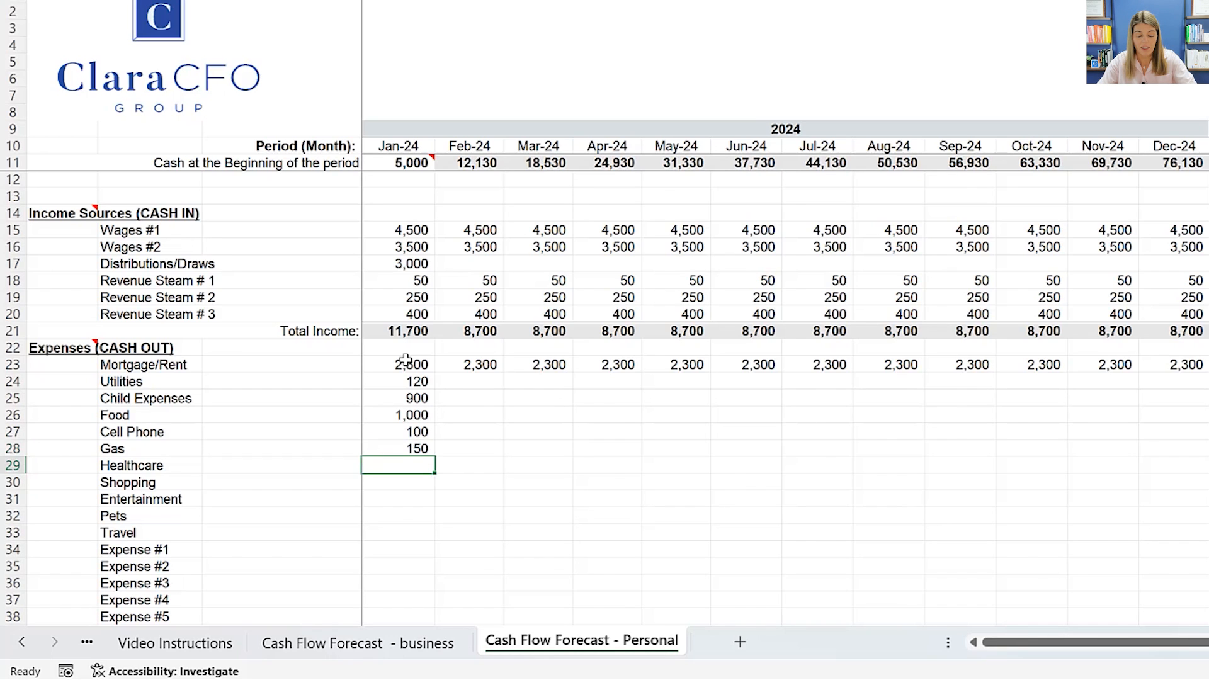
type("500")
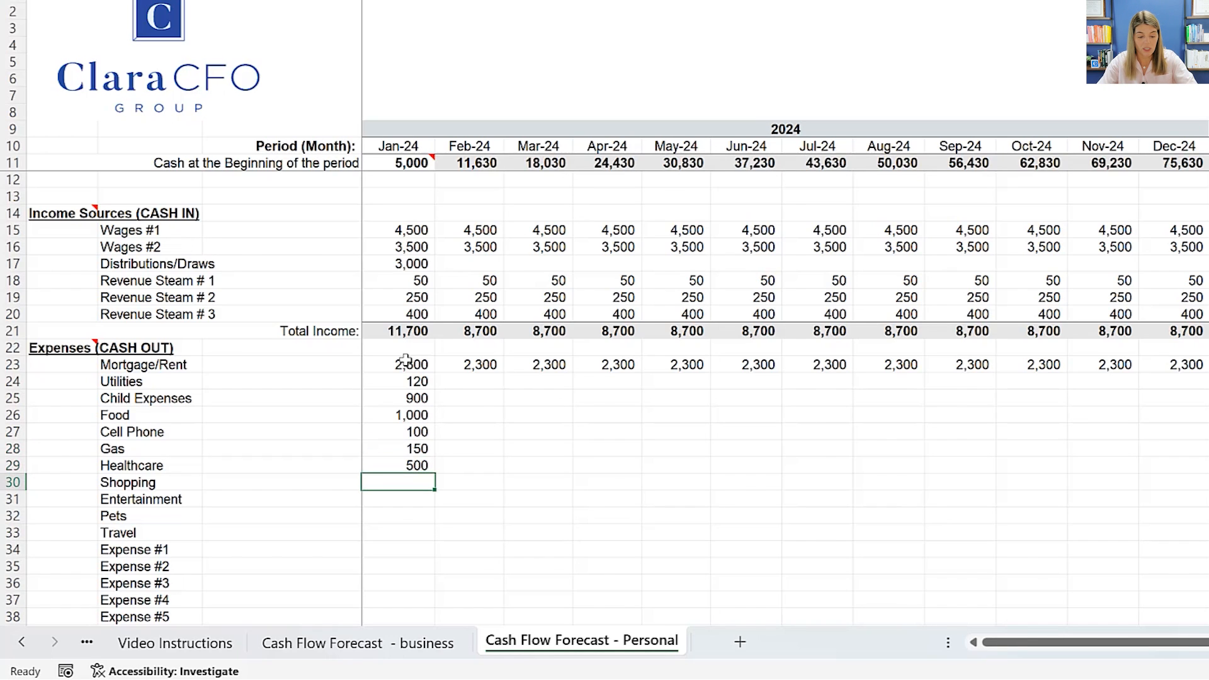
type("200")
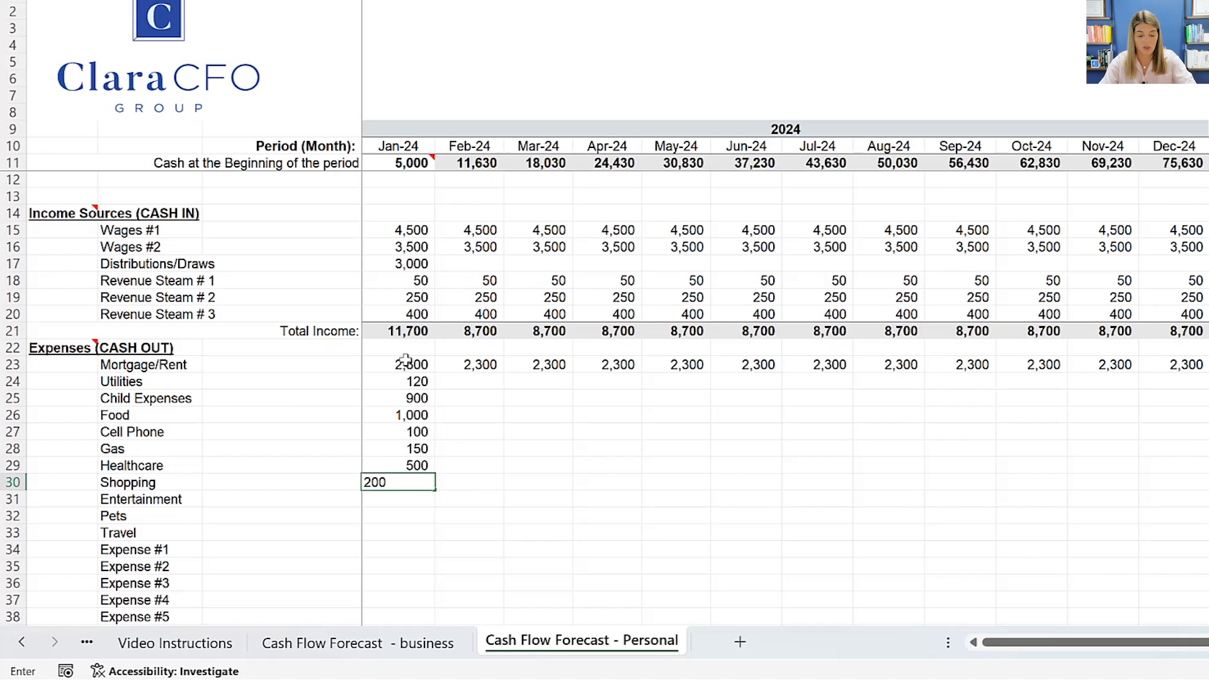
type("100")
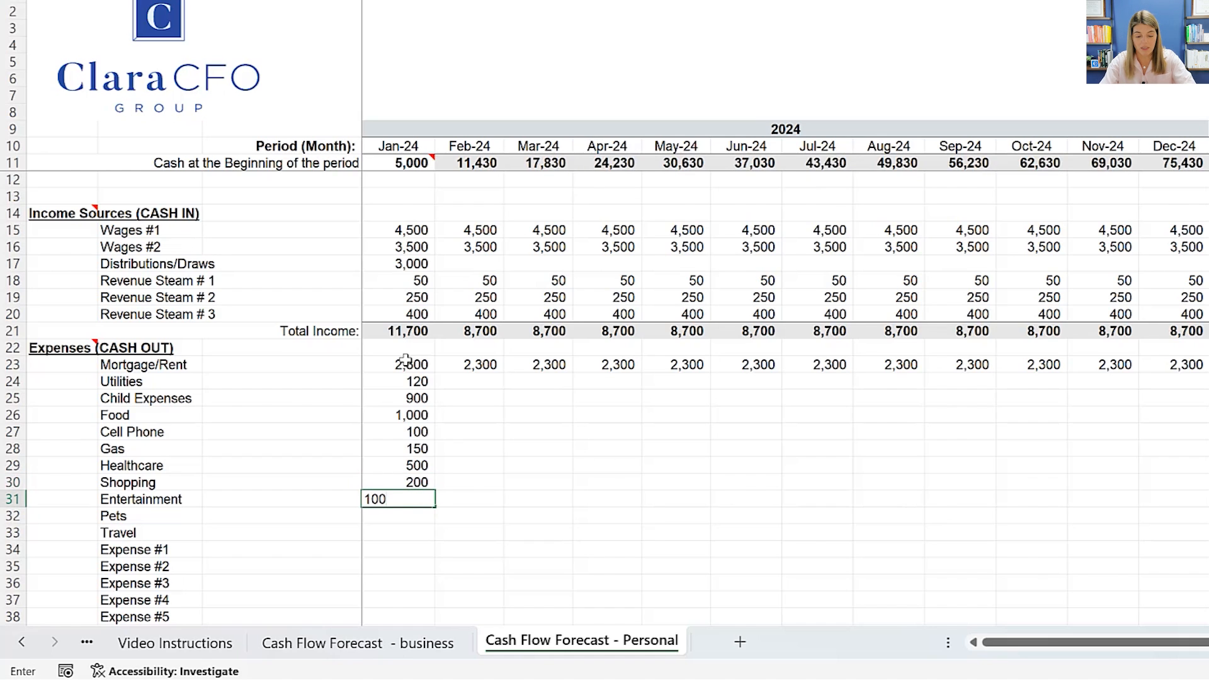
type("50")
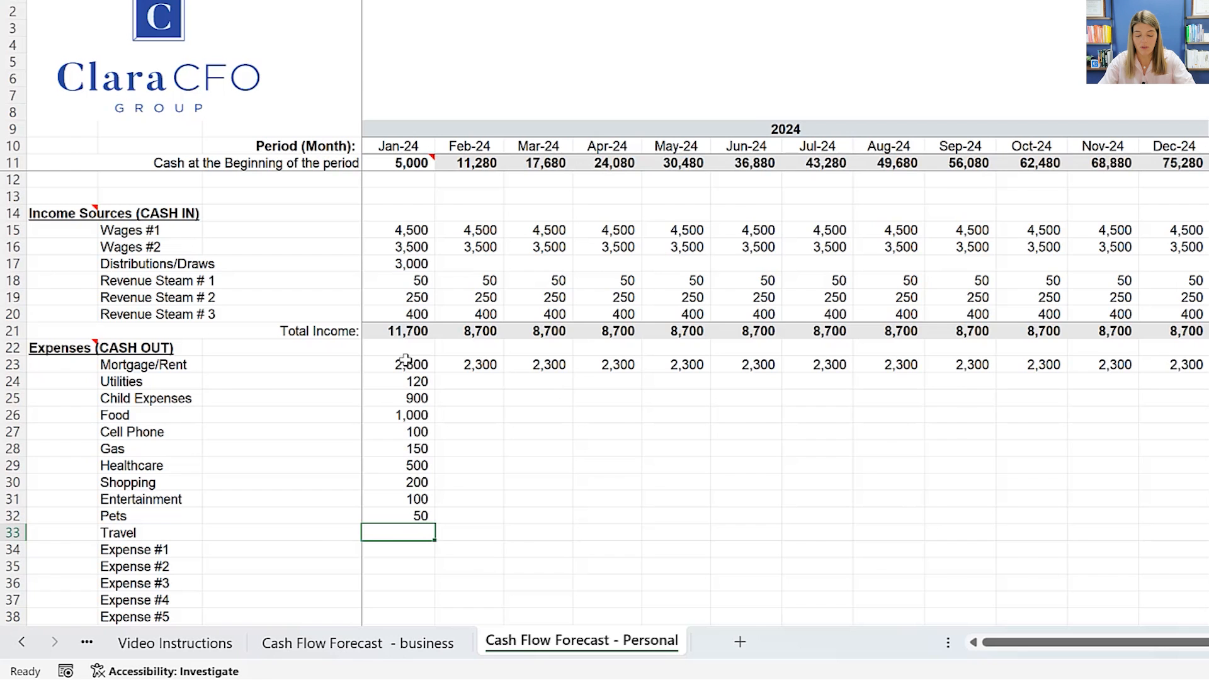
type("500")
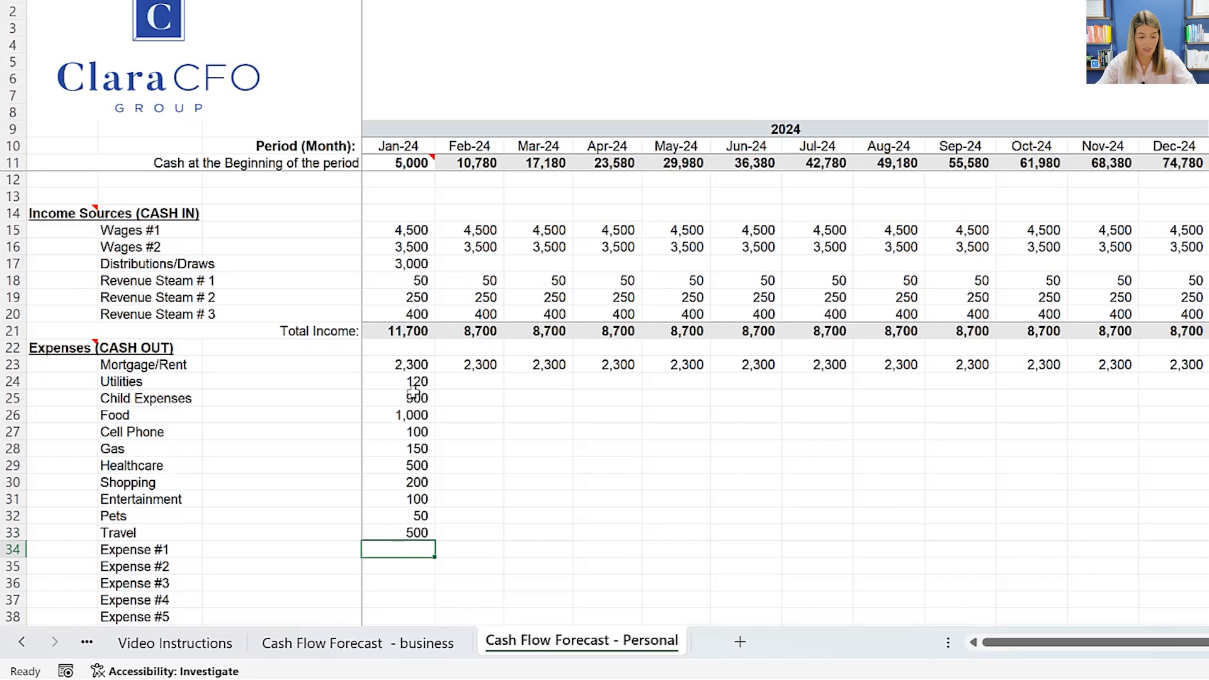
left_click_drag(398, 381, 399, 531)
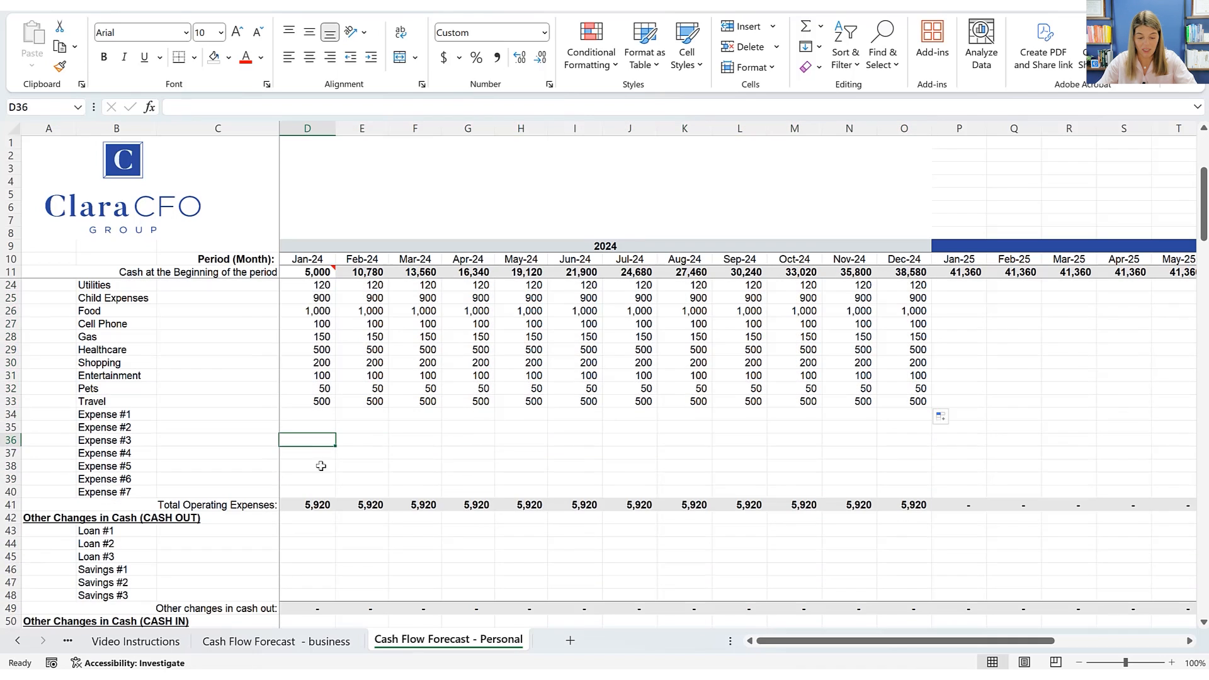
left_click(307, 414)
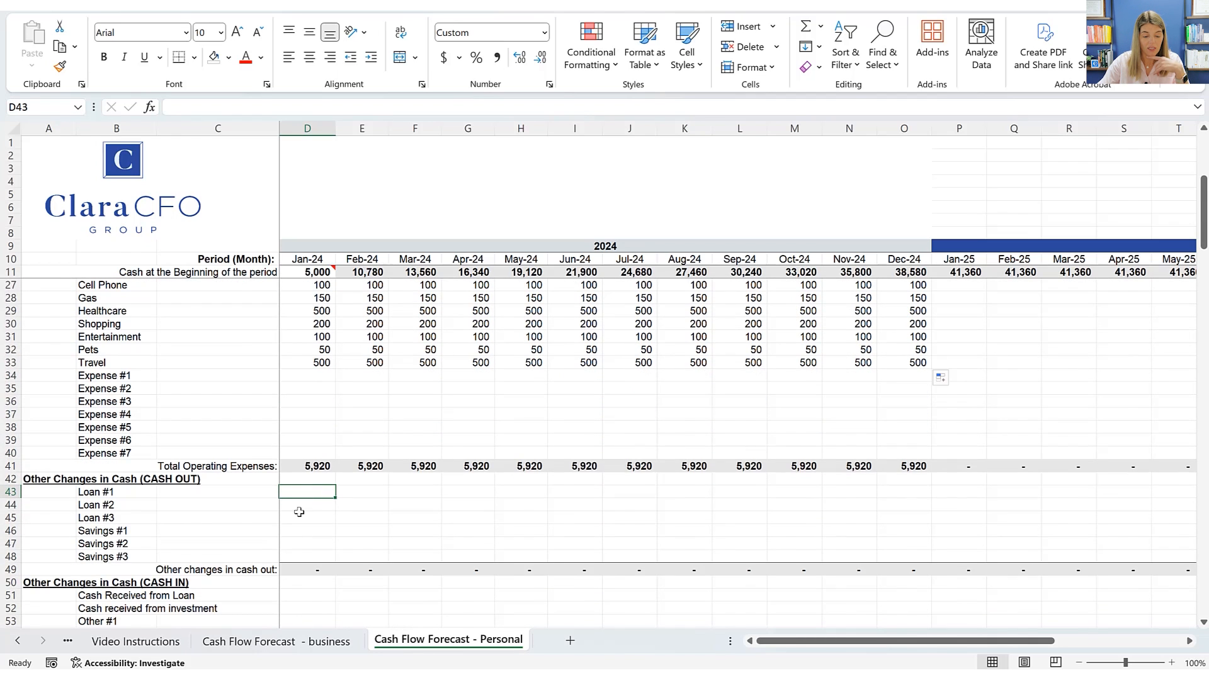
mouse_move(353, 499)
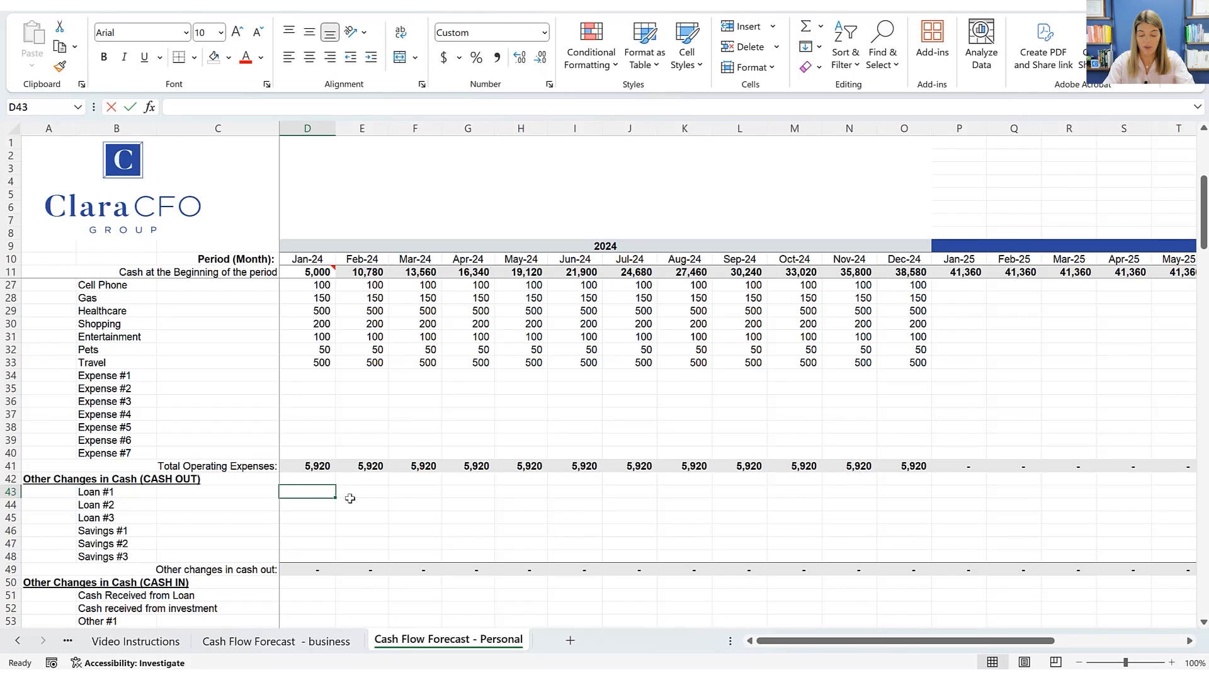
Set Loan #1 to 950 and Loan #2 to 650 in every month of 2024.
type("950")
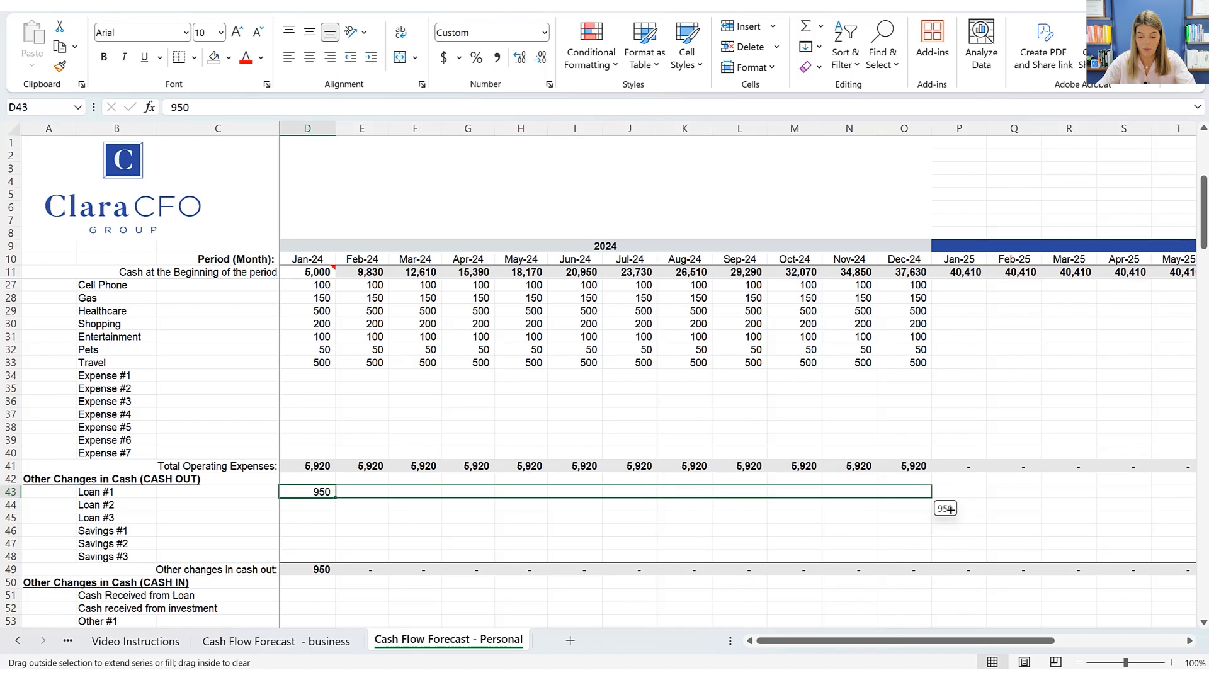
left_click_drag(331, 493, 918, 492)
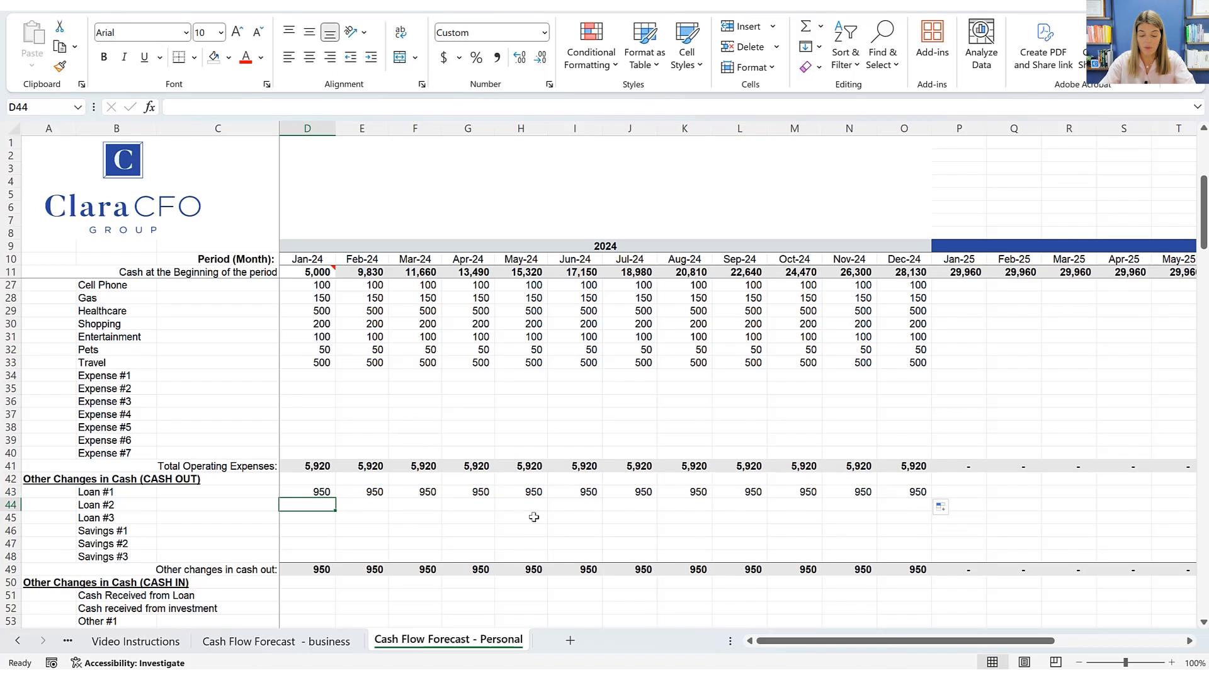
type("650")
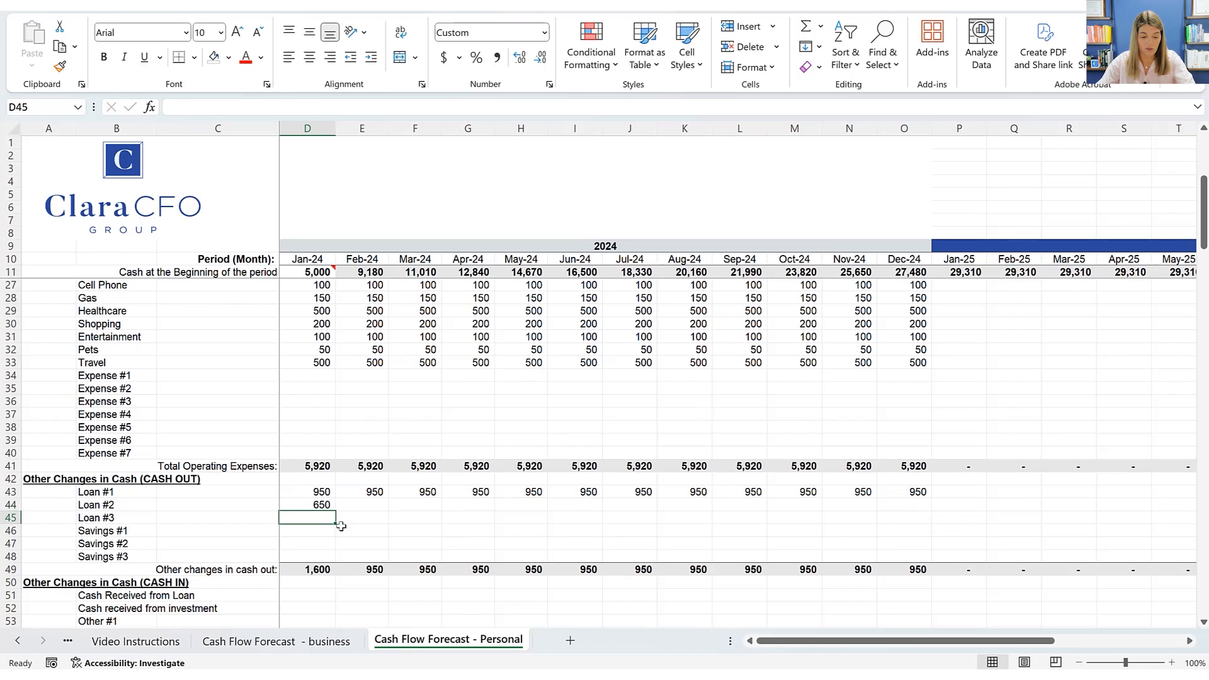
left_click_drag(308, 504, 767, 504)
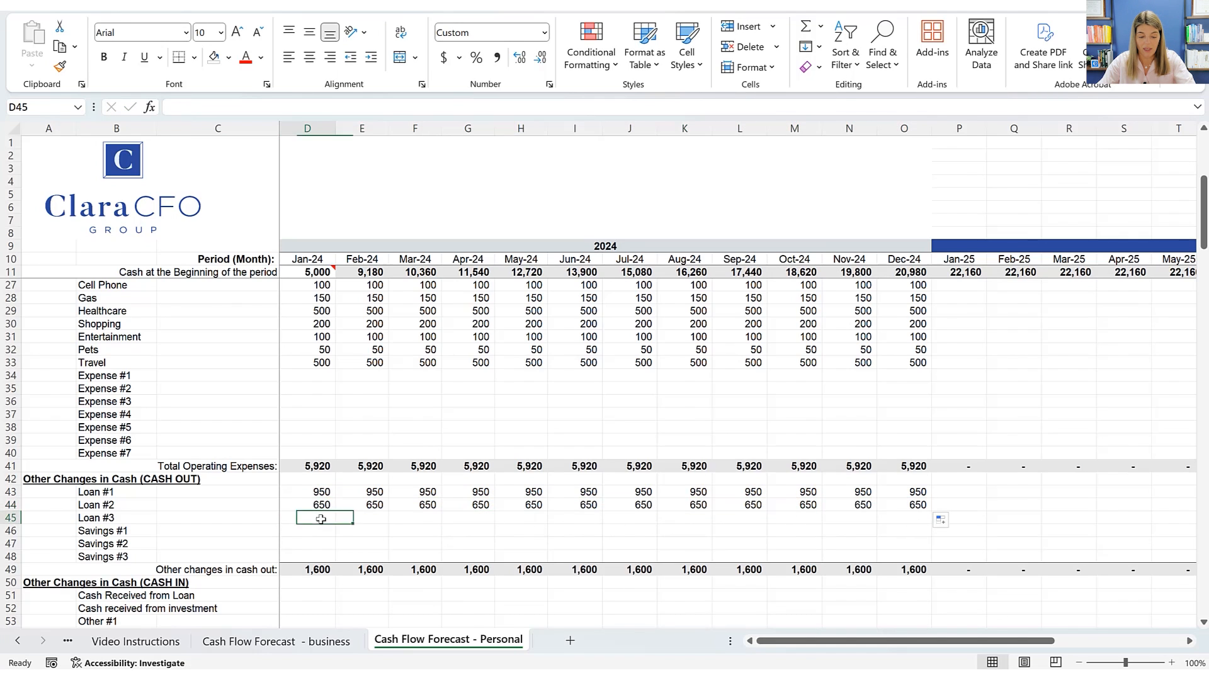
Set Savings #1 to 1,000 in every month of 2024.
type("1000")
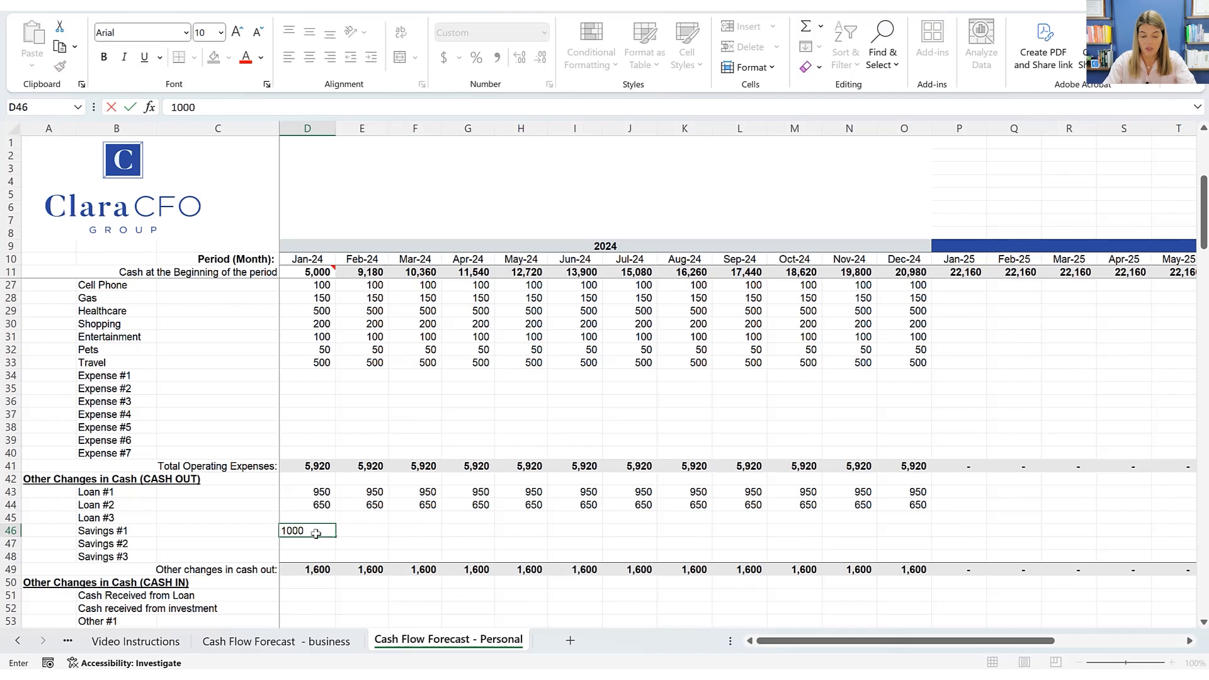
key("Enter")
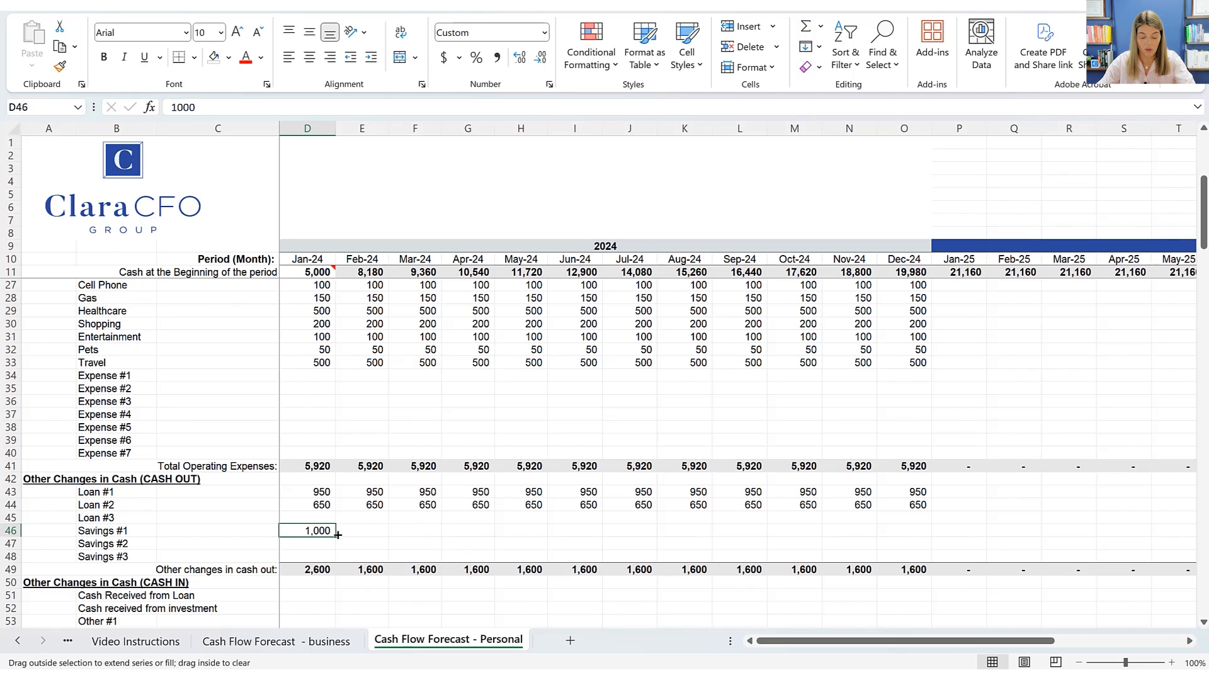
left_click_drag(337, 530, 919, 530)
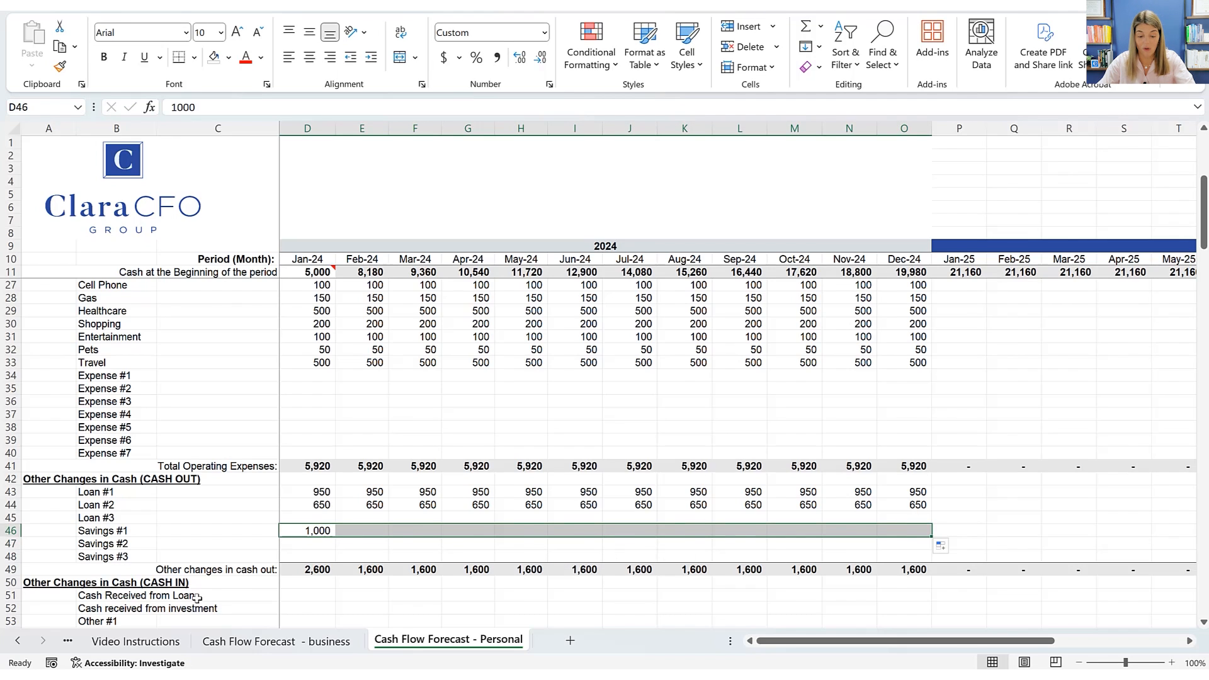
left_click_drag(314, 530, 915, 530)
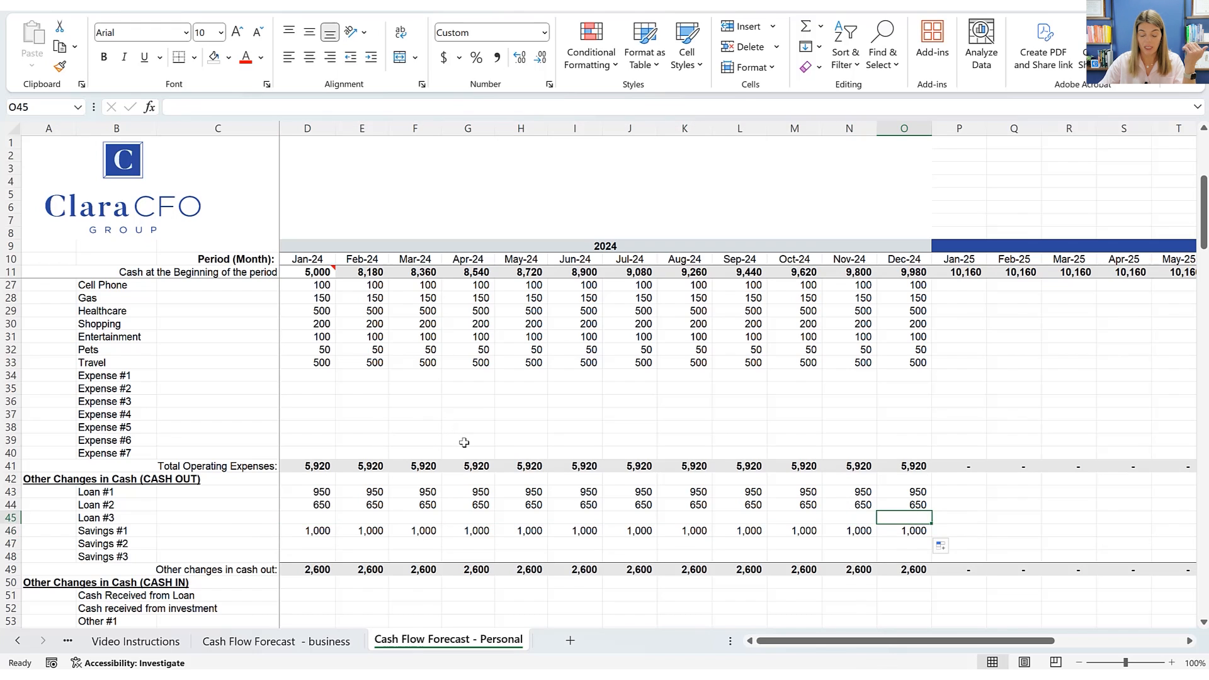
scroll("down", 3)
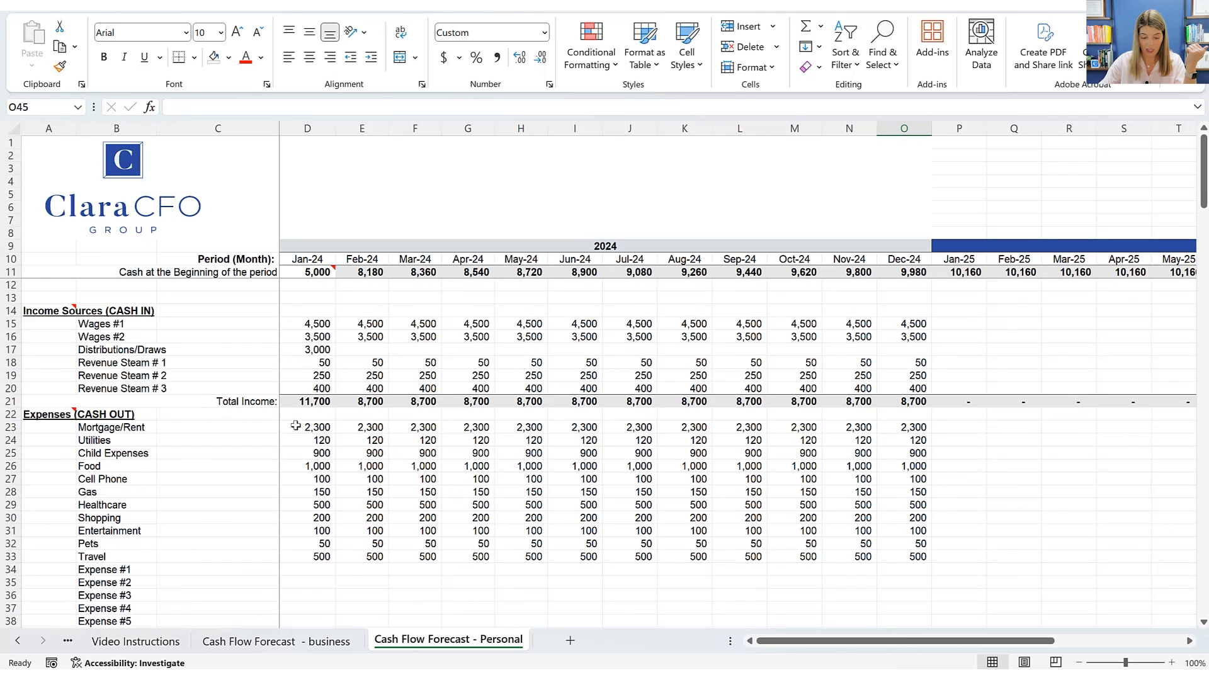
scroll("down", 3)
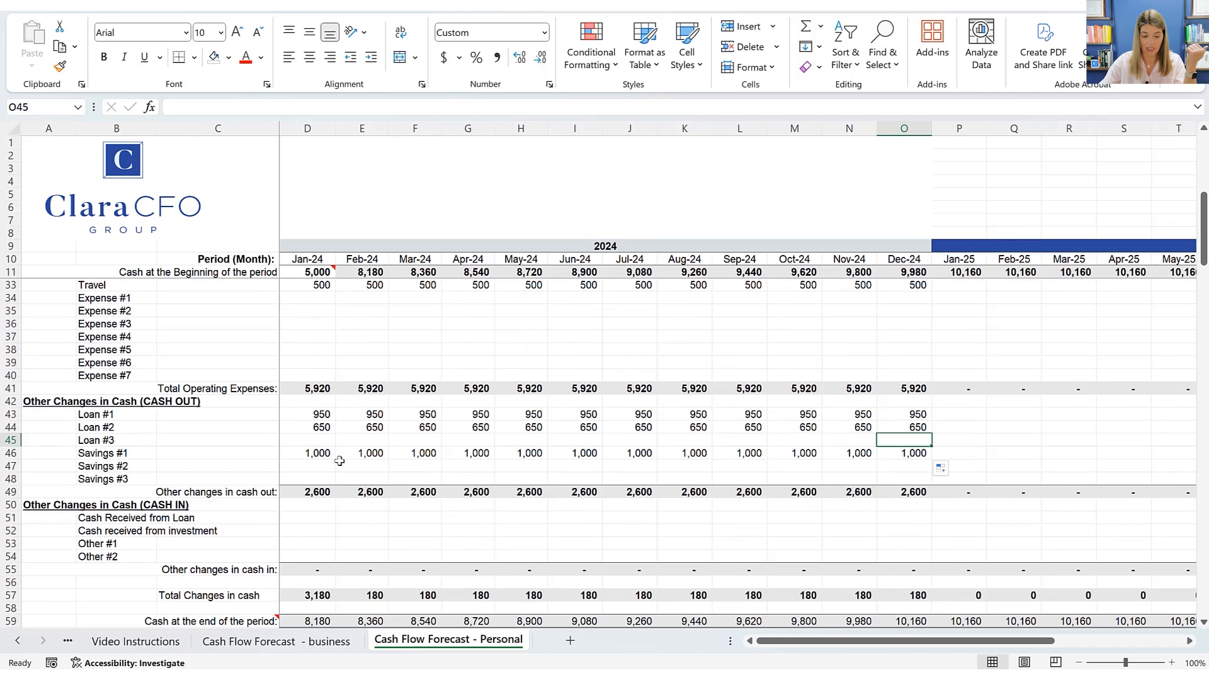
mouse_move(309, 460)
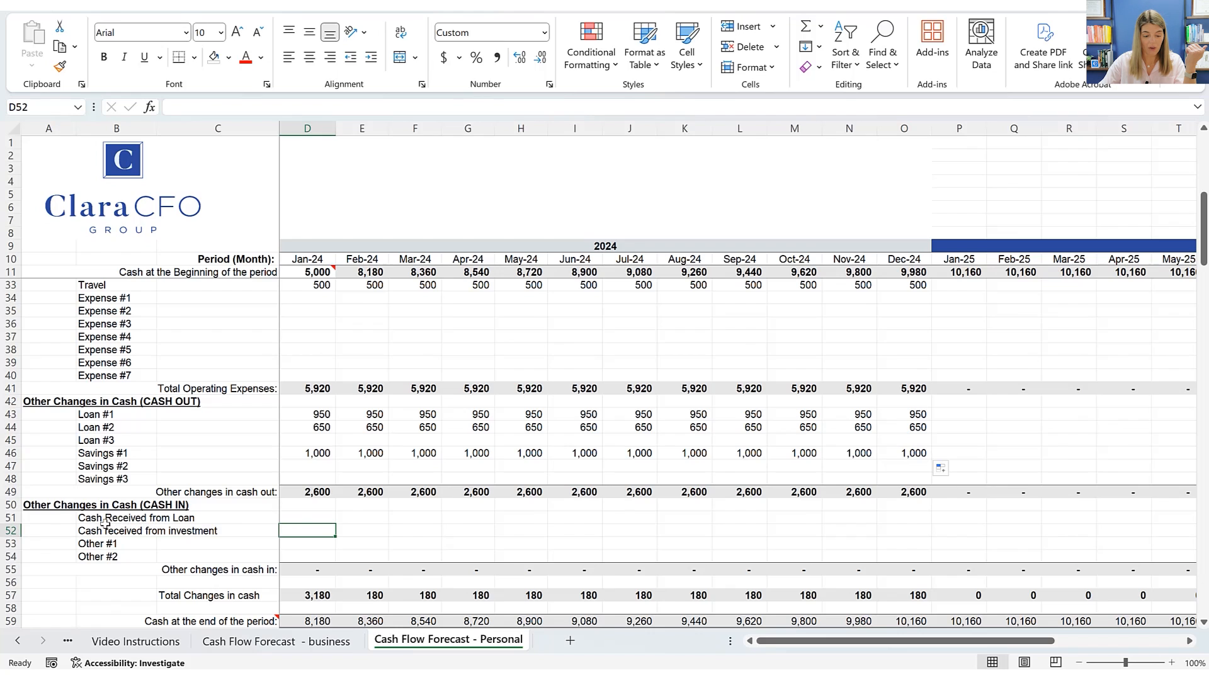
left_click(116, 517)
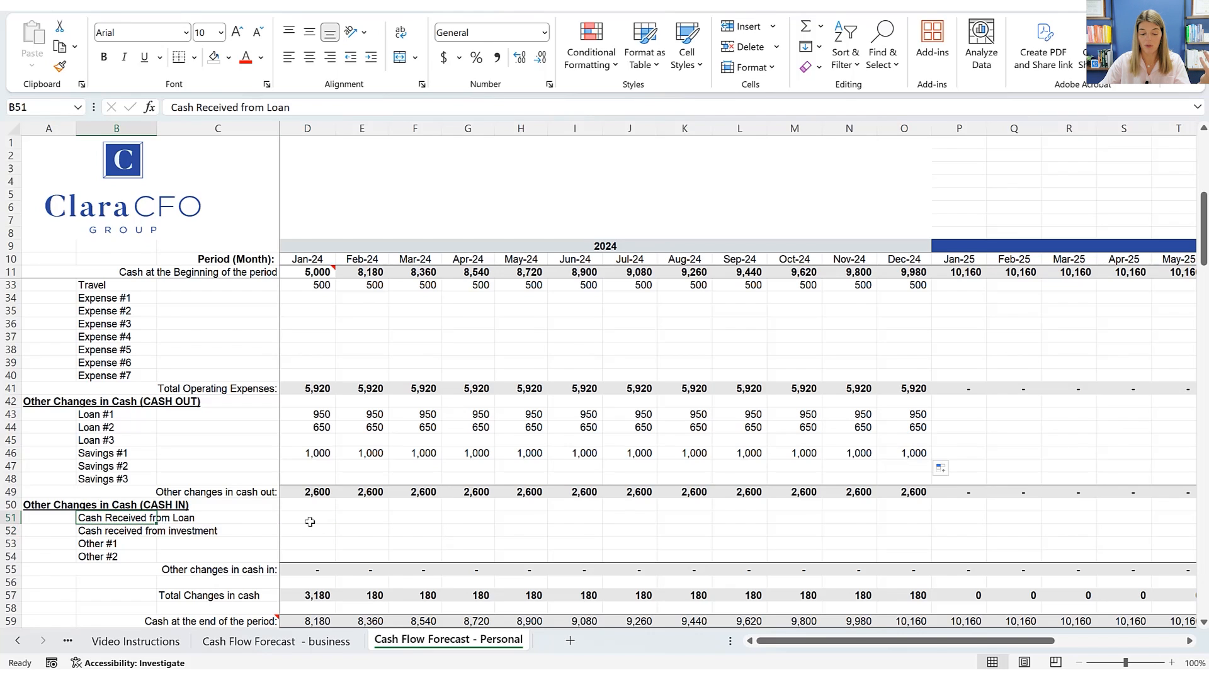
left_click(307, 518)
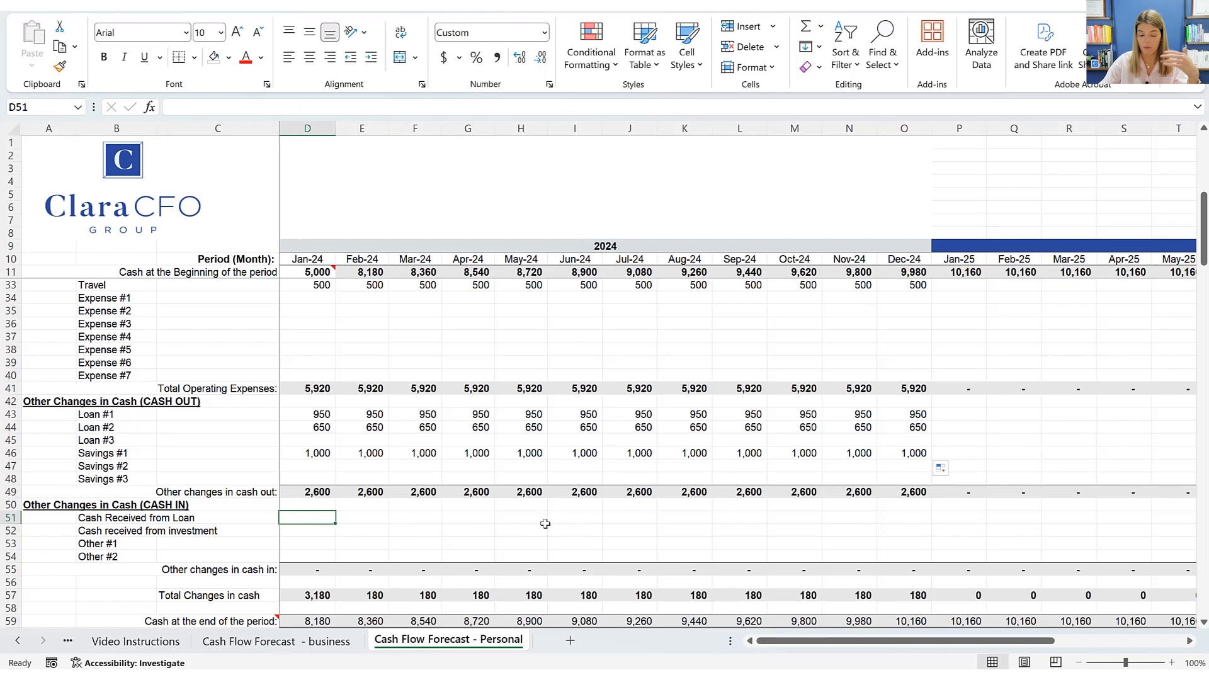
mouse_move(547, 526)
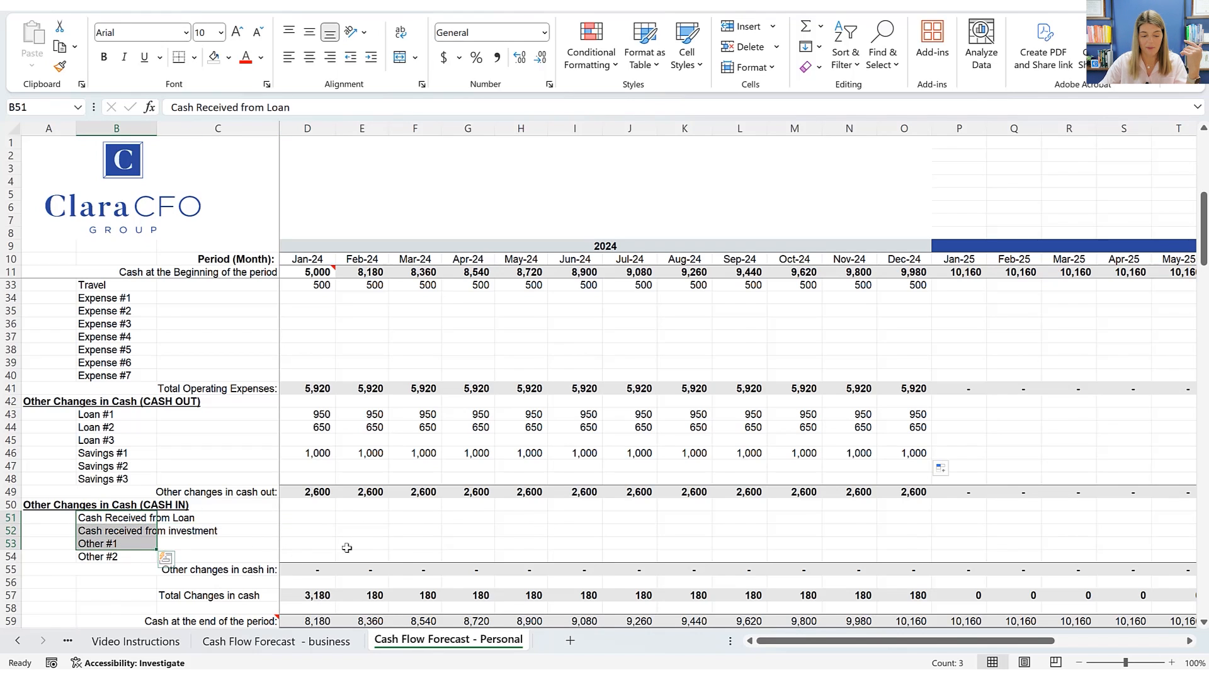
mouse_move(320, 531)
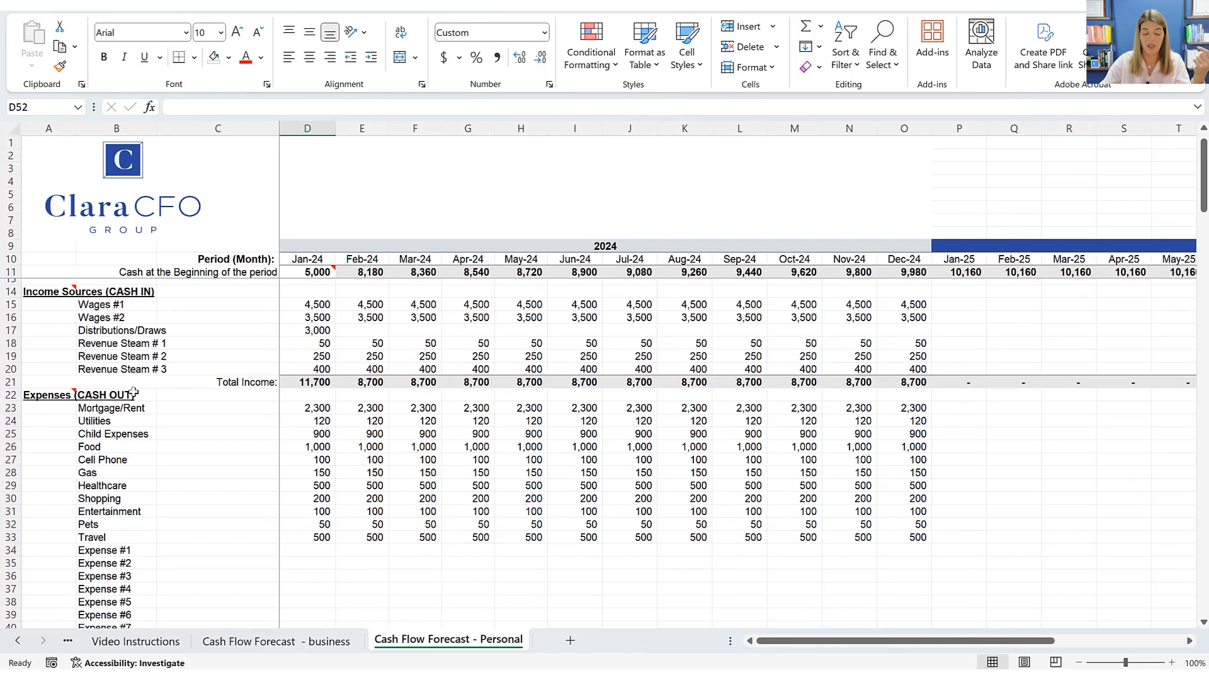
scroll("down", 3)
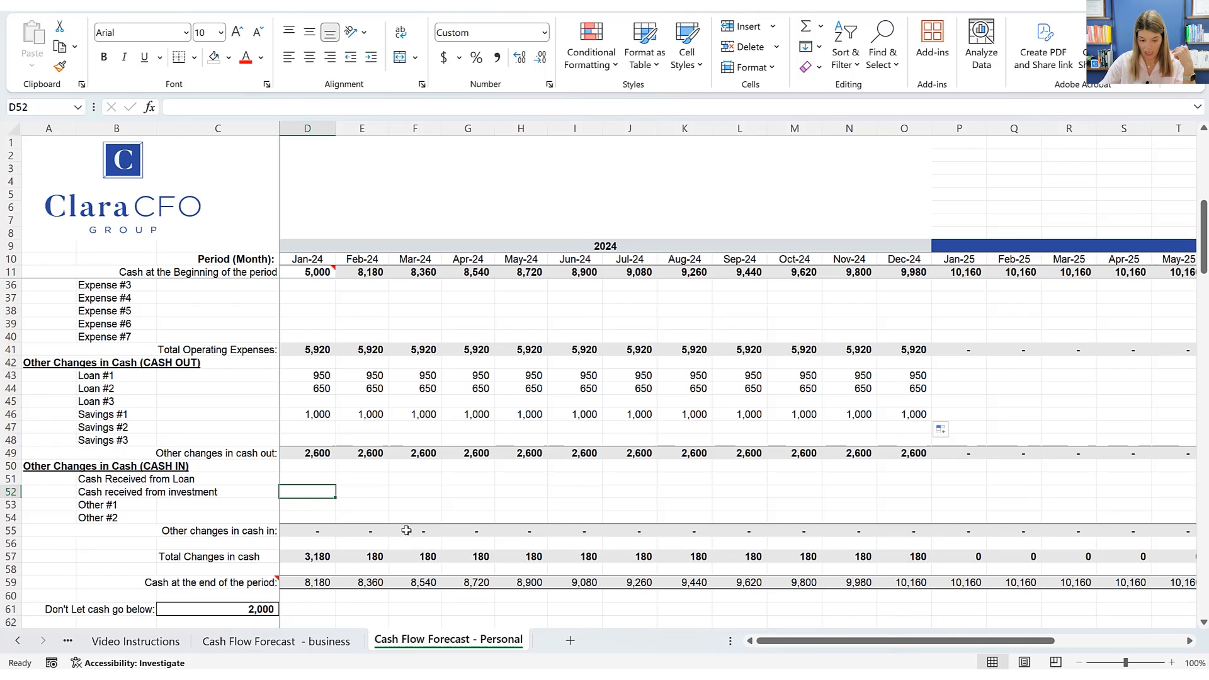
left_click(307, 556)
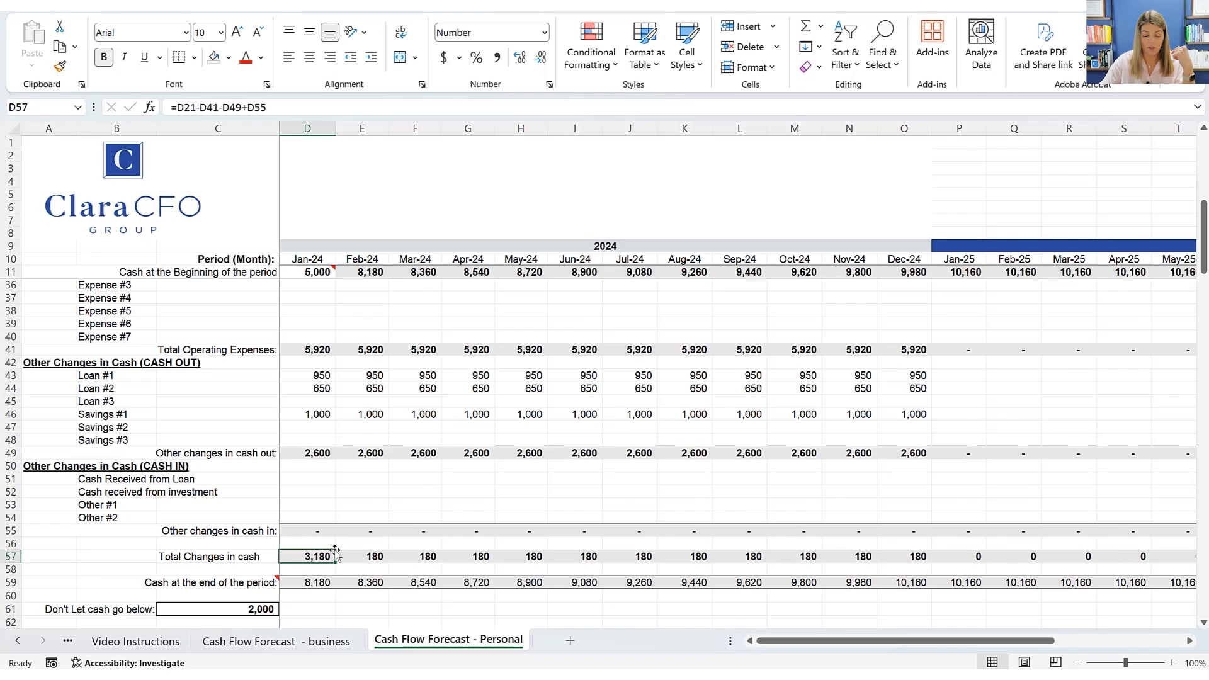
mouse_move(304, 577)
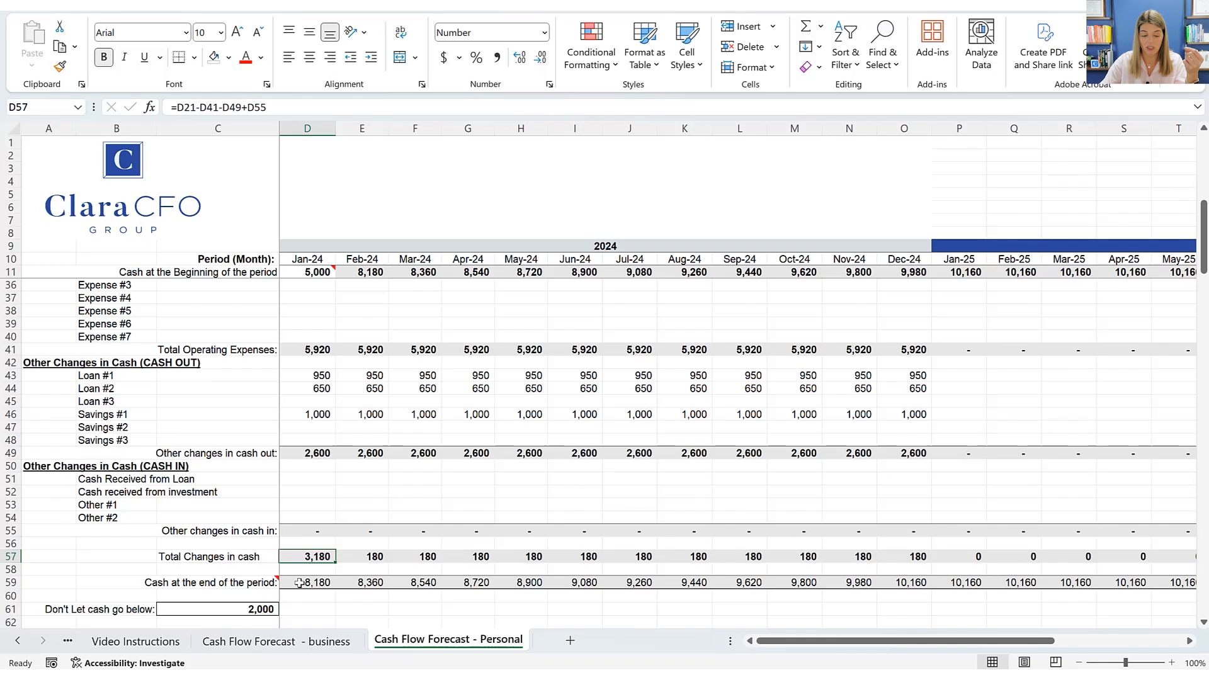
mouse_move(301, 577)
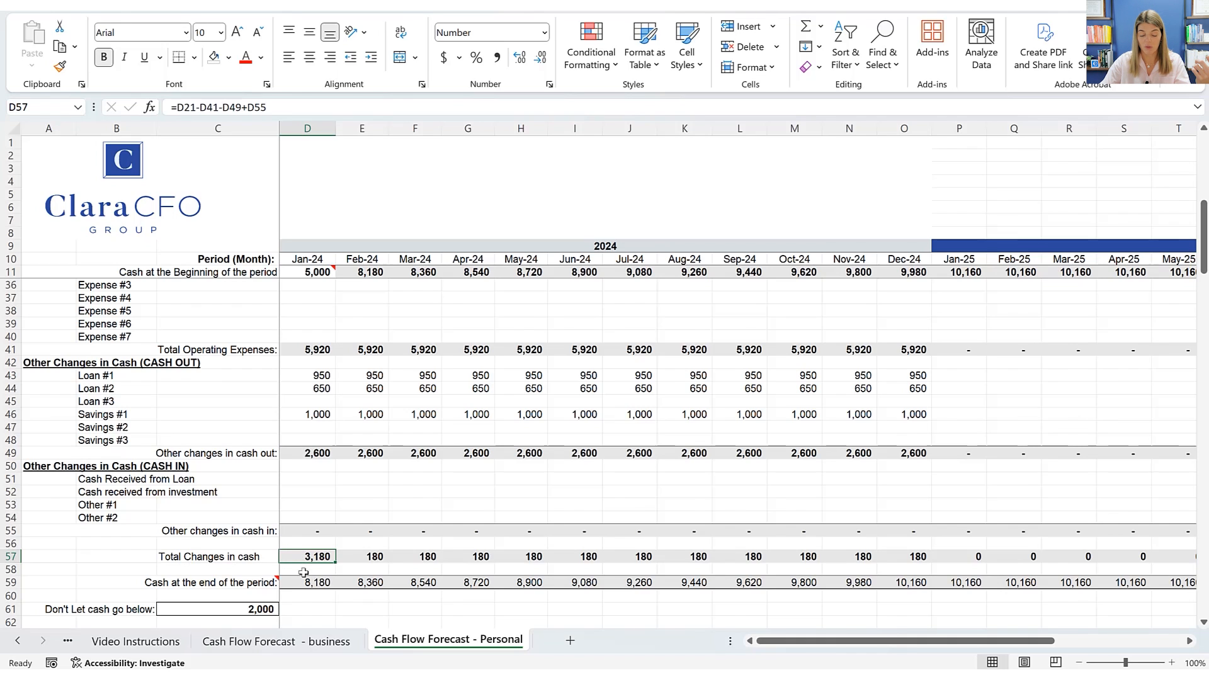
left_click(307, 582)
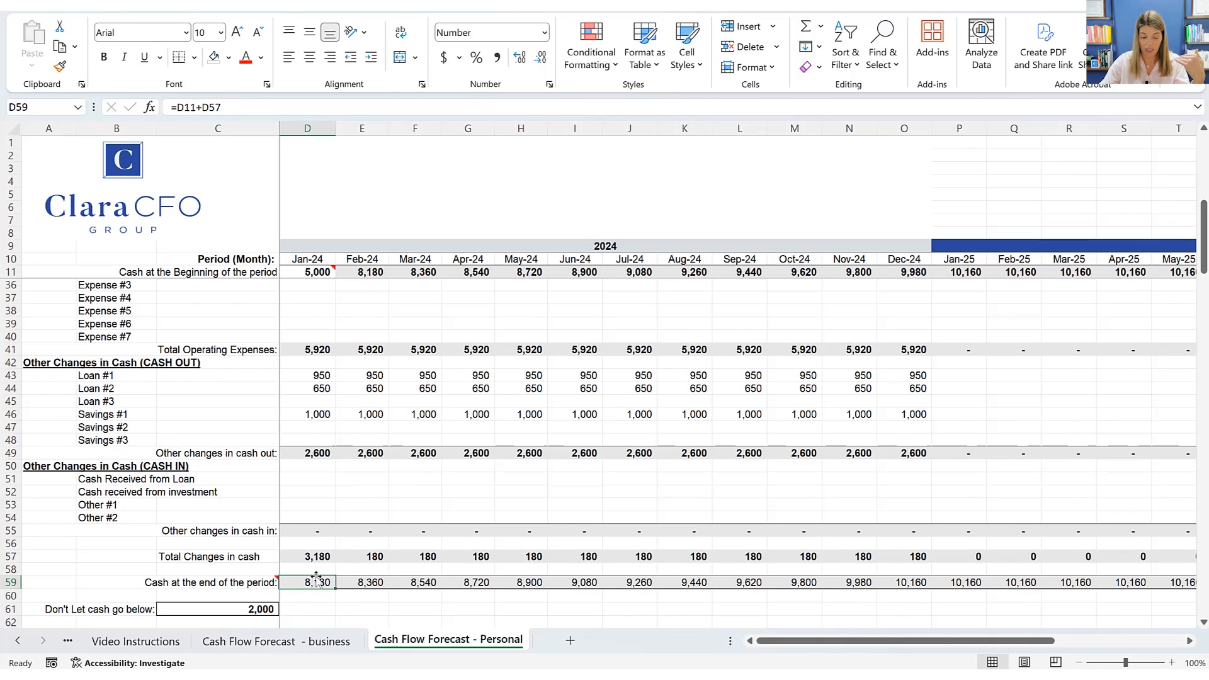
mouse_move(307, 582)
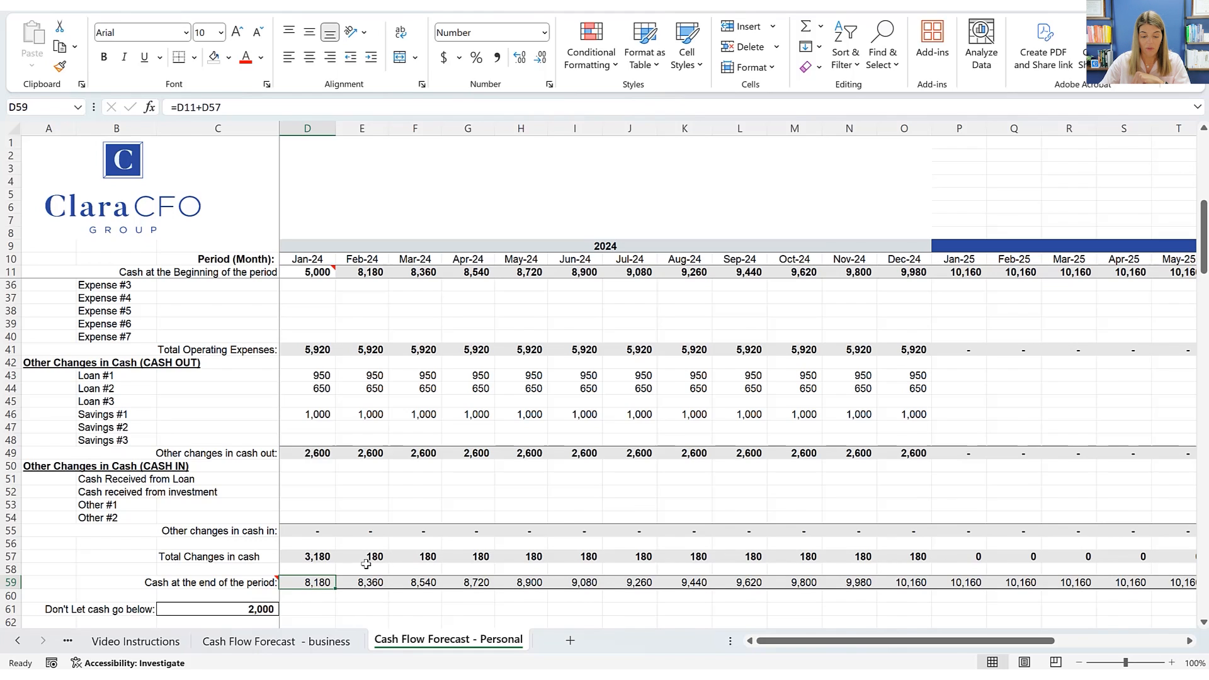
left_click(361, 556)
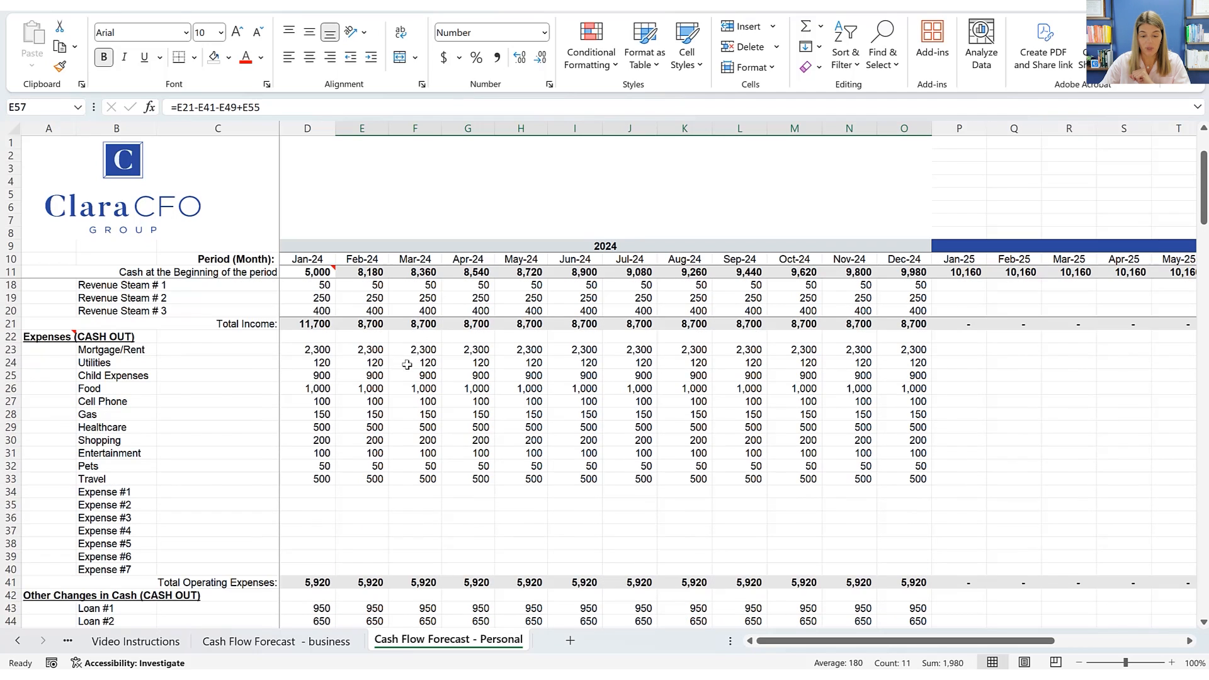
mouse_move(923, 470)
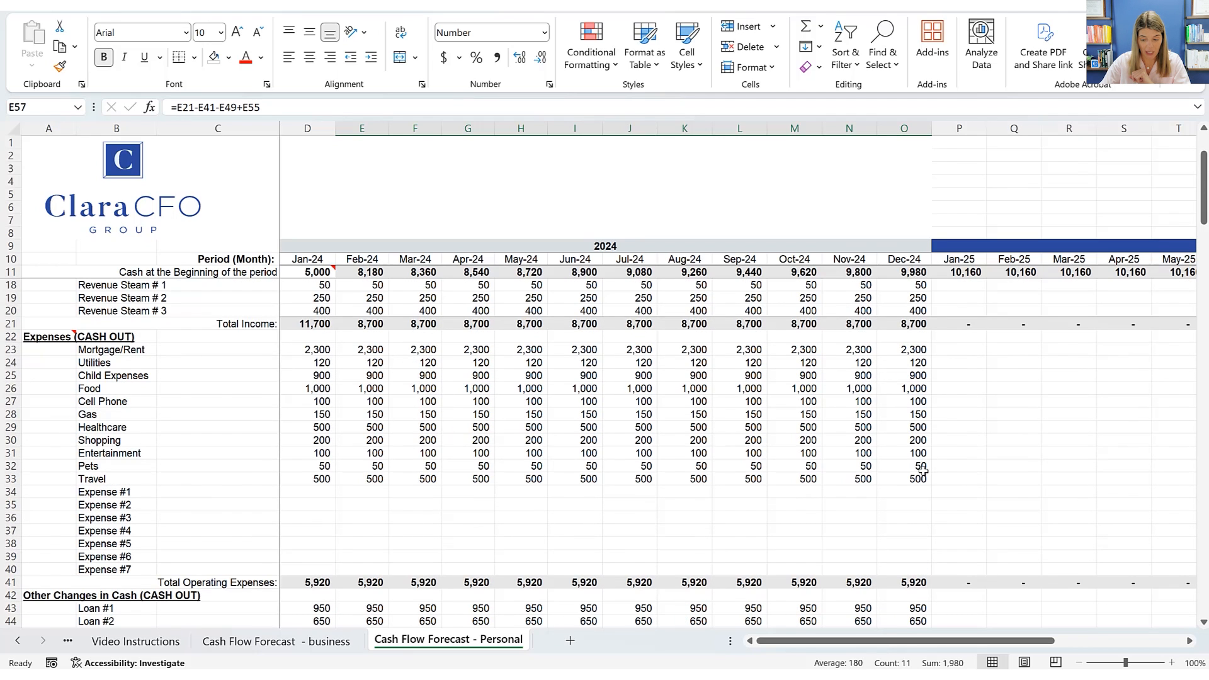
Rename Expense #1 to Misc and give it 500 in every month of 2024.
left_click(105, 492)
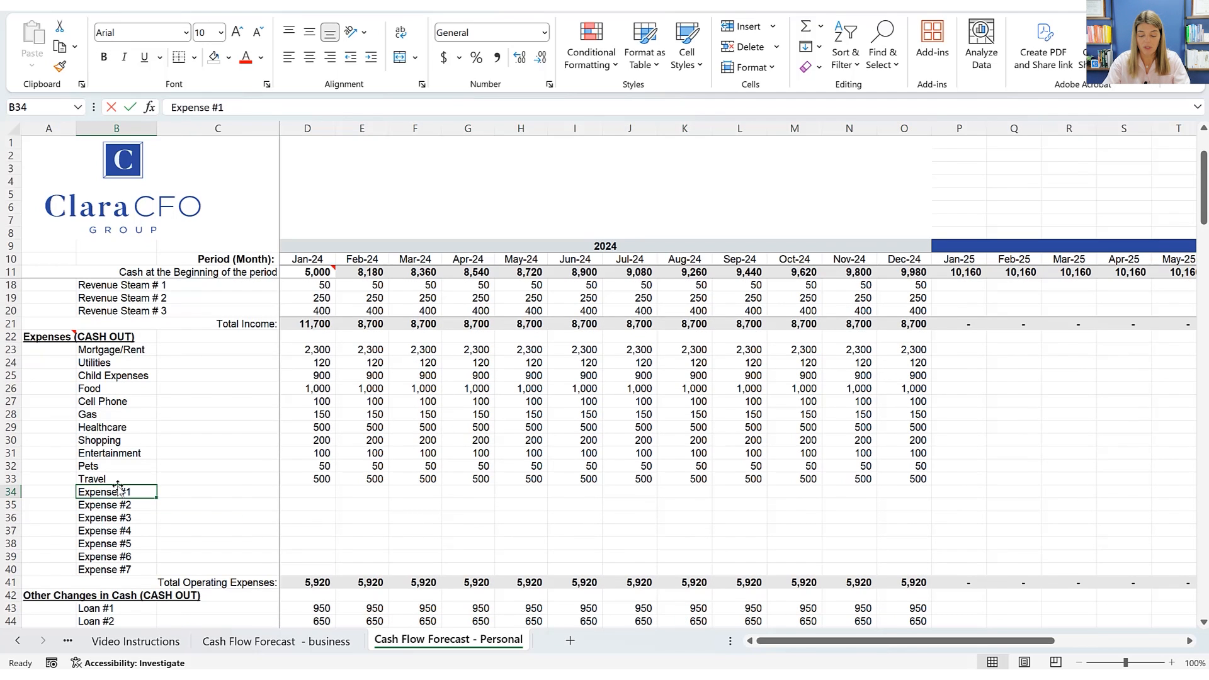
type("Misc")
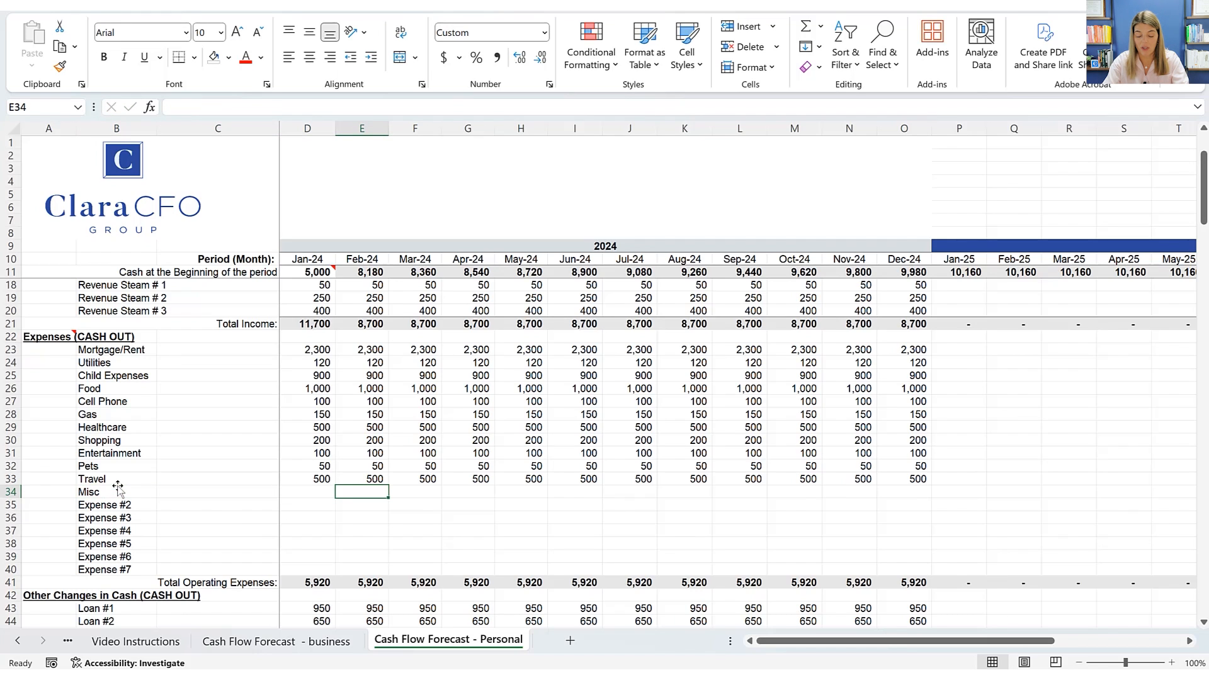
type("500")
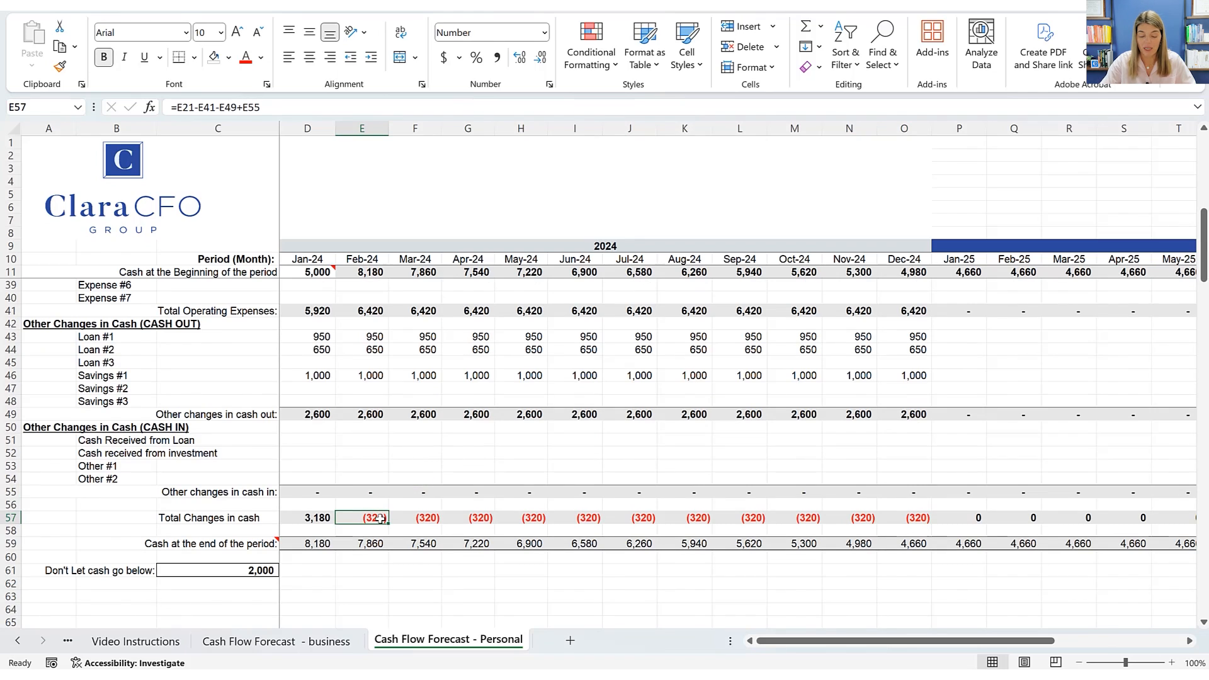
left_click(629, 518)
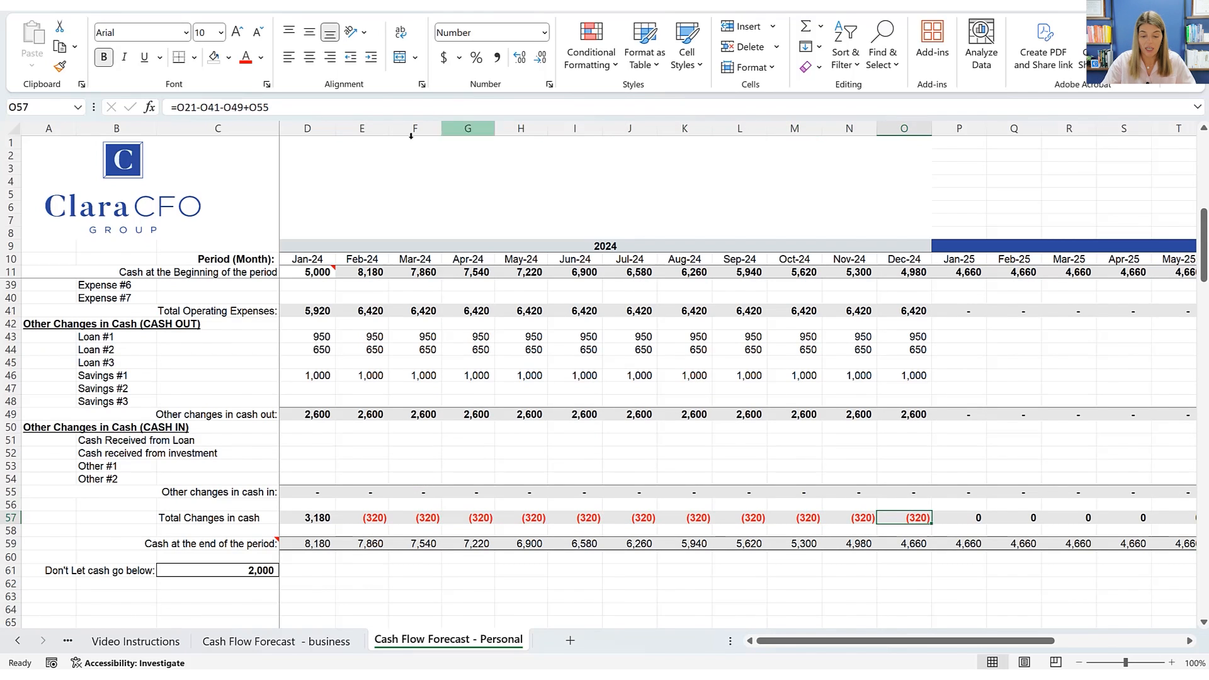
left_click_drag(318, 375, 914, 375)
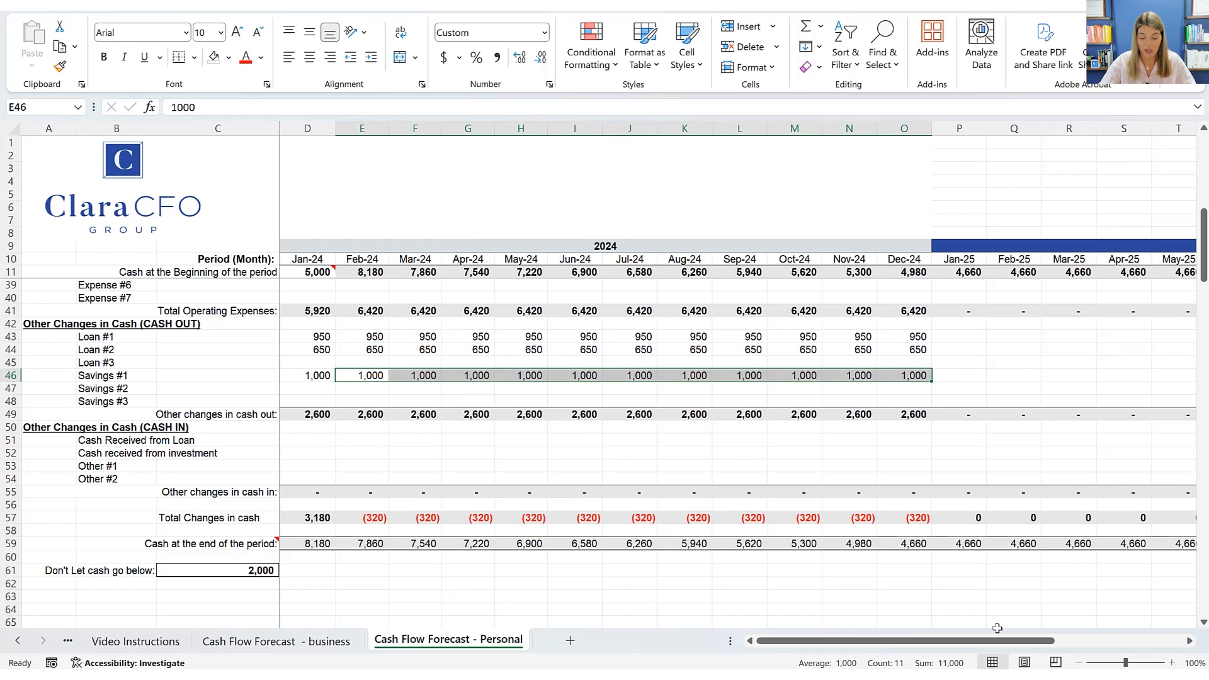
left_click(903, 543)
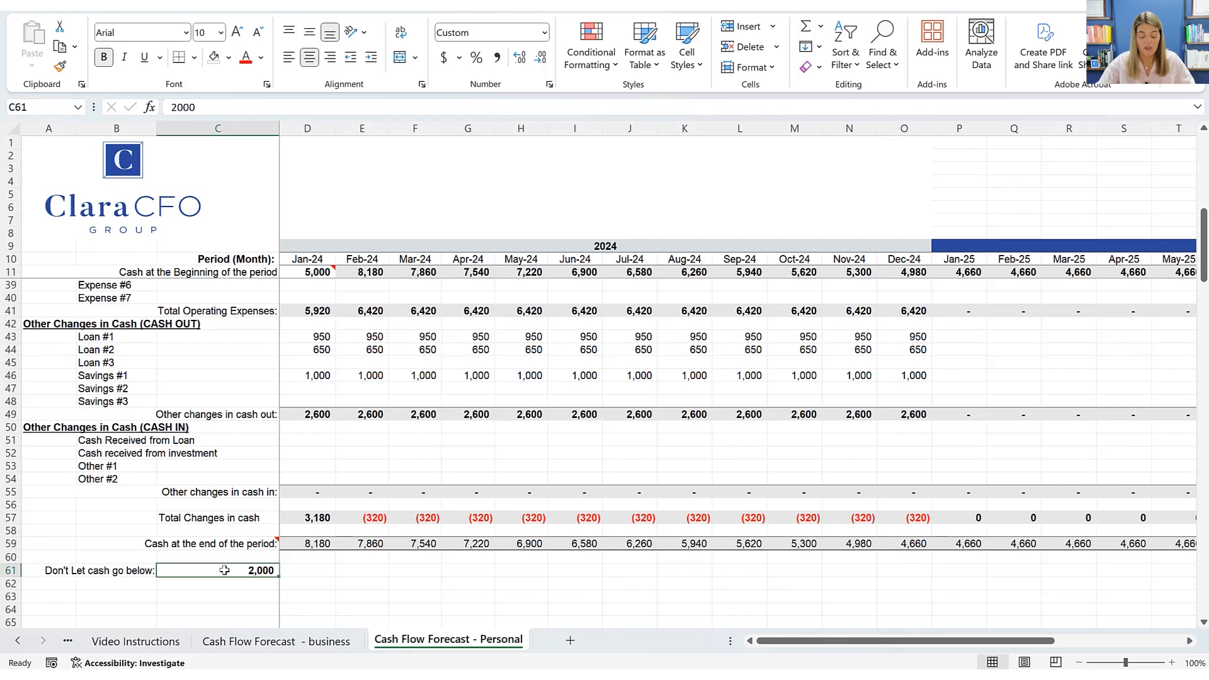
Set the minimum cash threshold to 5,000 and Savings #1 to 700 every month.
type("5000")
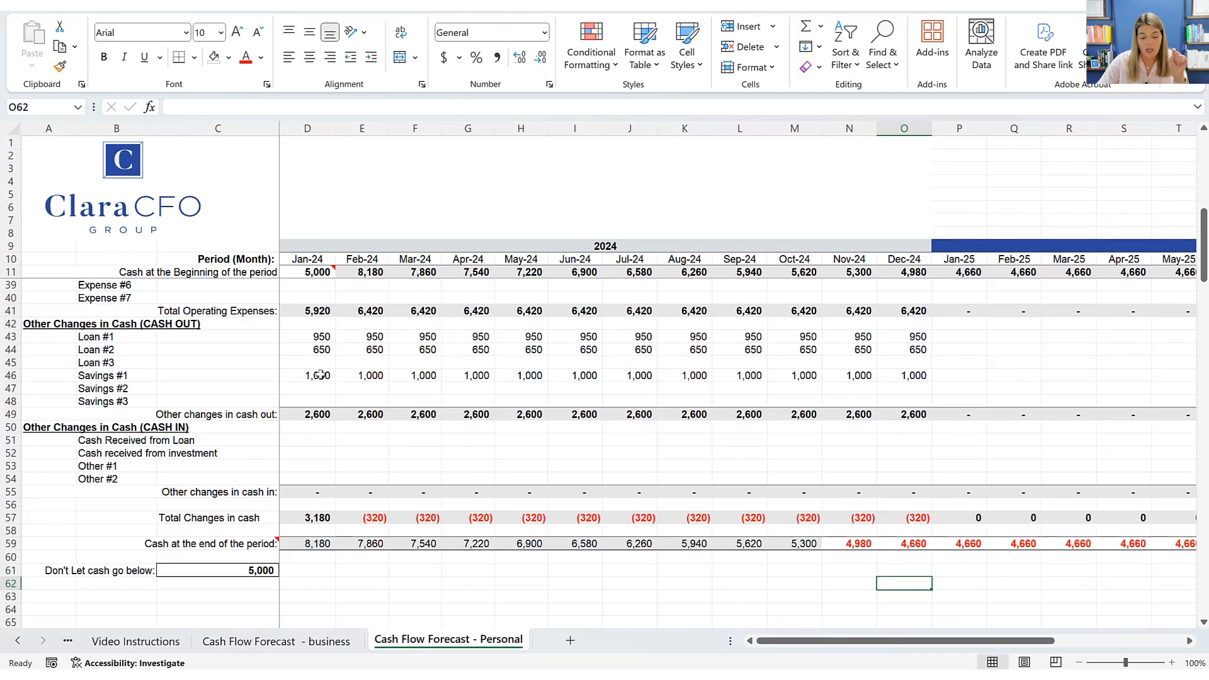
type("1000")
left_click(308, 374)
type("700")
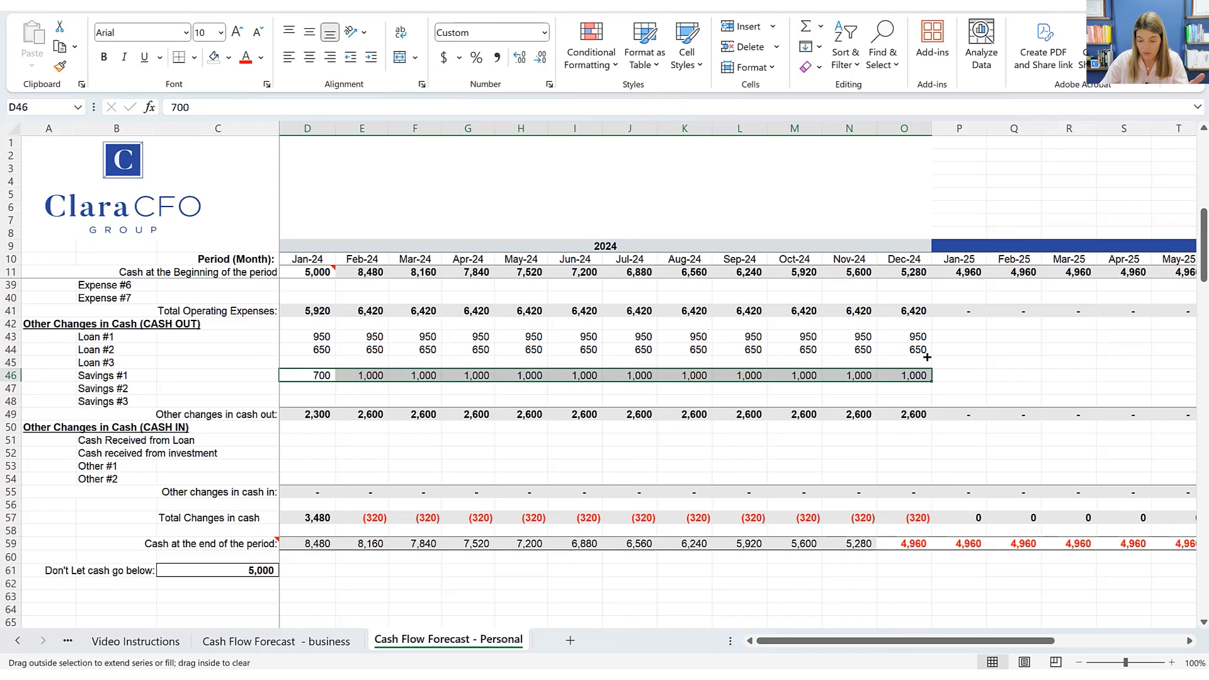
left_click_drag(308, 375, 918, 375)
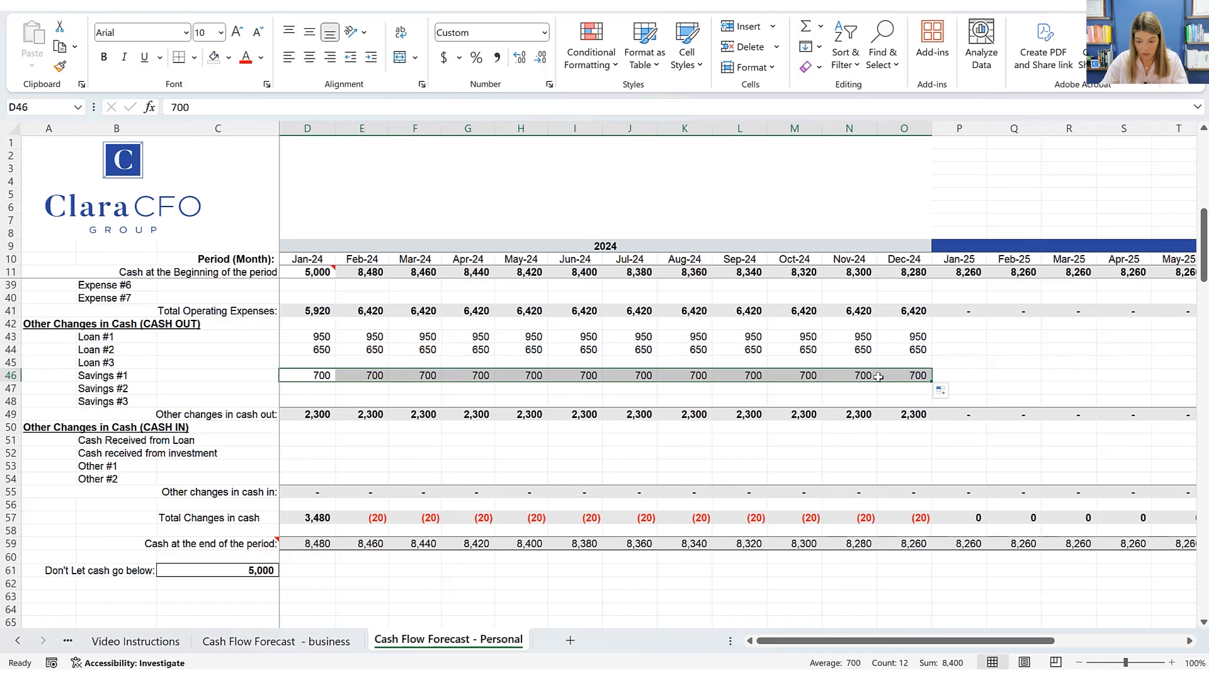
left_click(362, 517)
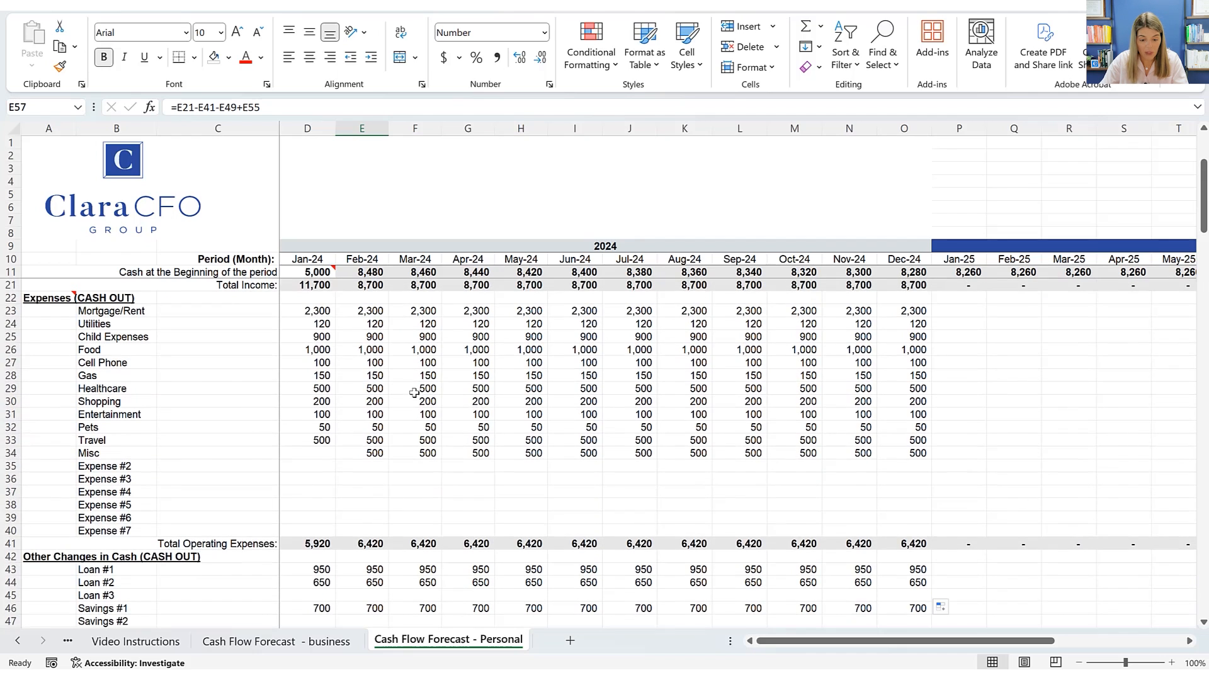
Lower Food to 950 from February through December 2024.
left_click(362, 349)
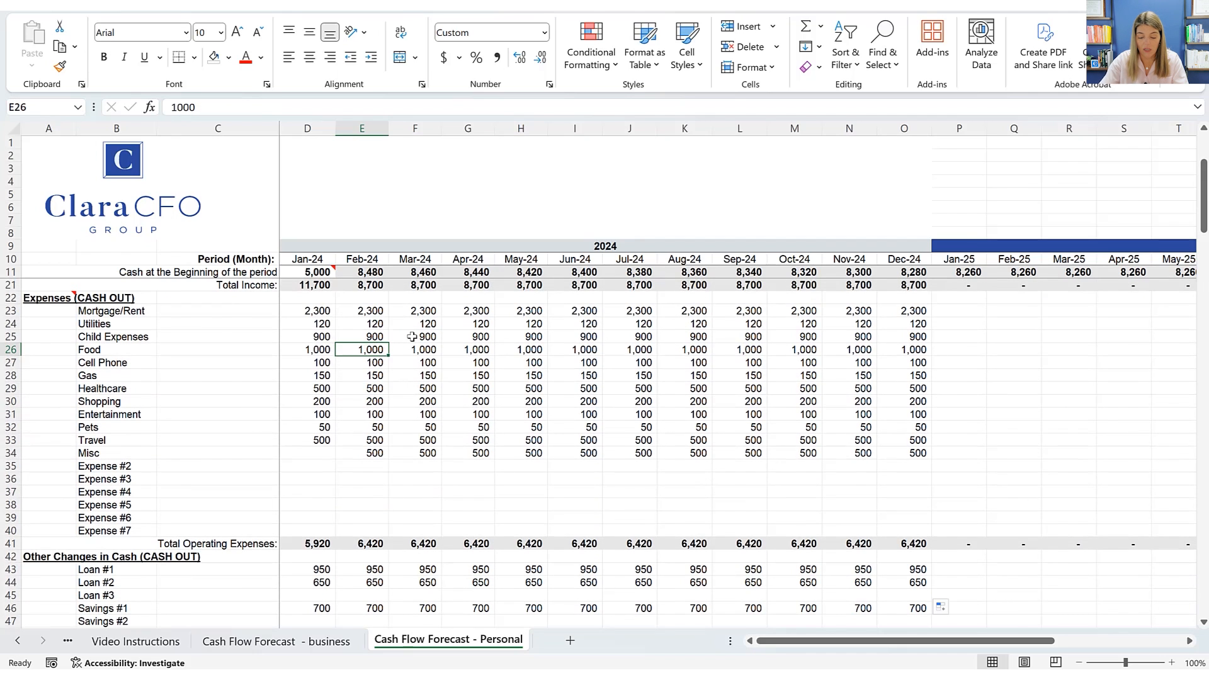
type("9")
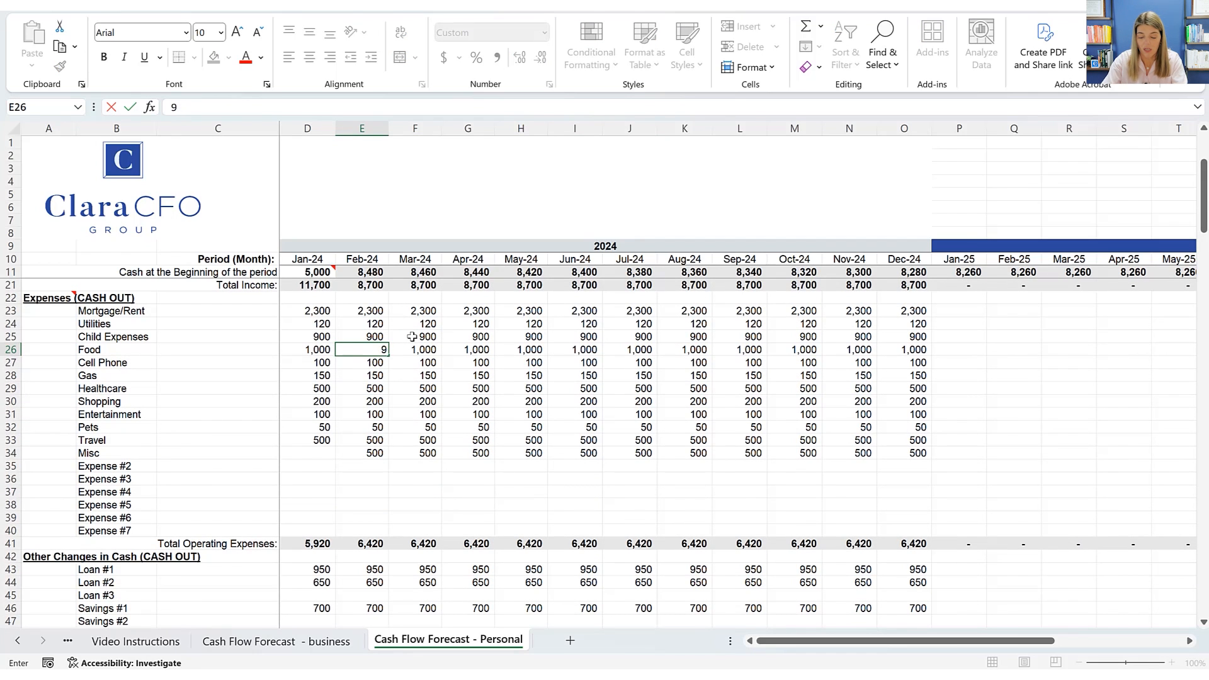
type("950")
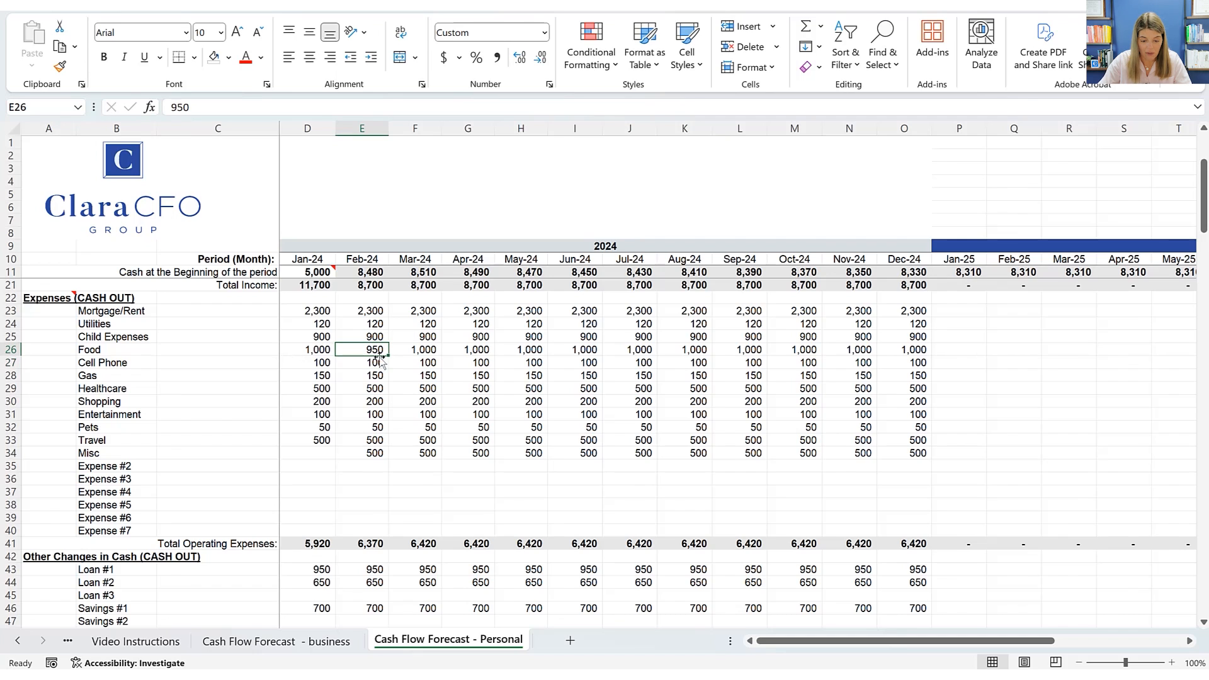
left_click_drag(376, 349, 630, 349)
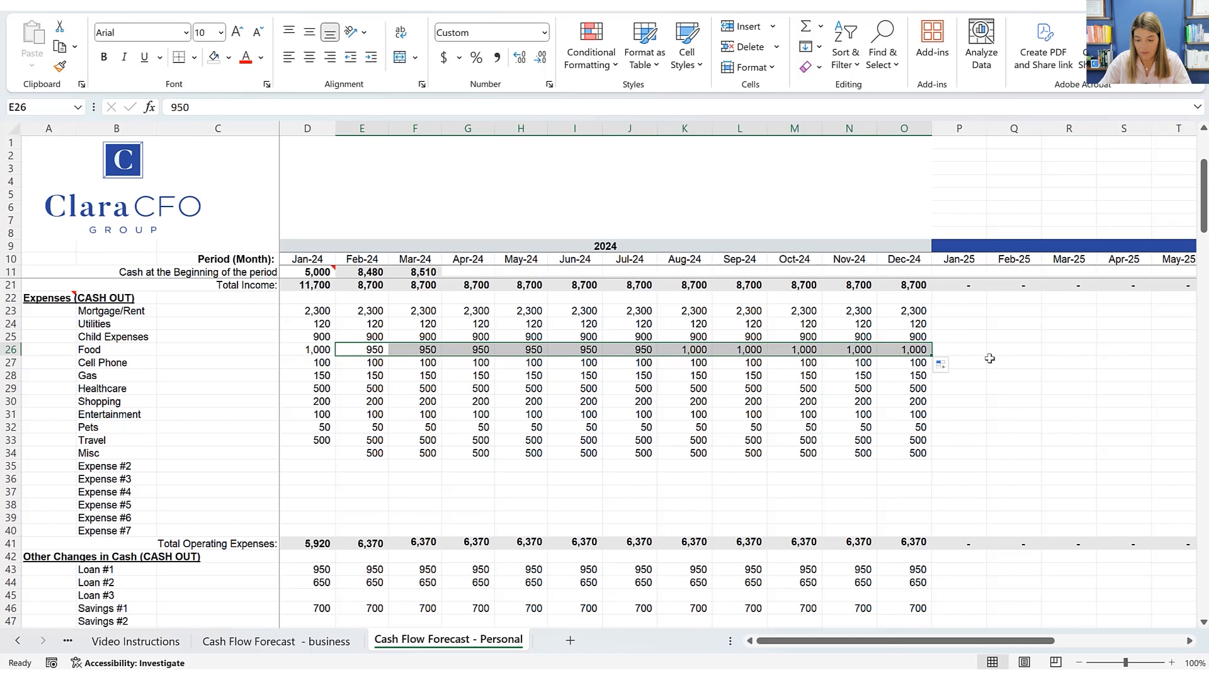
scroll("down", 3)
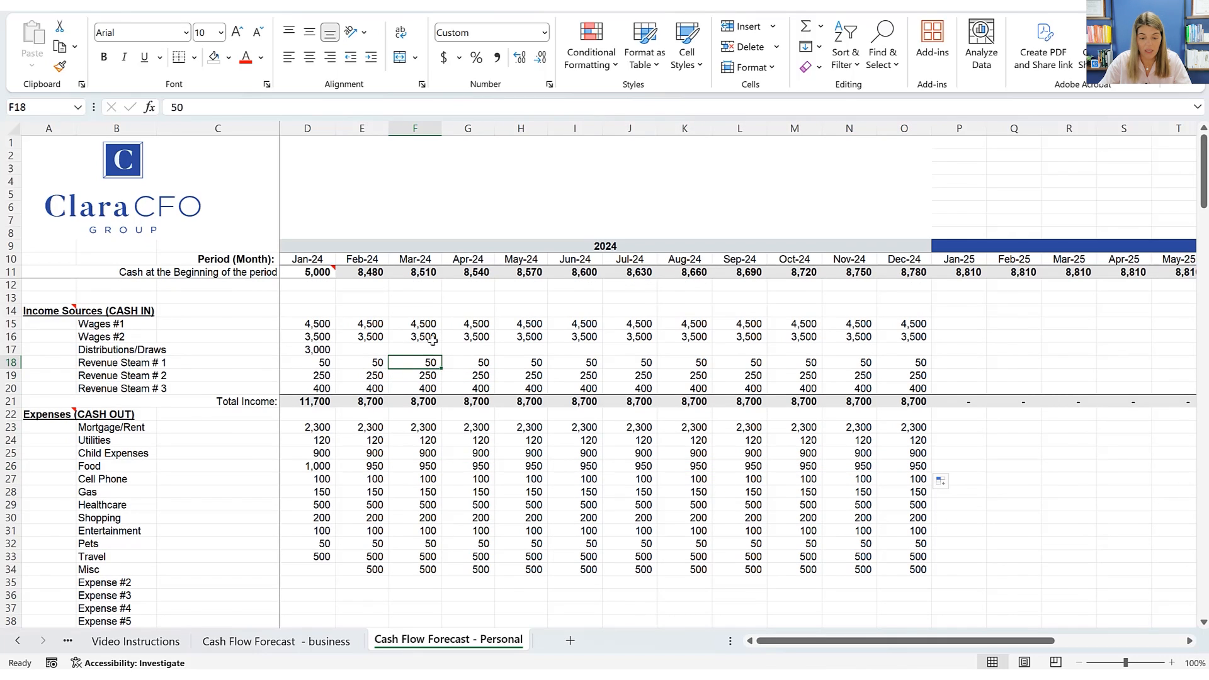
Raise February's Wages #2 to 3,800 and check the ending balances.
left_click(361, 338)
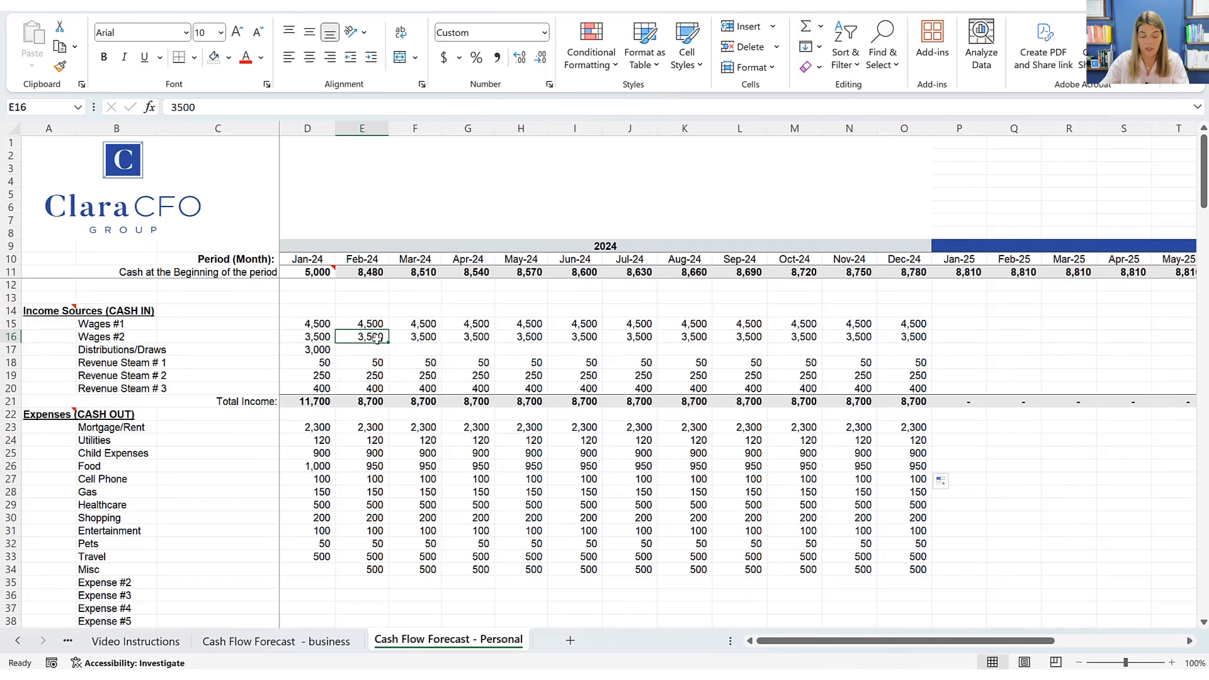
type("3800")
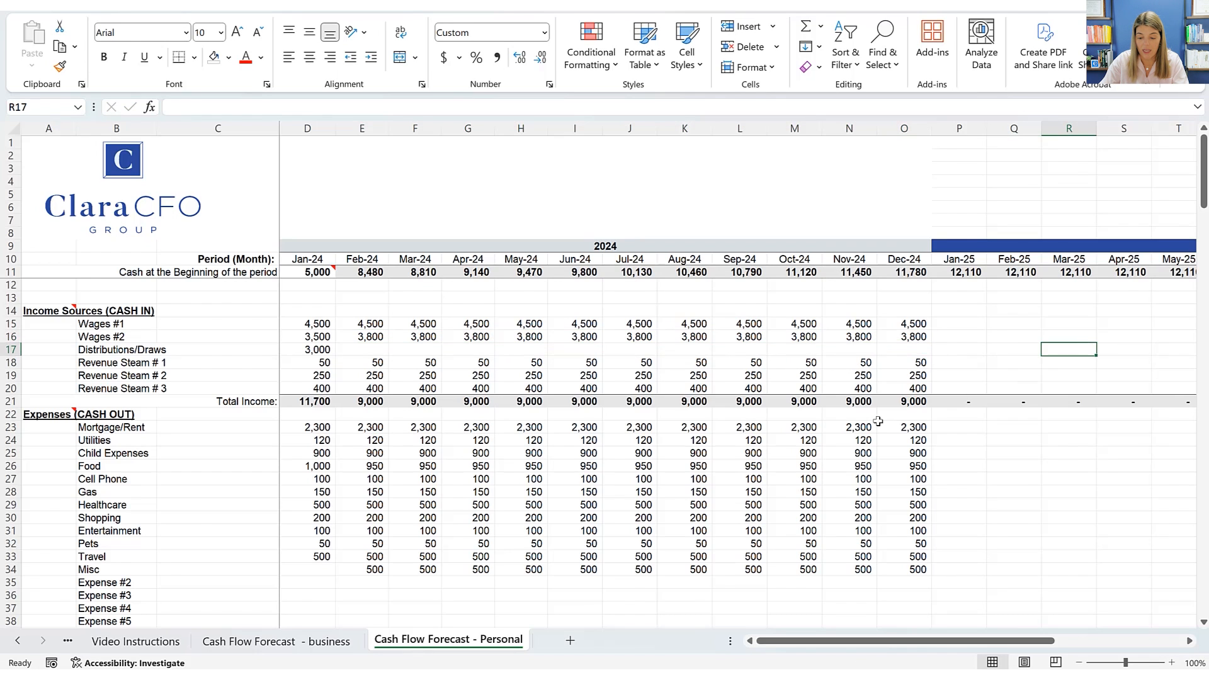
scroll("down", 3)
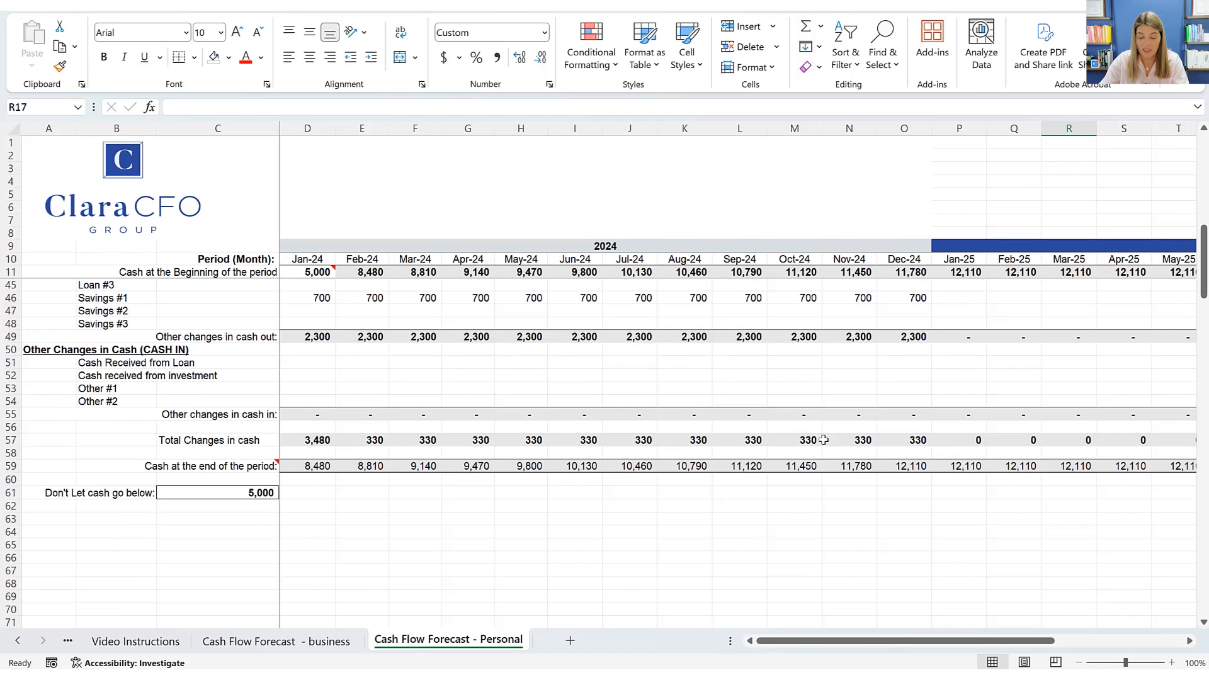
left_click(905, 466)
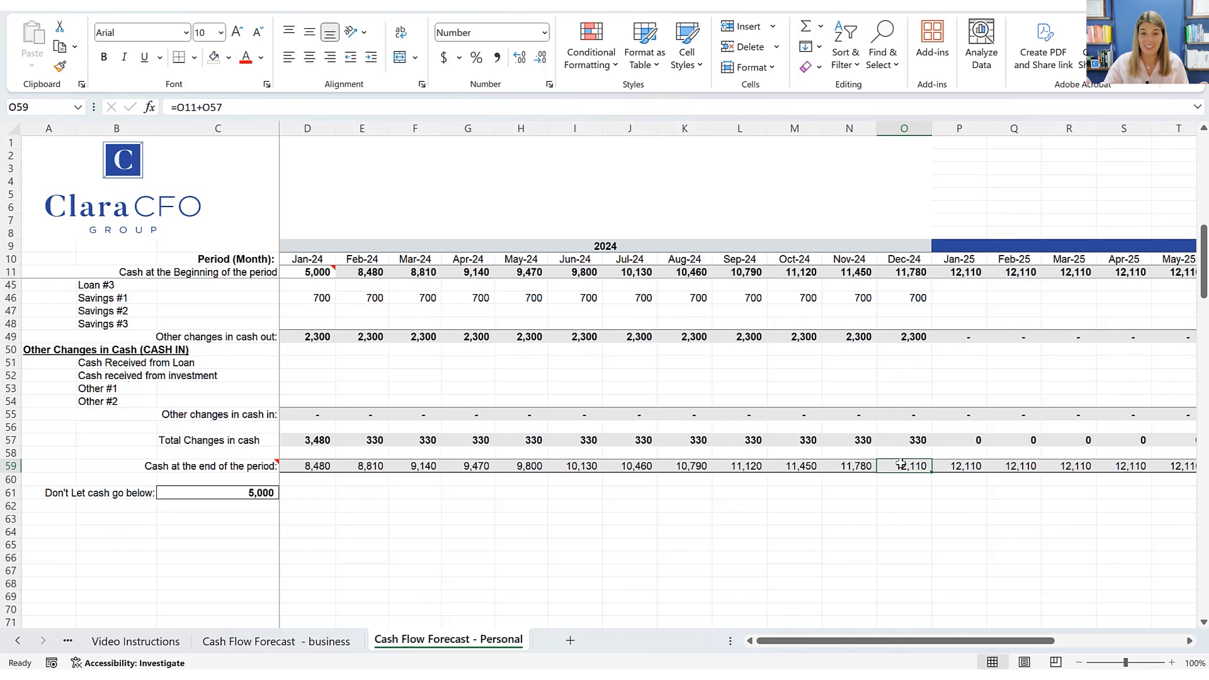
mouse_move(629, 297)
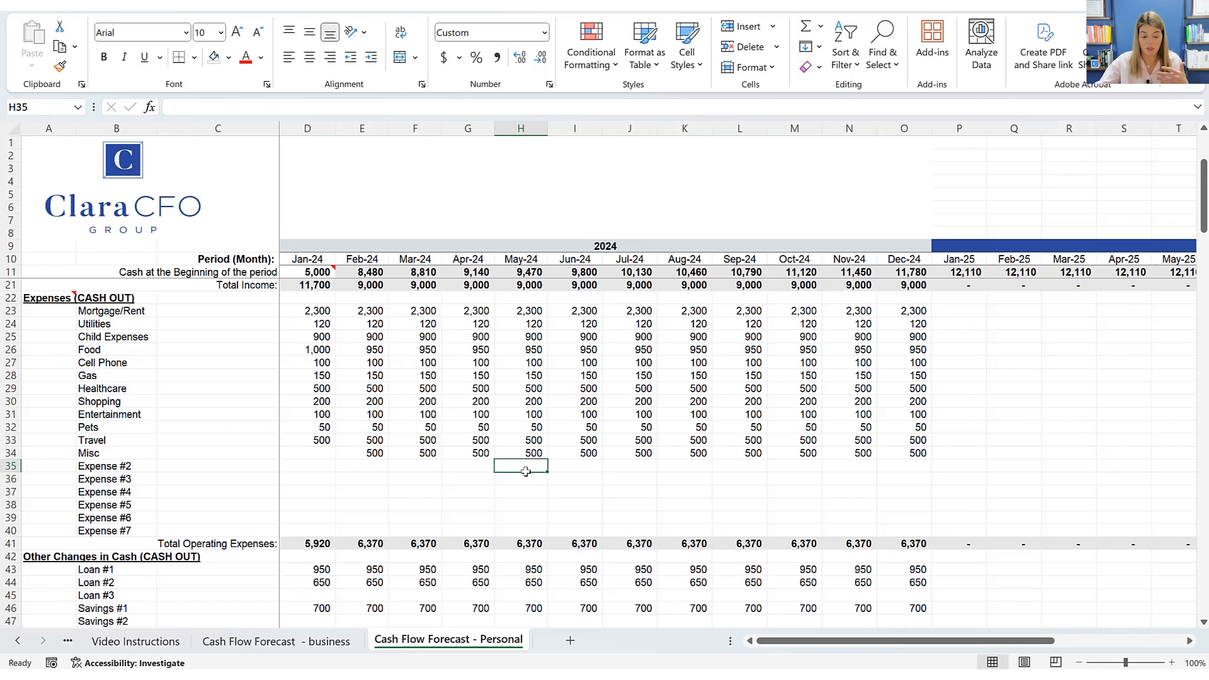
left_click(520, 595)
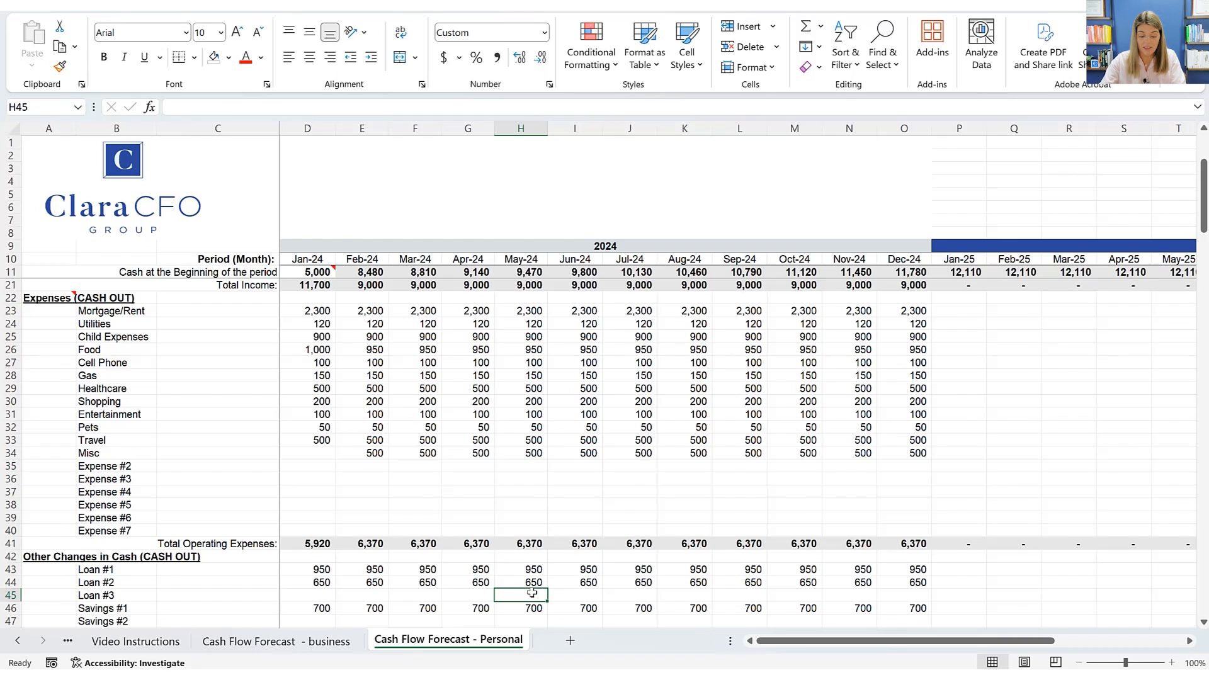
type("100000")
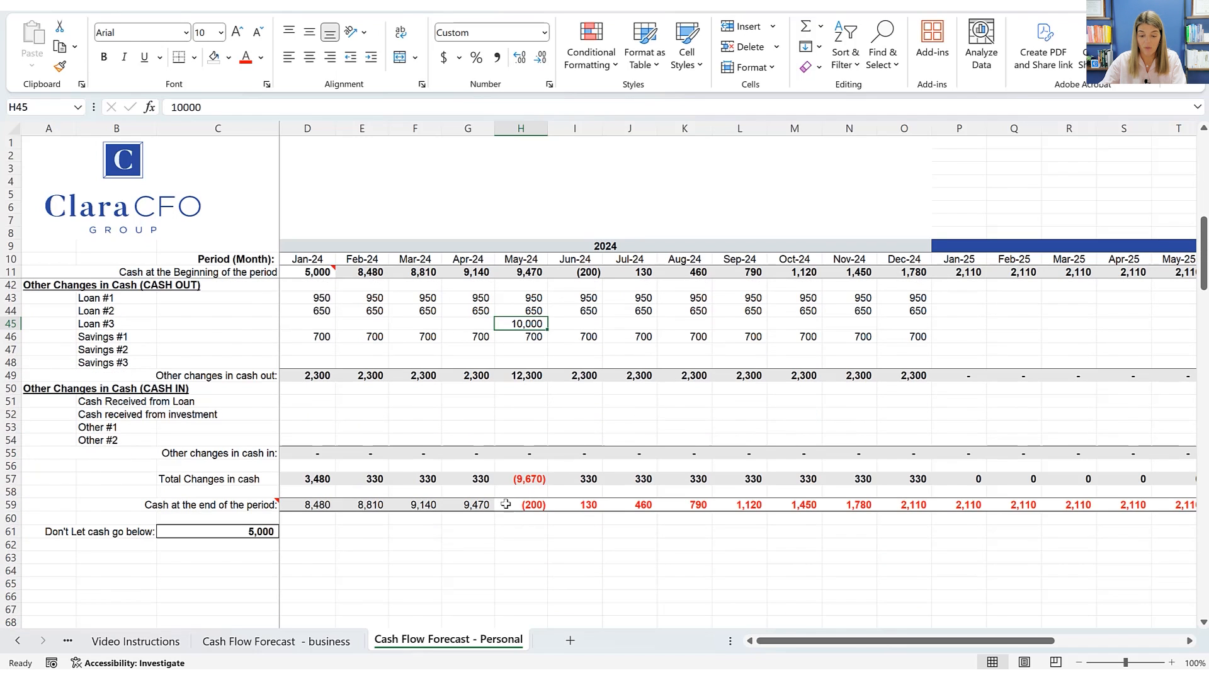
mouse_move(871, 520)
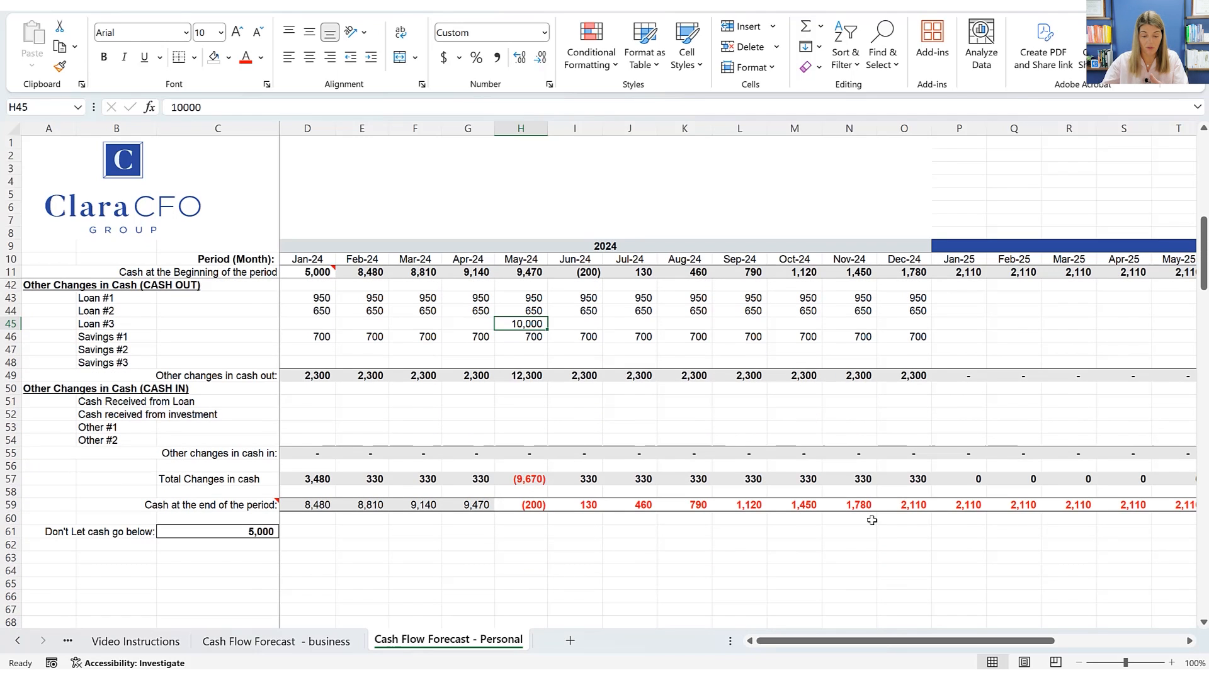
key("Delete")
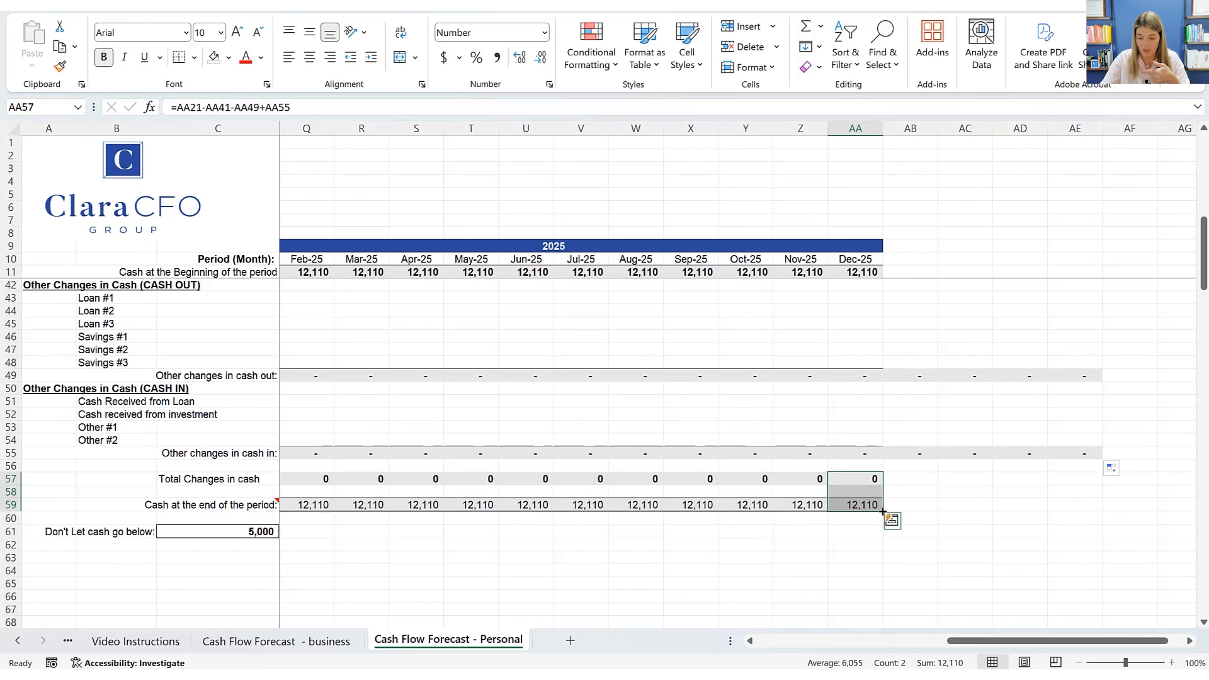
Delete the stray columns AB:AF to the right of Dec-25.
left_click_drag(883, 510, 1095, 510)
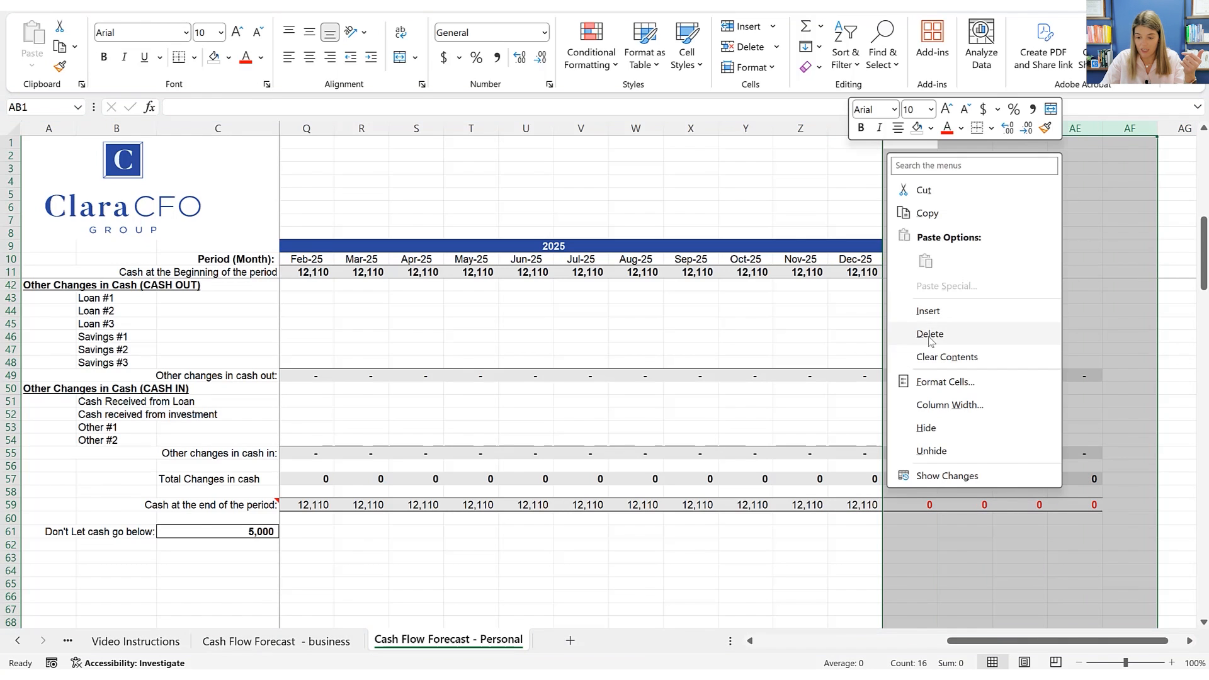
left_click(306, 415)
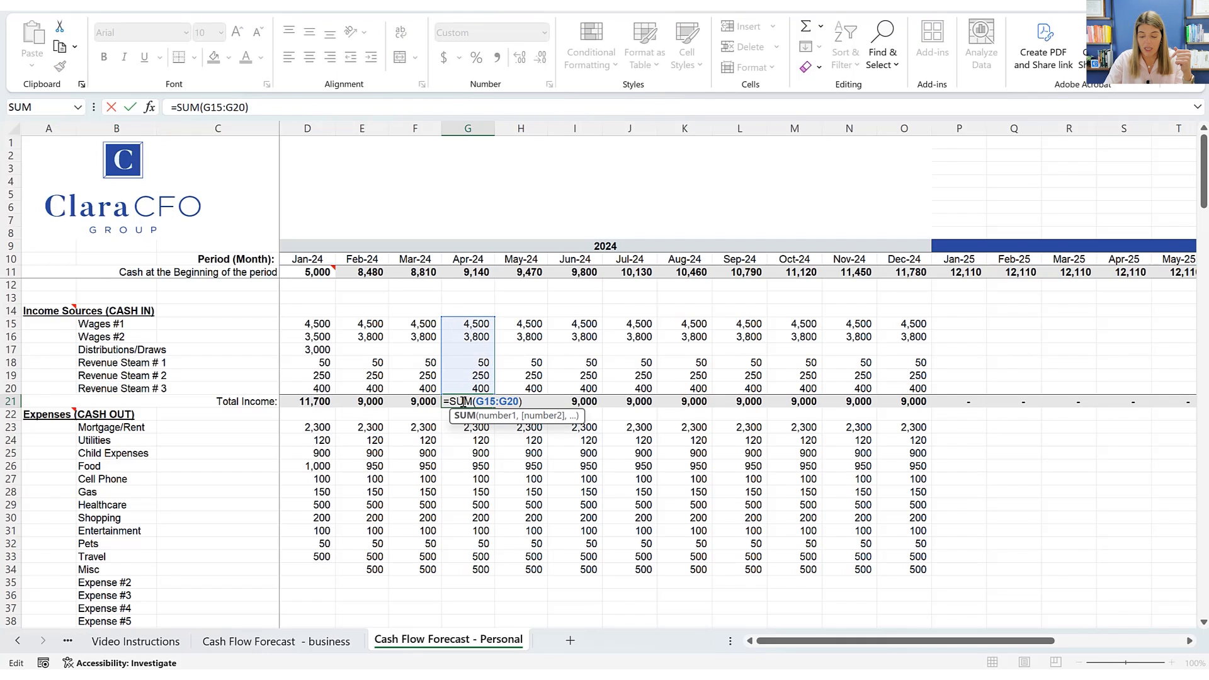
scroll("down", 3)
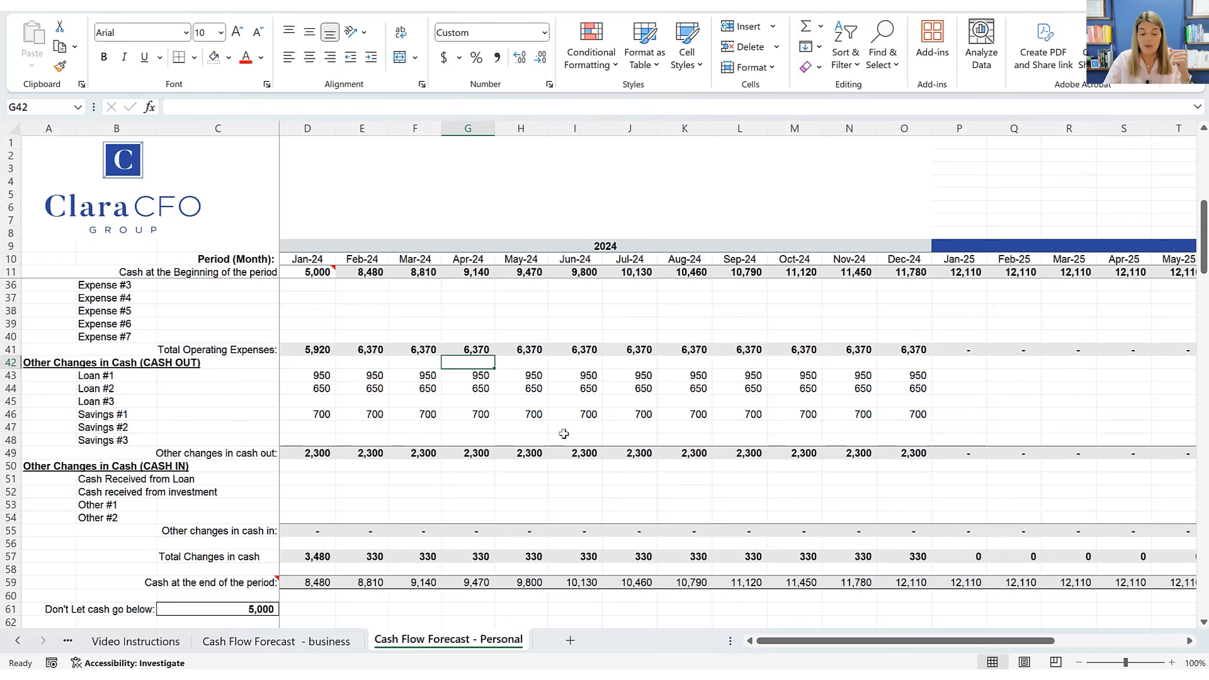
mouse_move(565, 435)
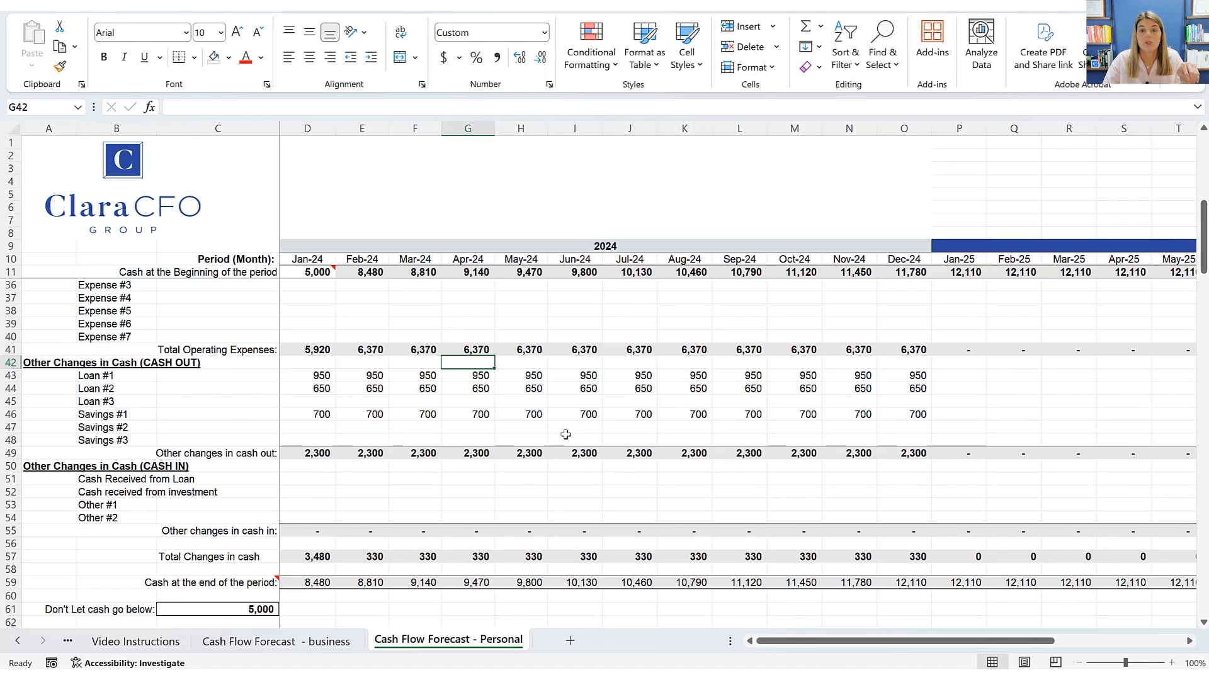
mouse_move(558, 432)
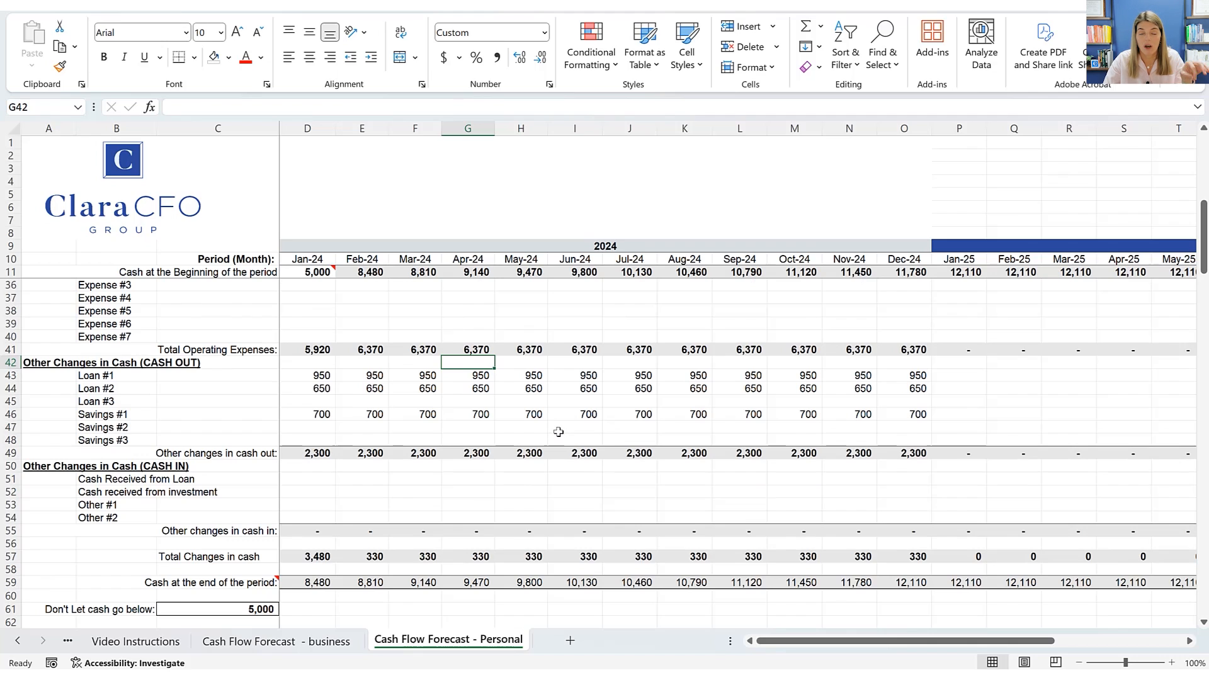